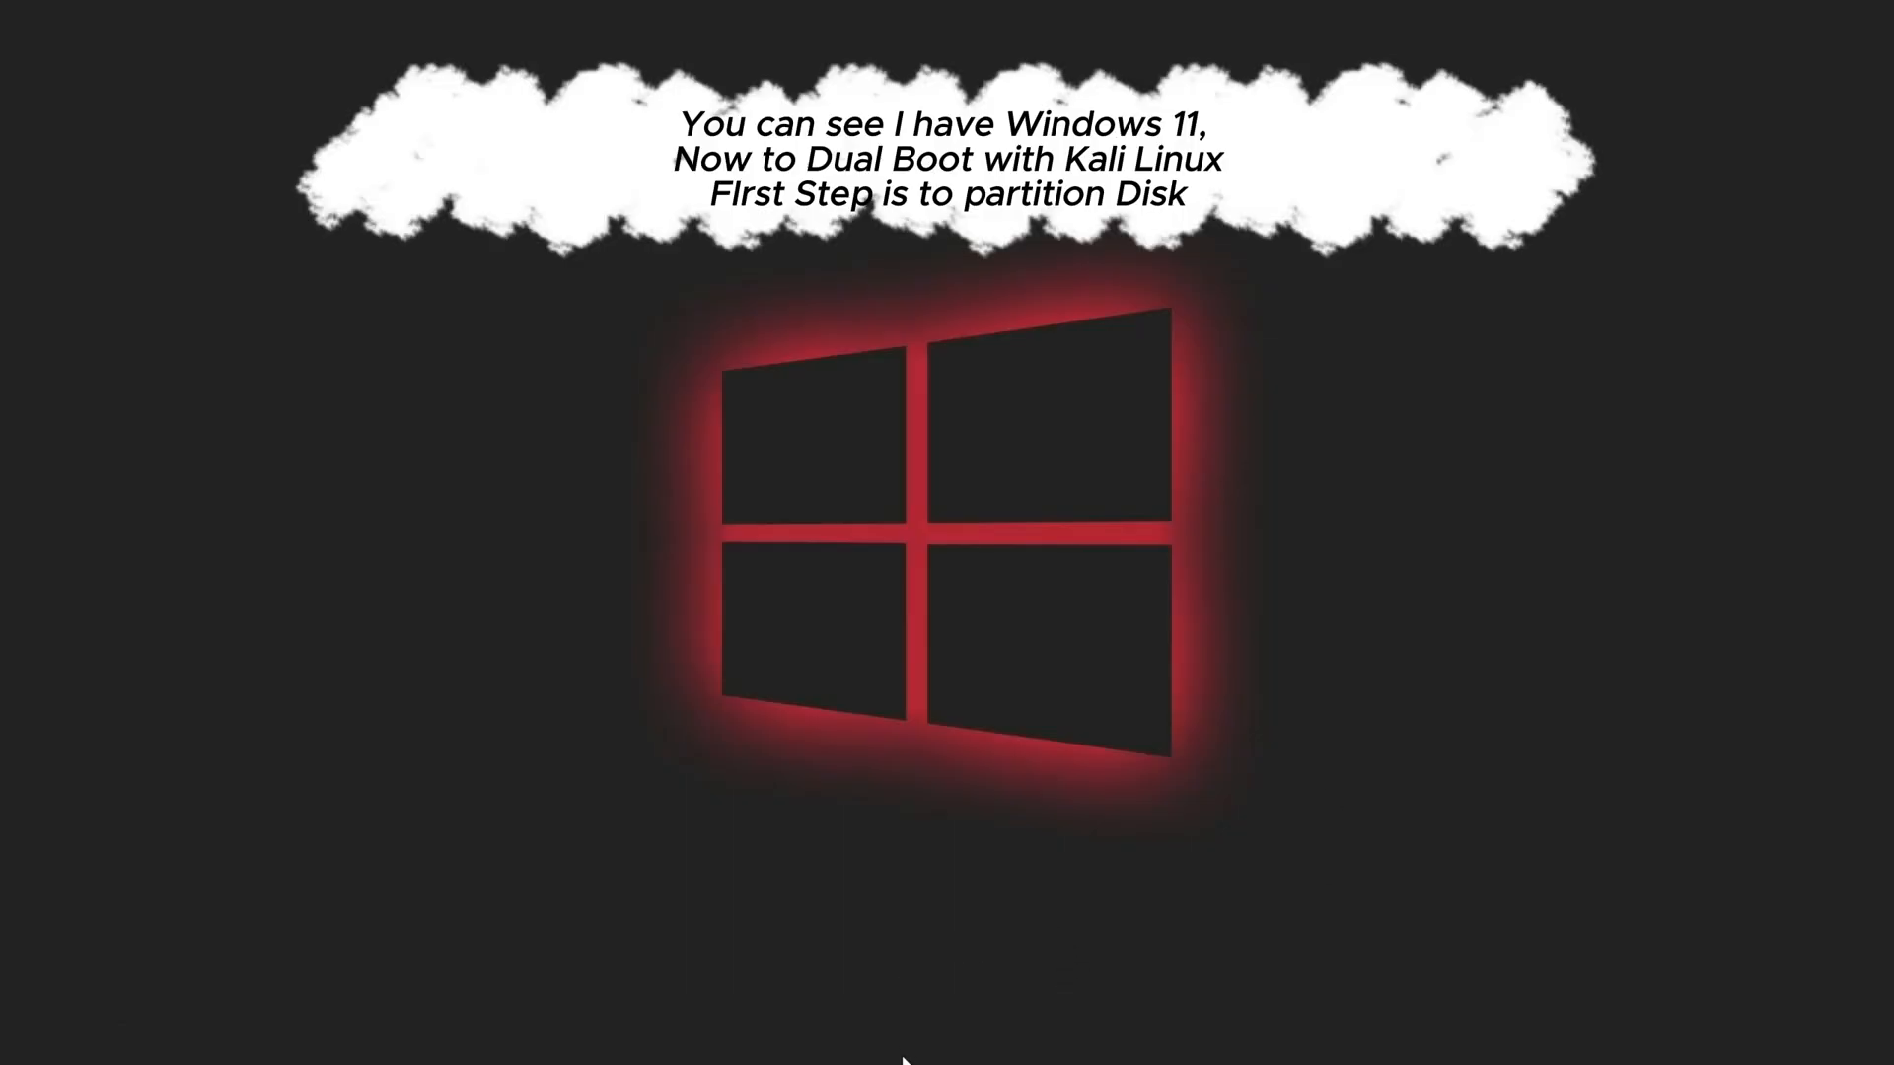
- Bring up the Start button's quick link menu to reach Disk Management
right_click(911, 1030)
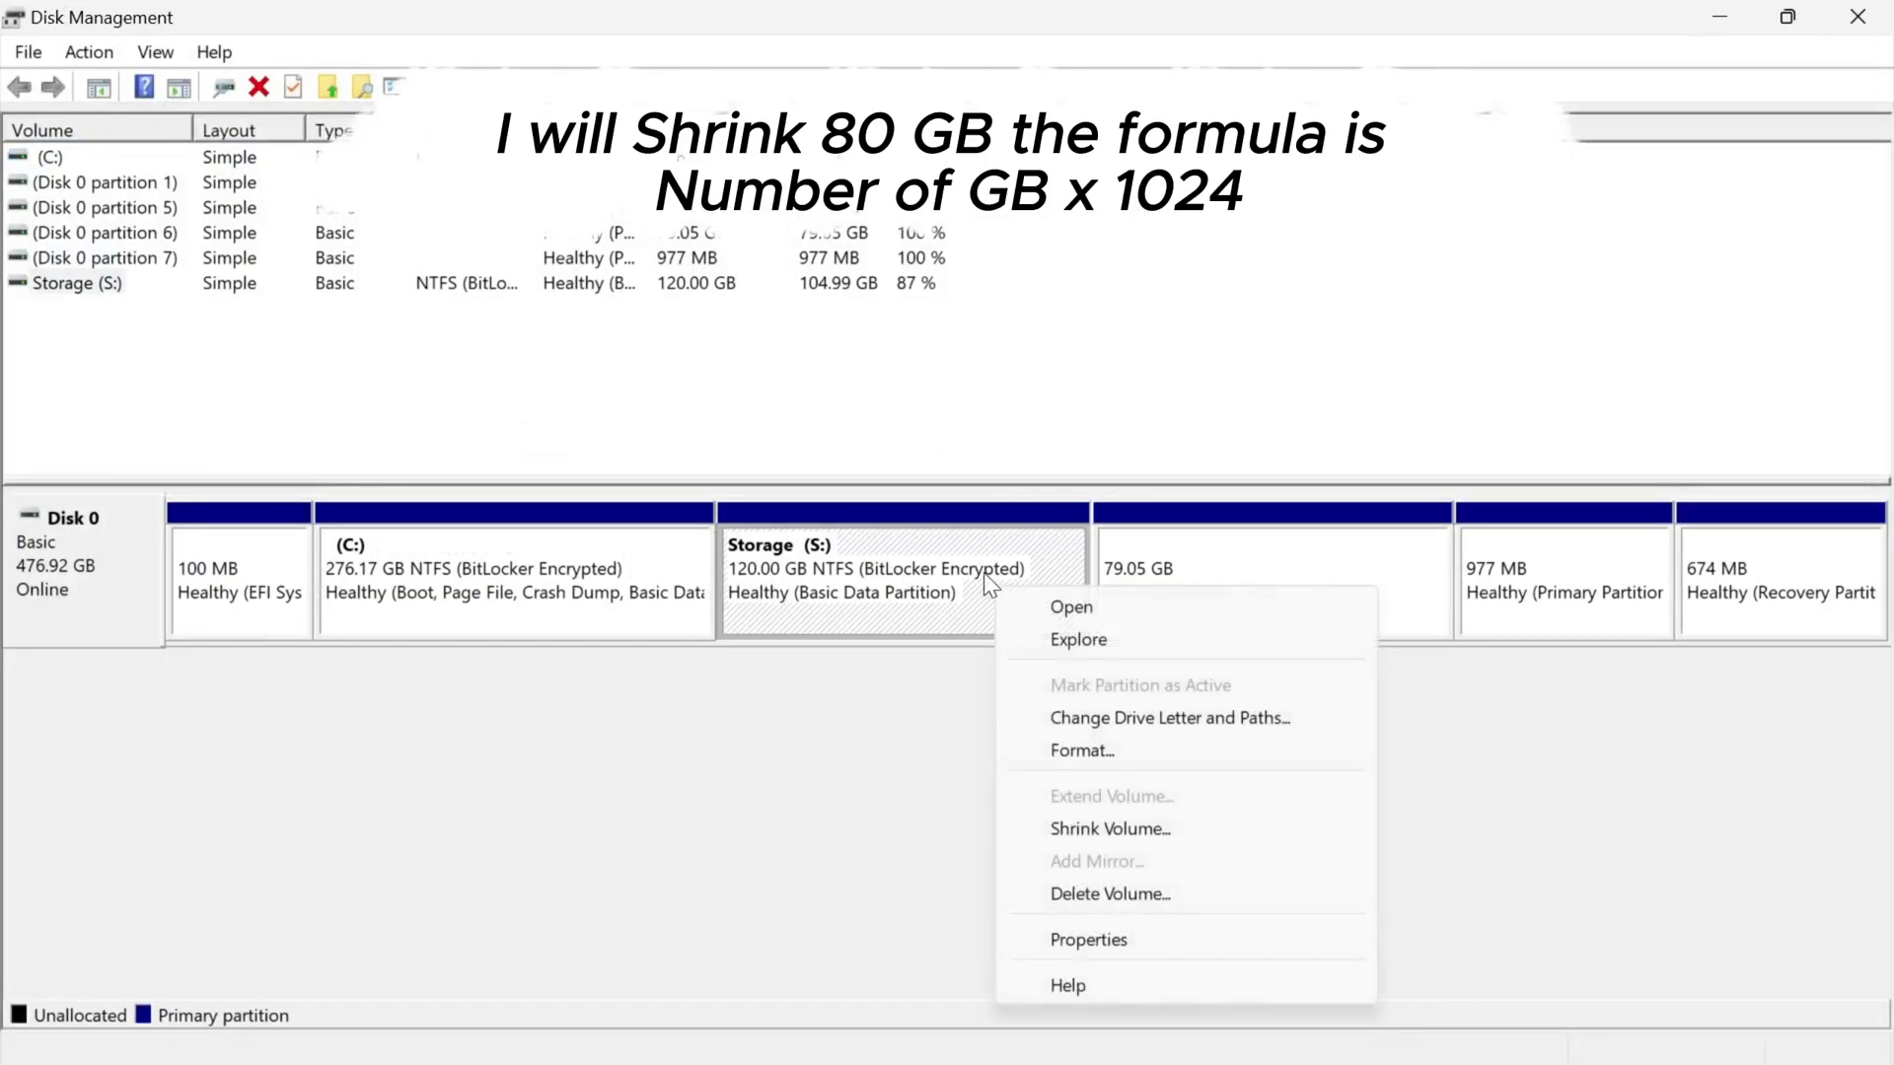
- Shrink the Storage (S:) volume by 81920 MB (80 × 1024), leaving 80 GB unallocated
left_click(1109, 830)
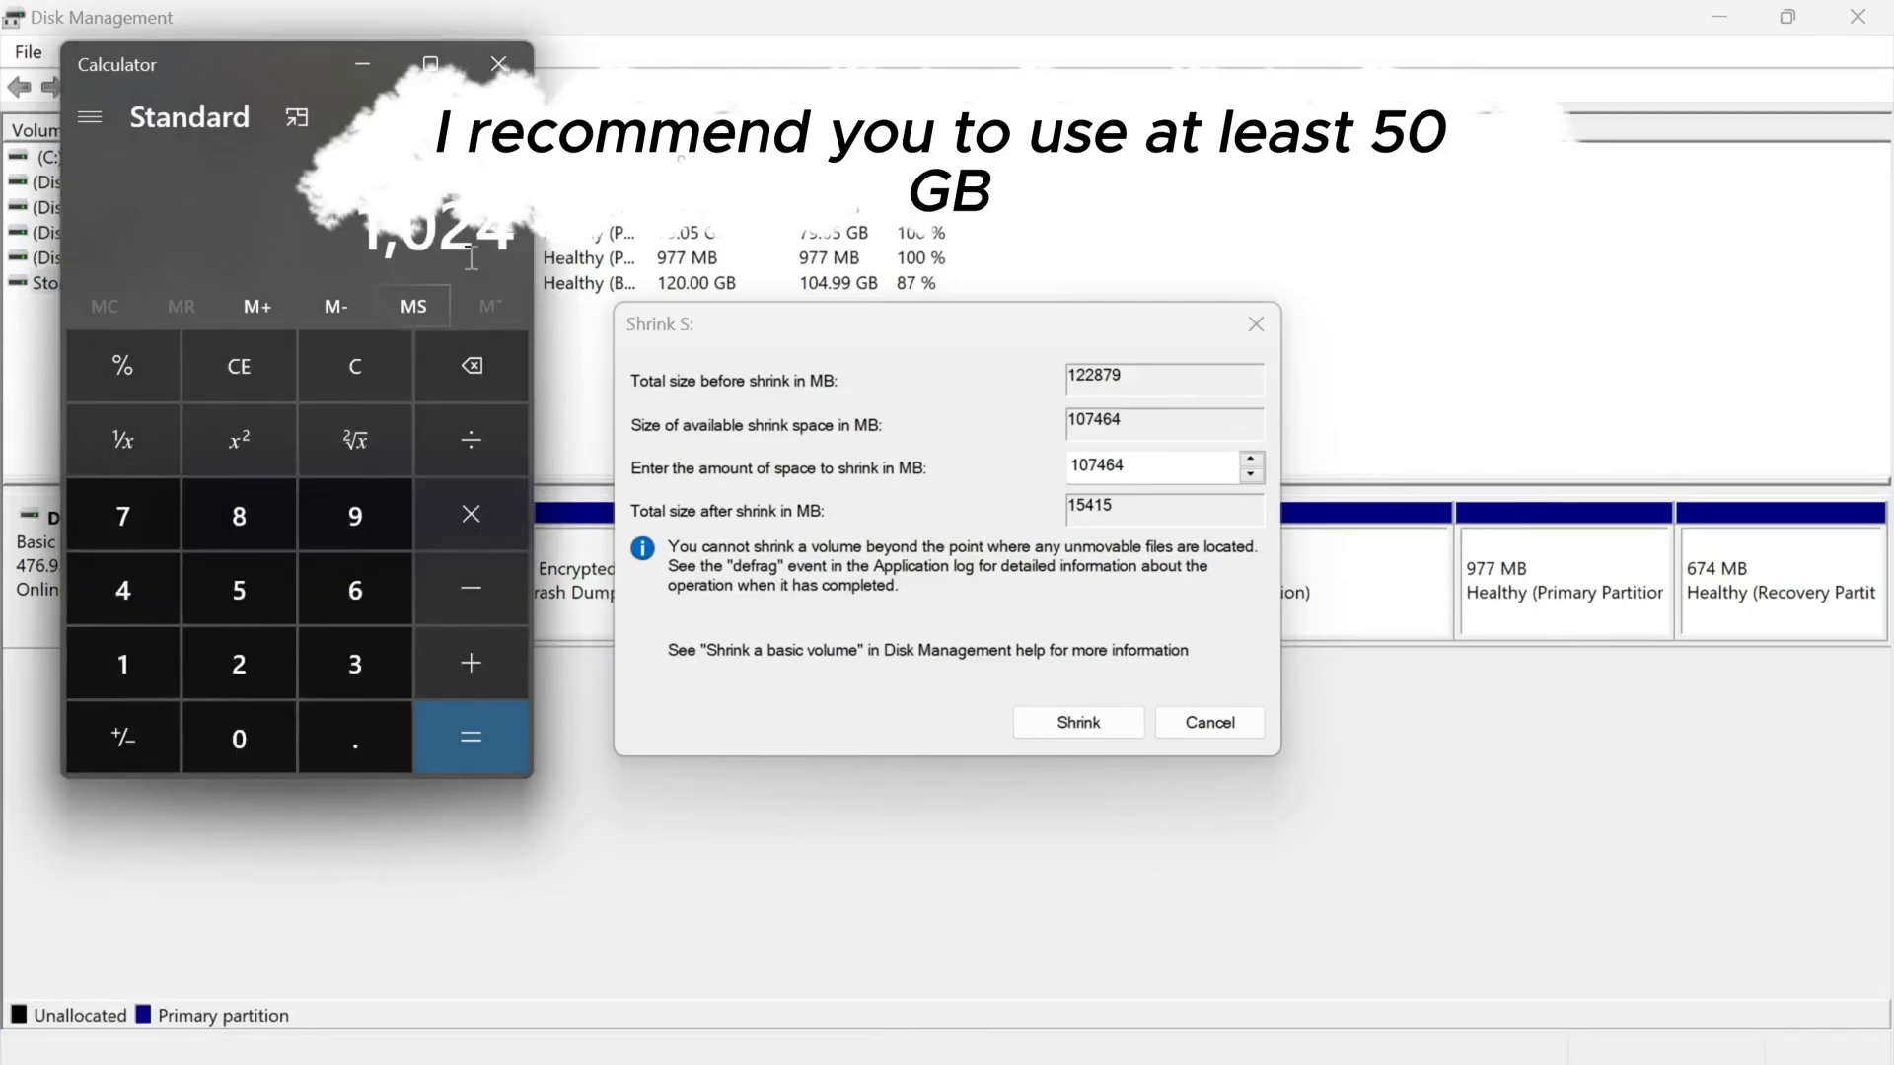
left_click(469, 736)
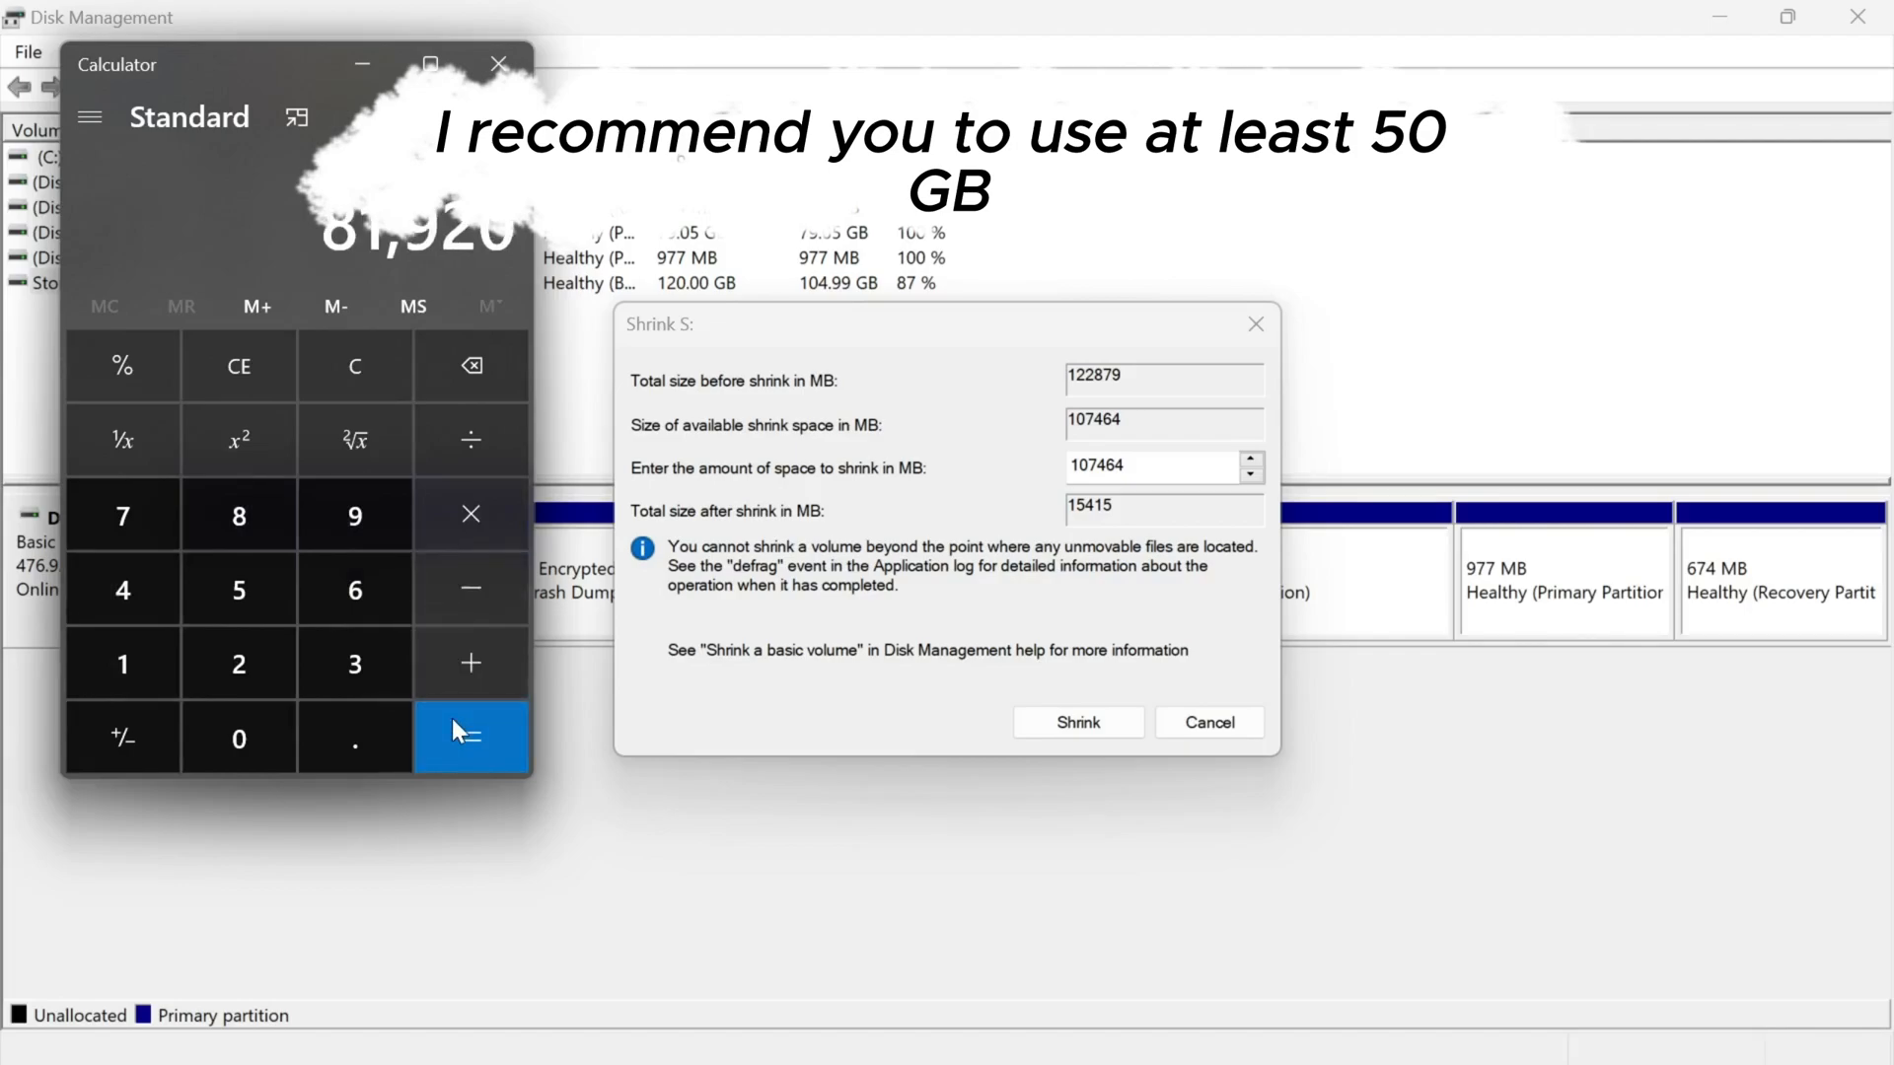
left_click(469, 736)
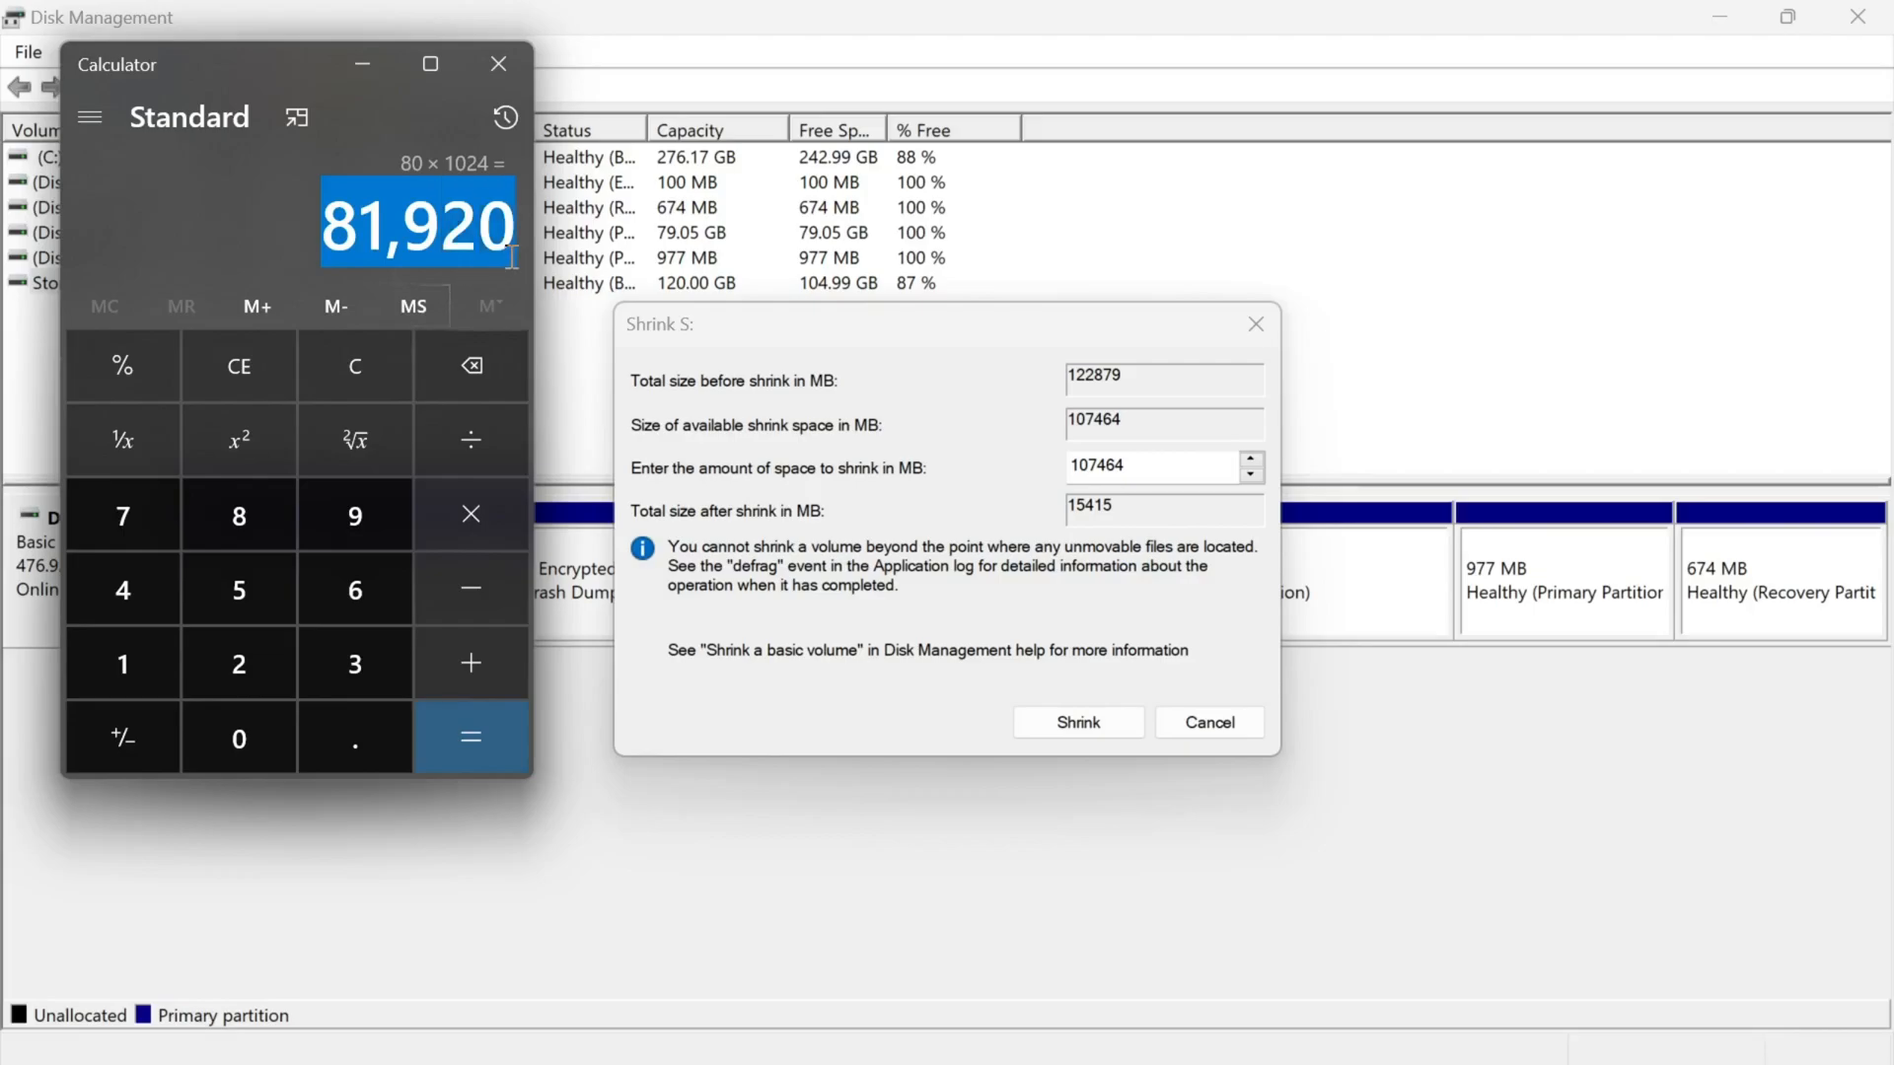
left_click(498, 64)
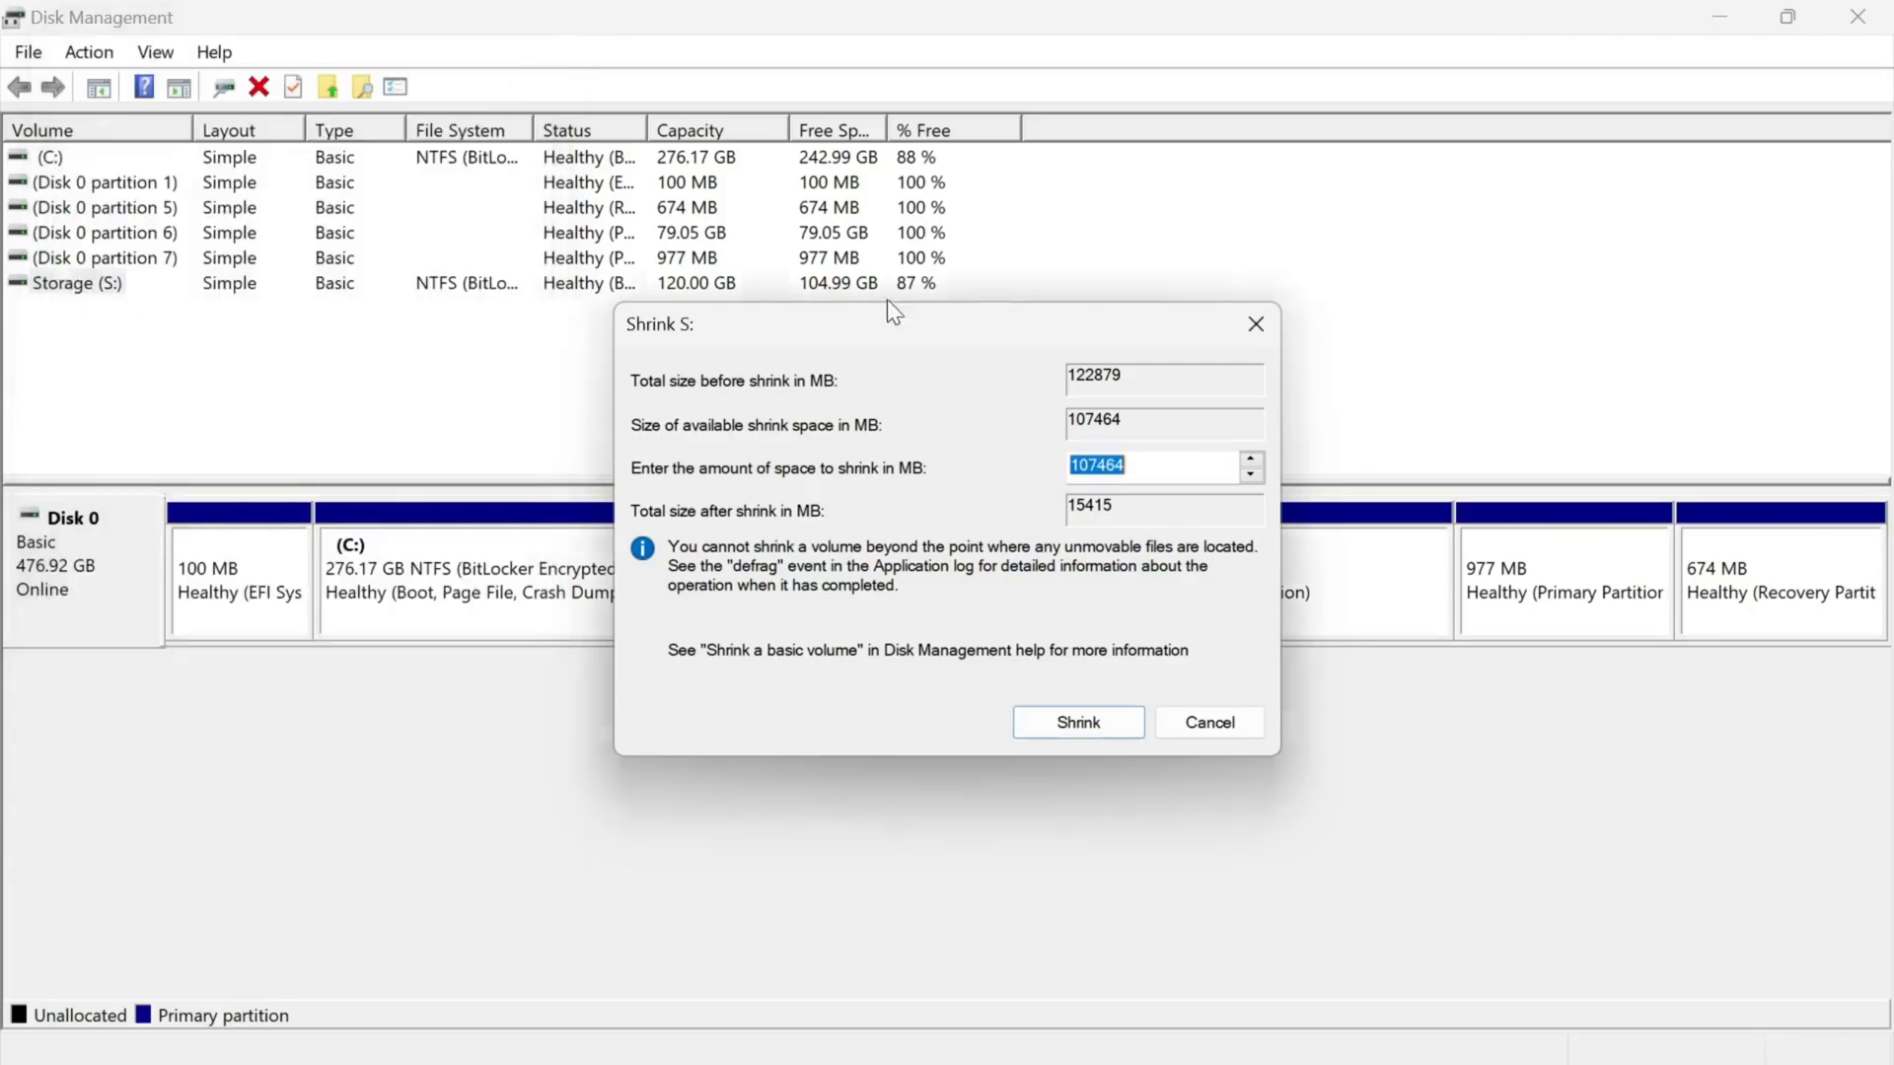
type("81920")
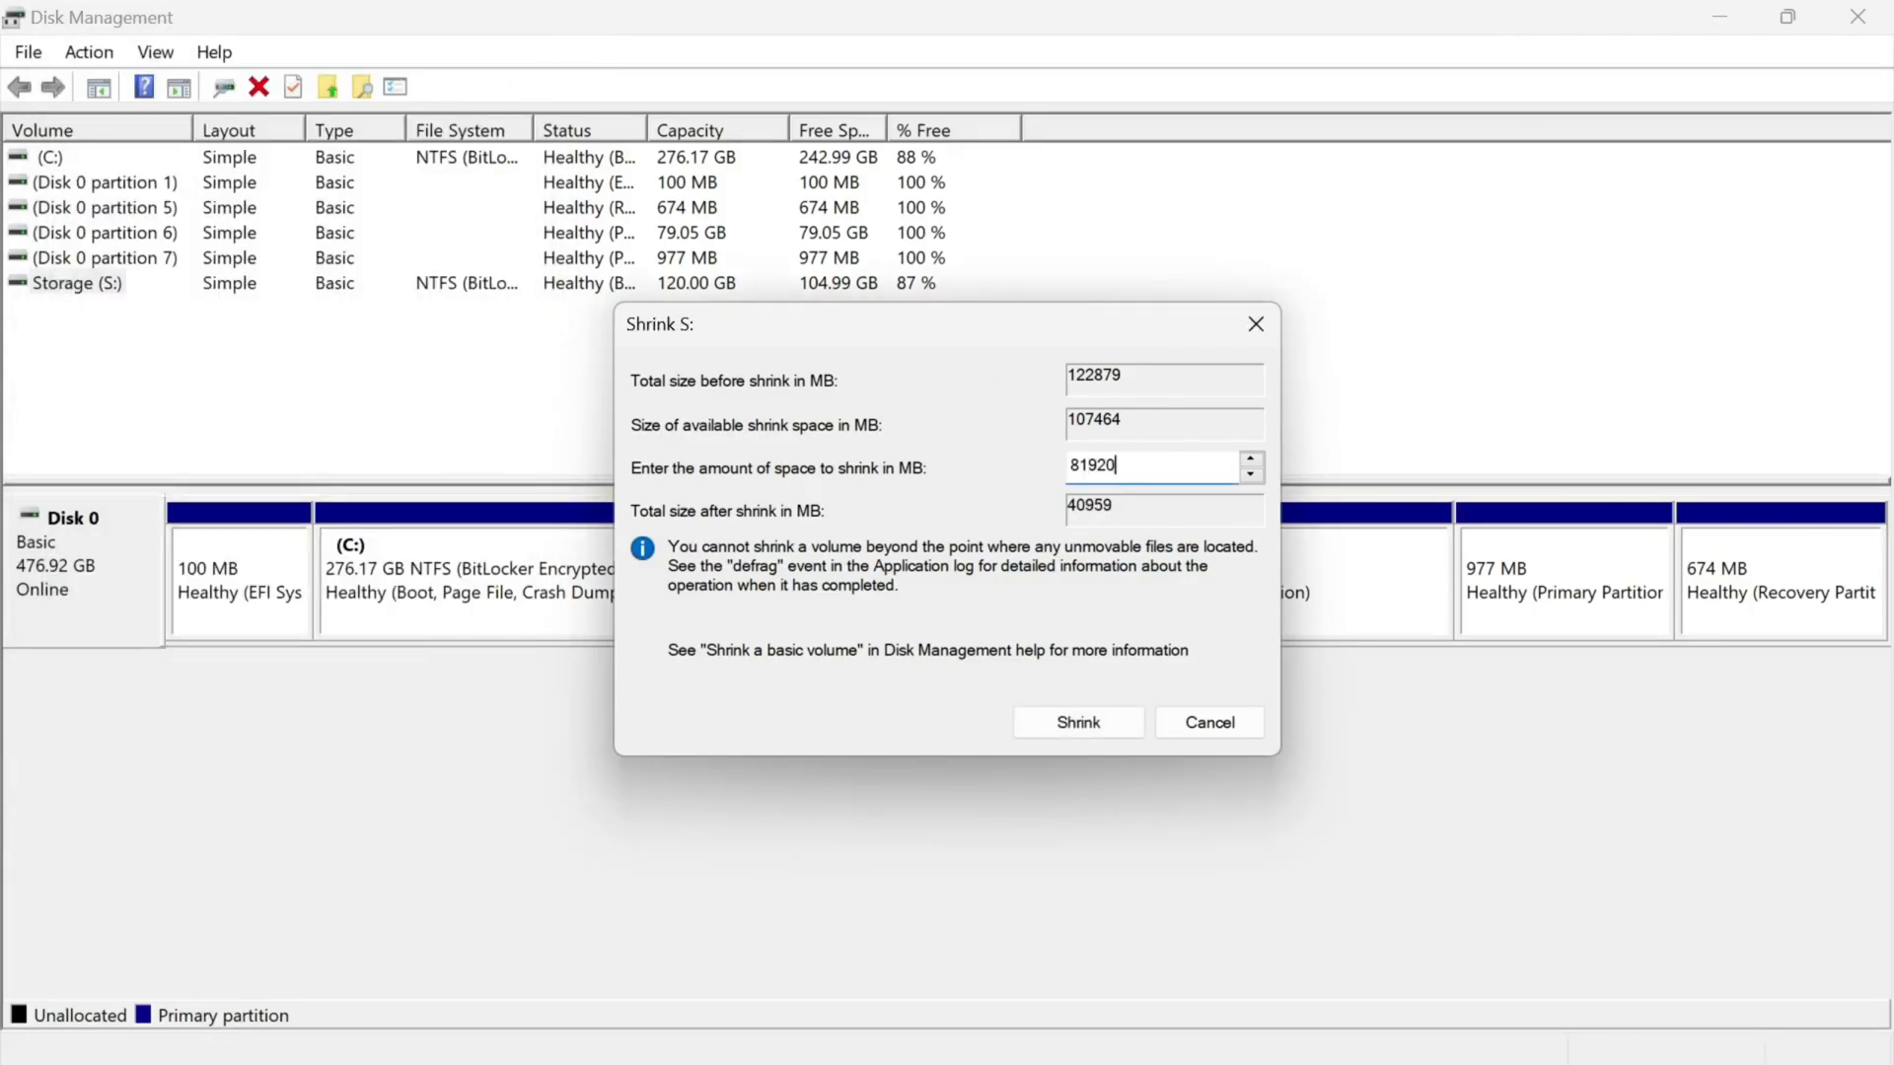
mouse_move(1078, 722)
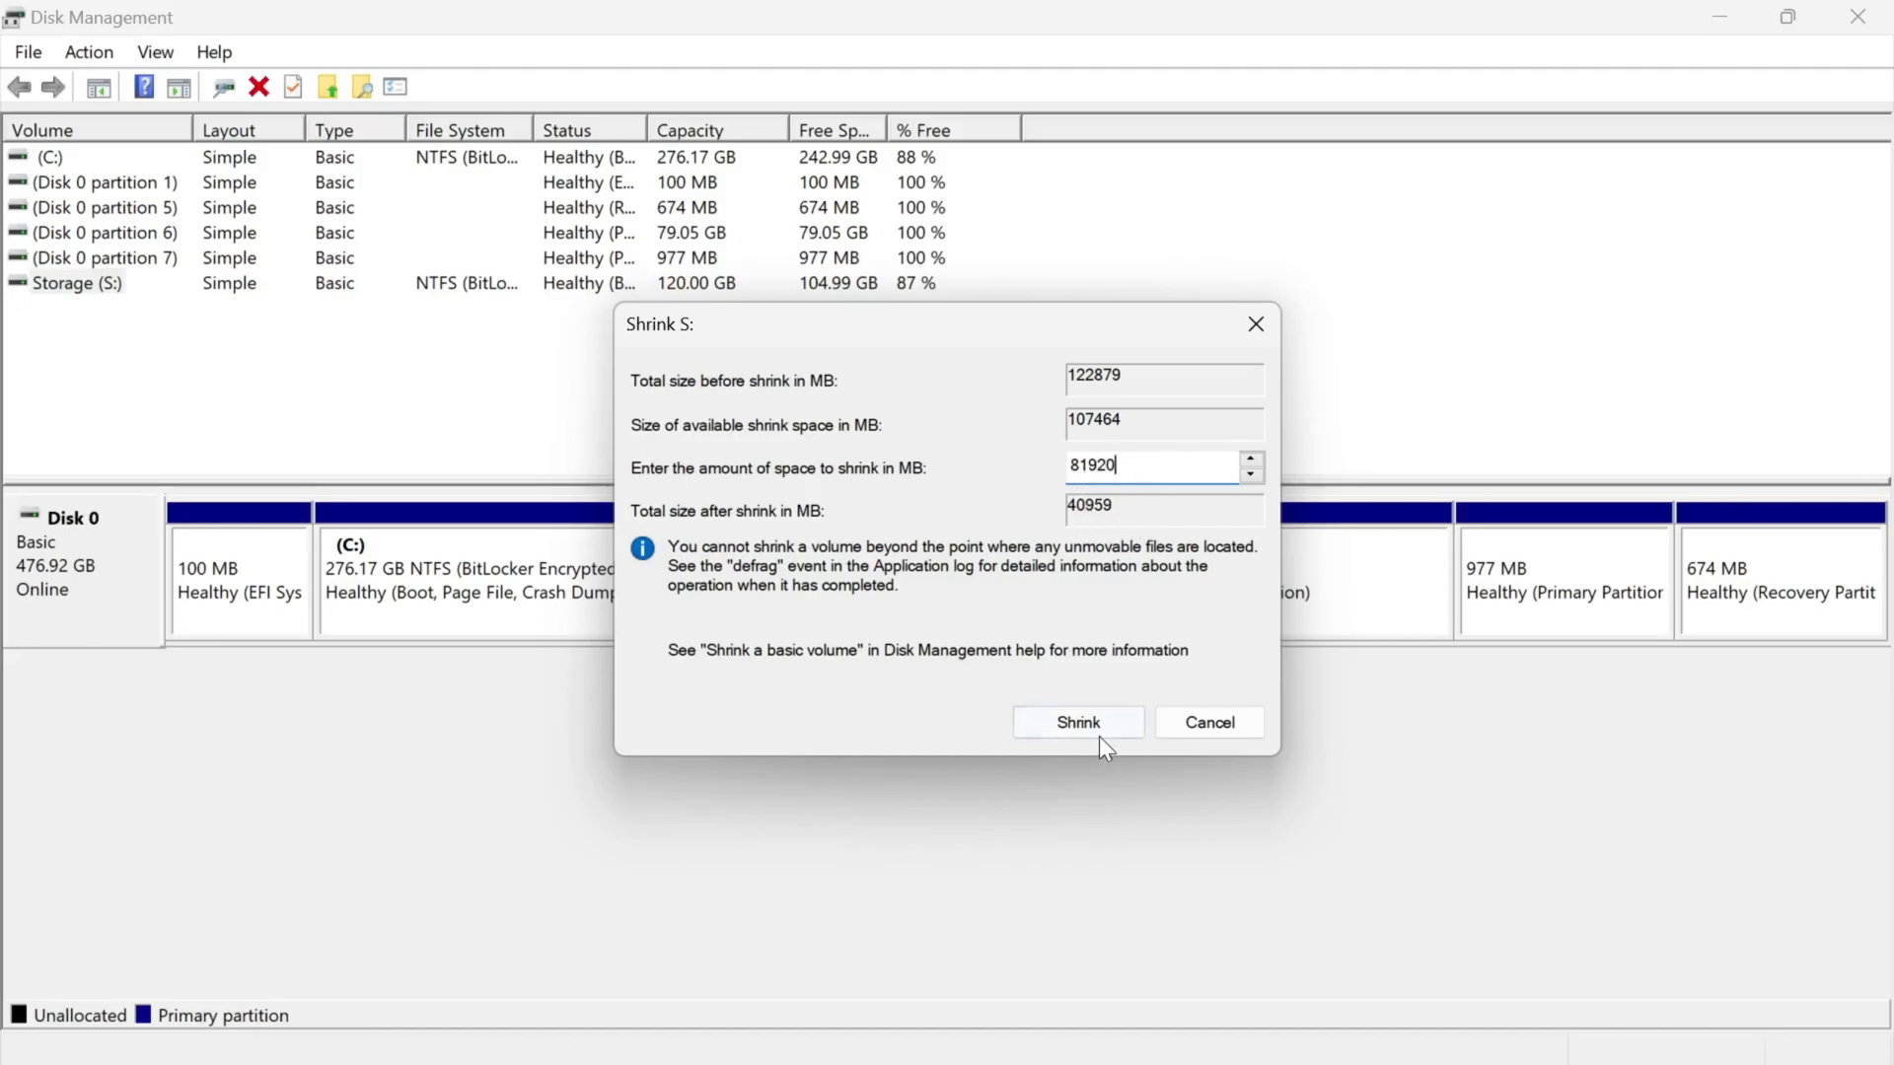
left_click(1077, 722)
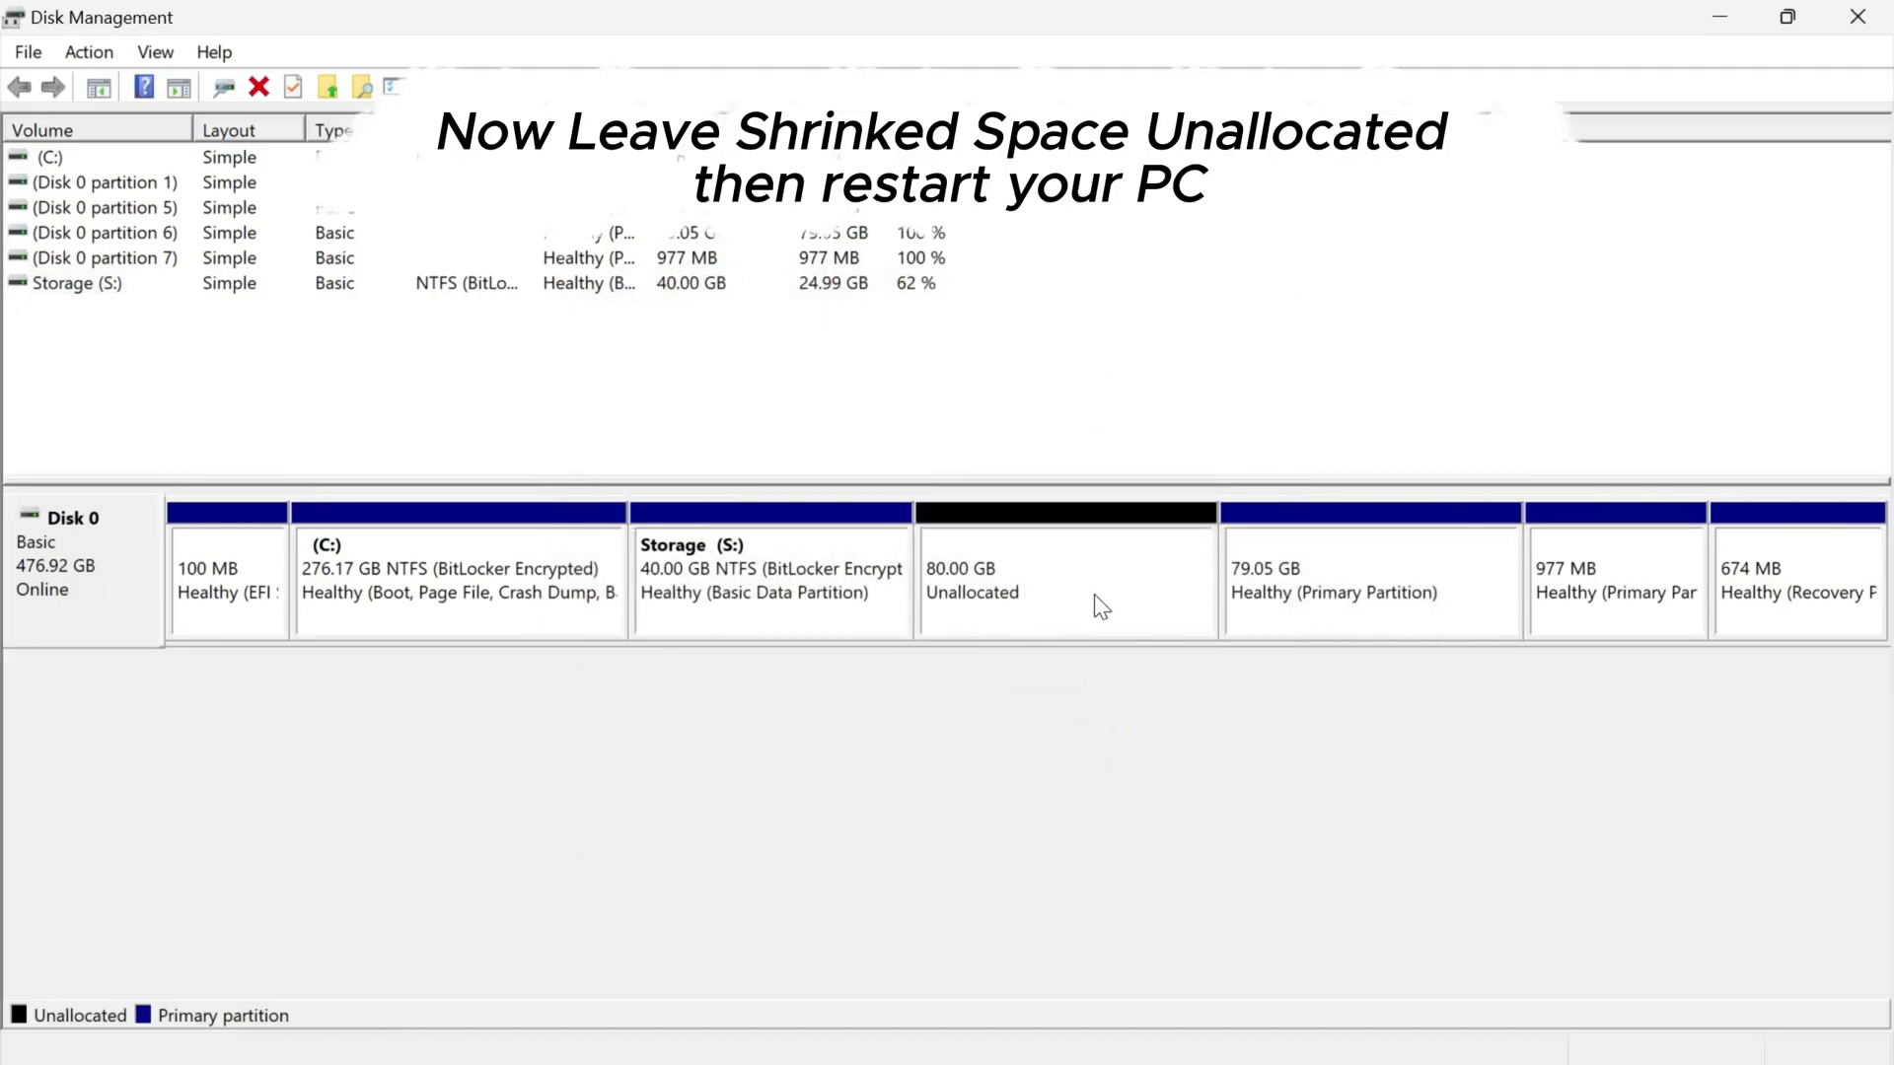
- Close Disk Management and restart the computer from the Start menu power options
left_click(1066, 580)
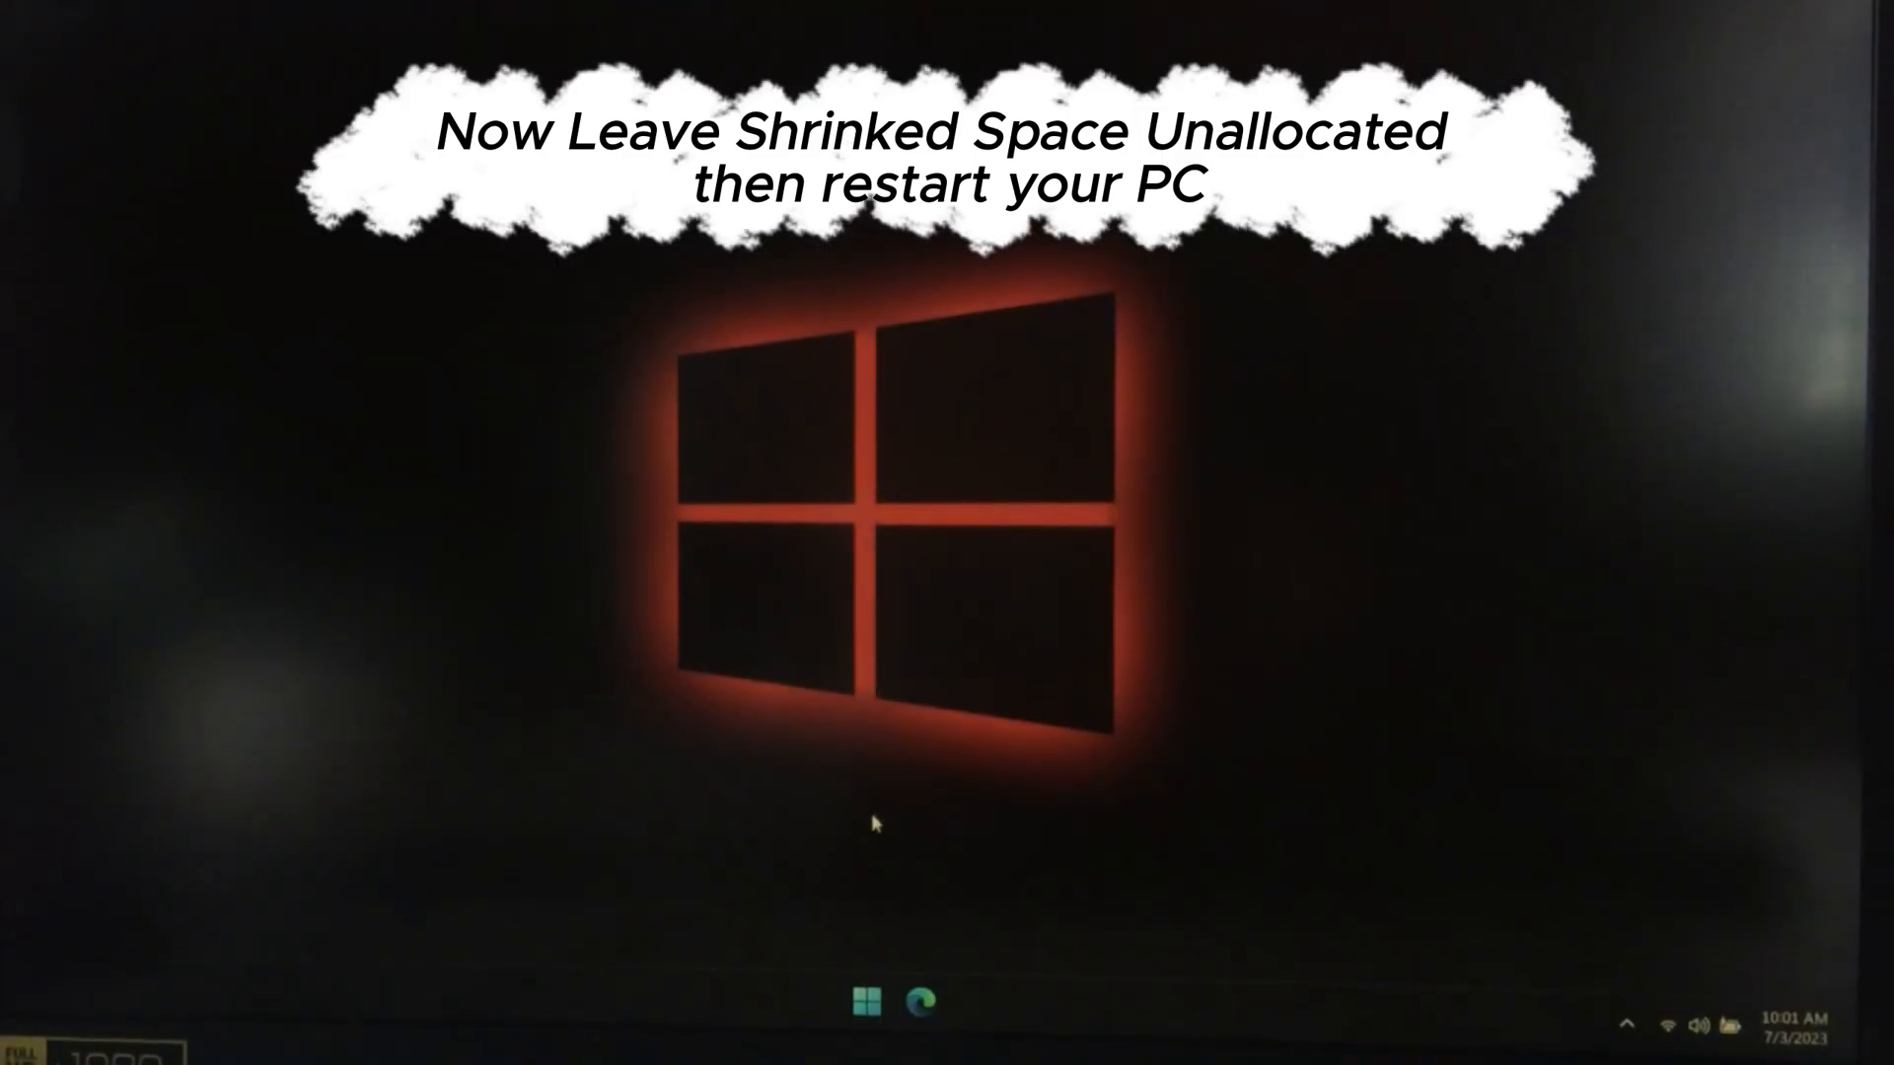
left_click(866, 1002)
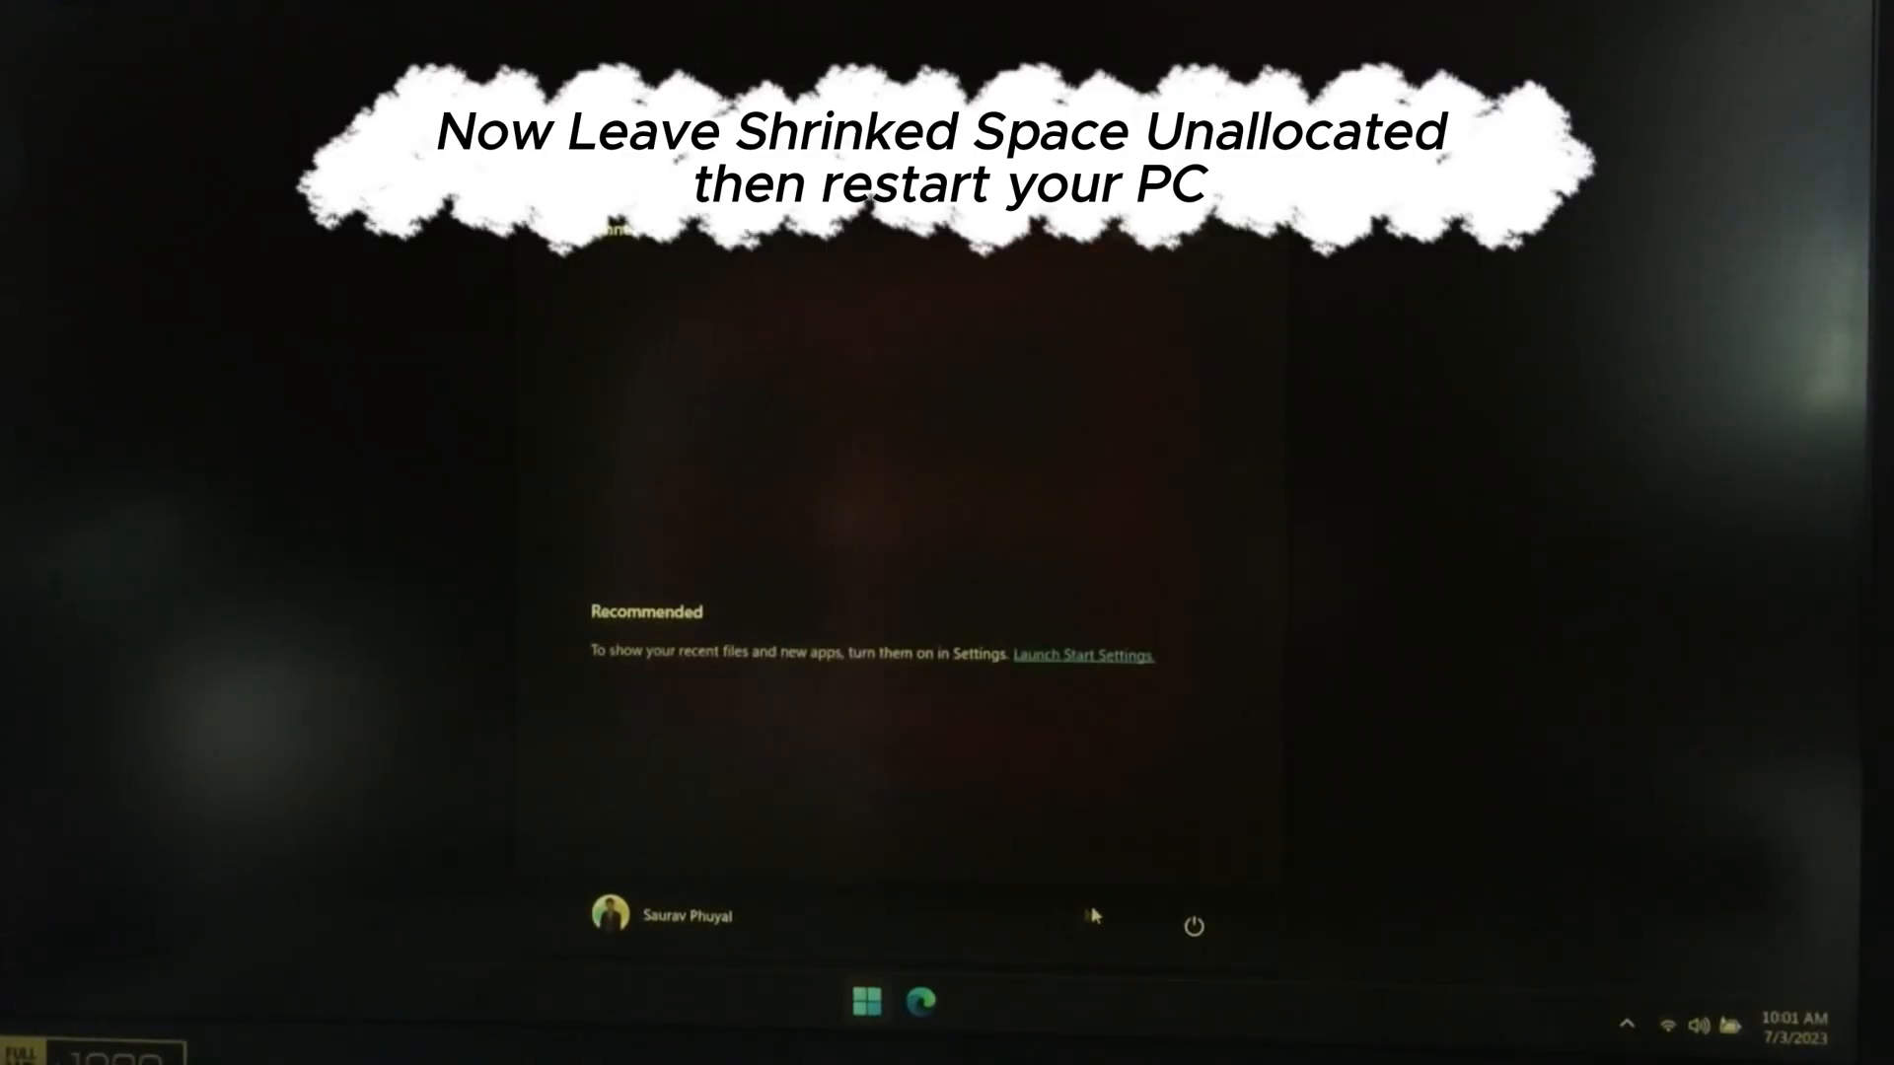
left_click(1192, 927)
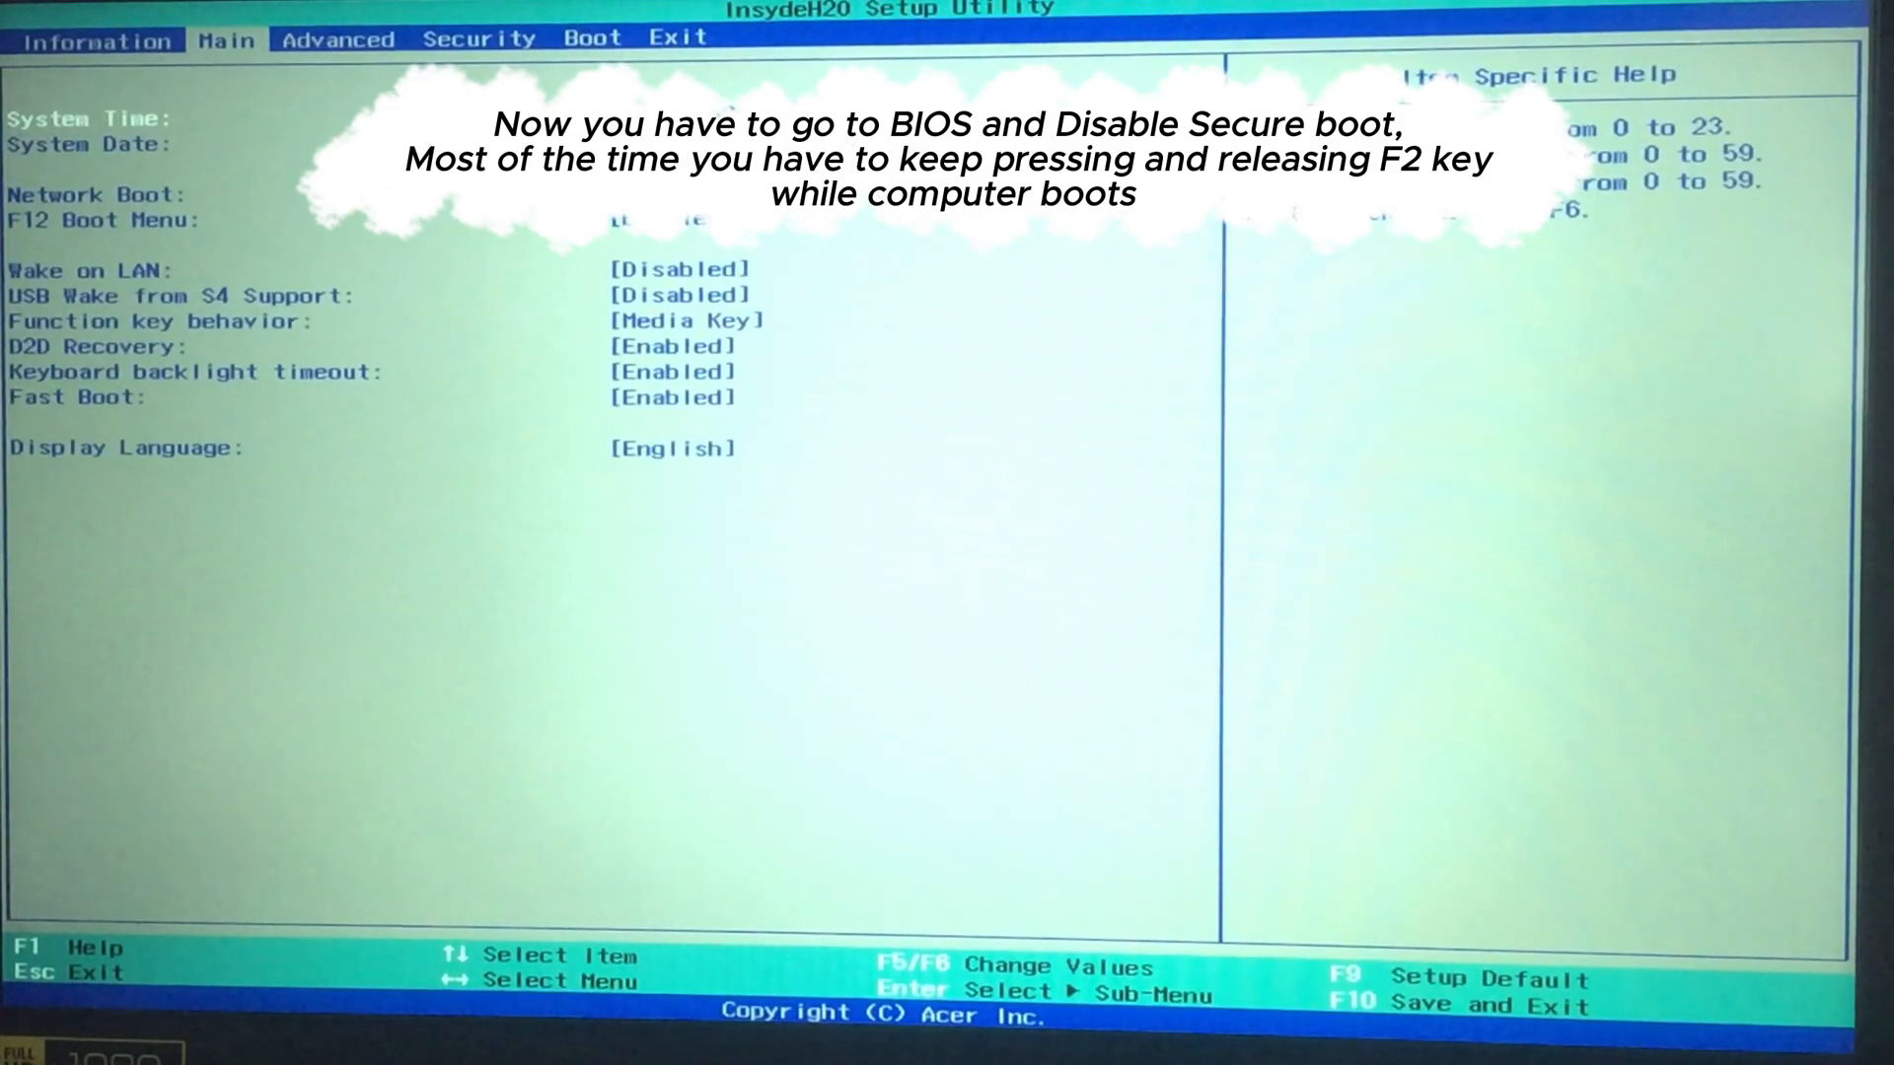
- Set Secure Boot to Disabled on the Boot tab and save the BIOS settings with F10
left_click(592, 38)
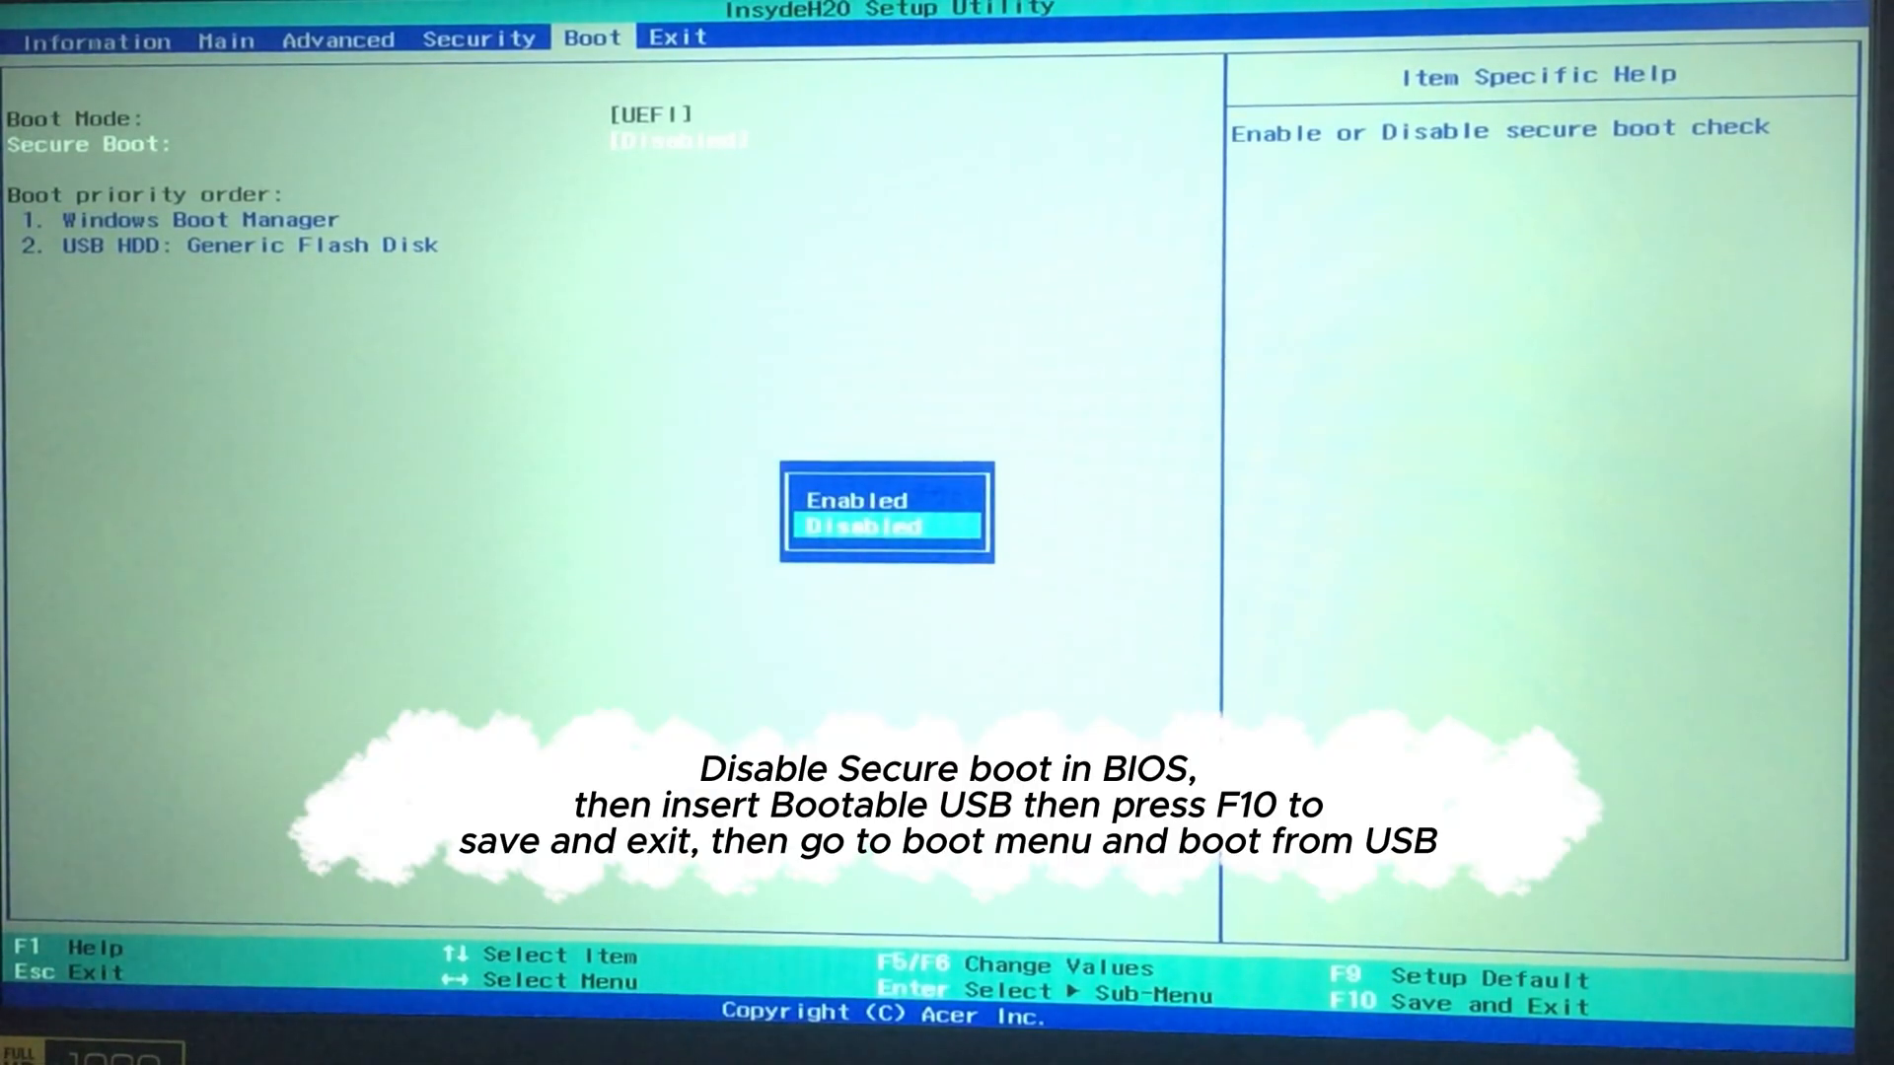
key("Enter")
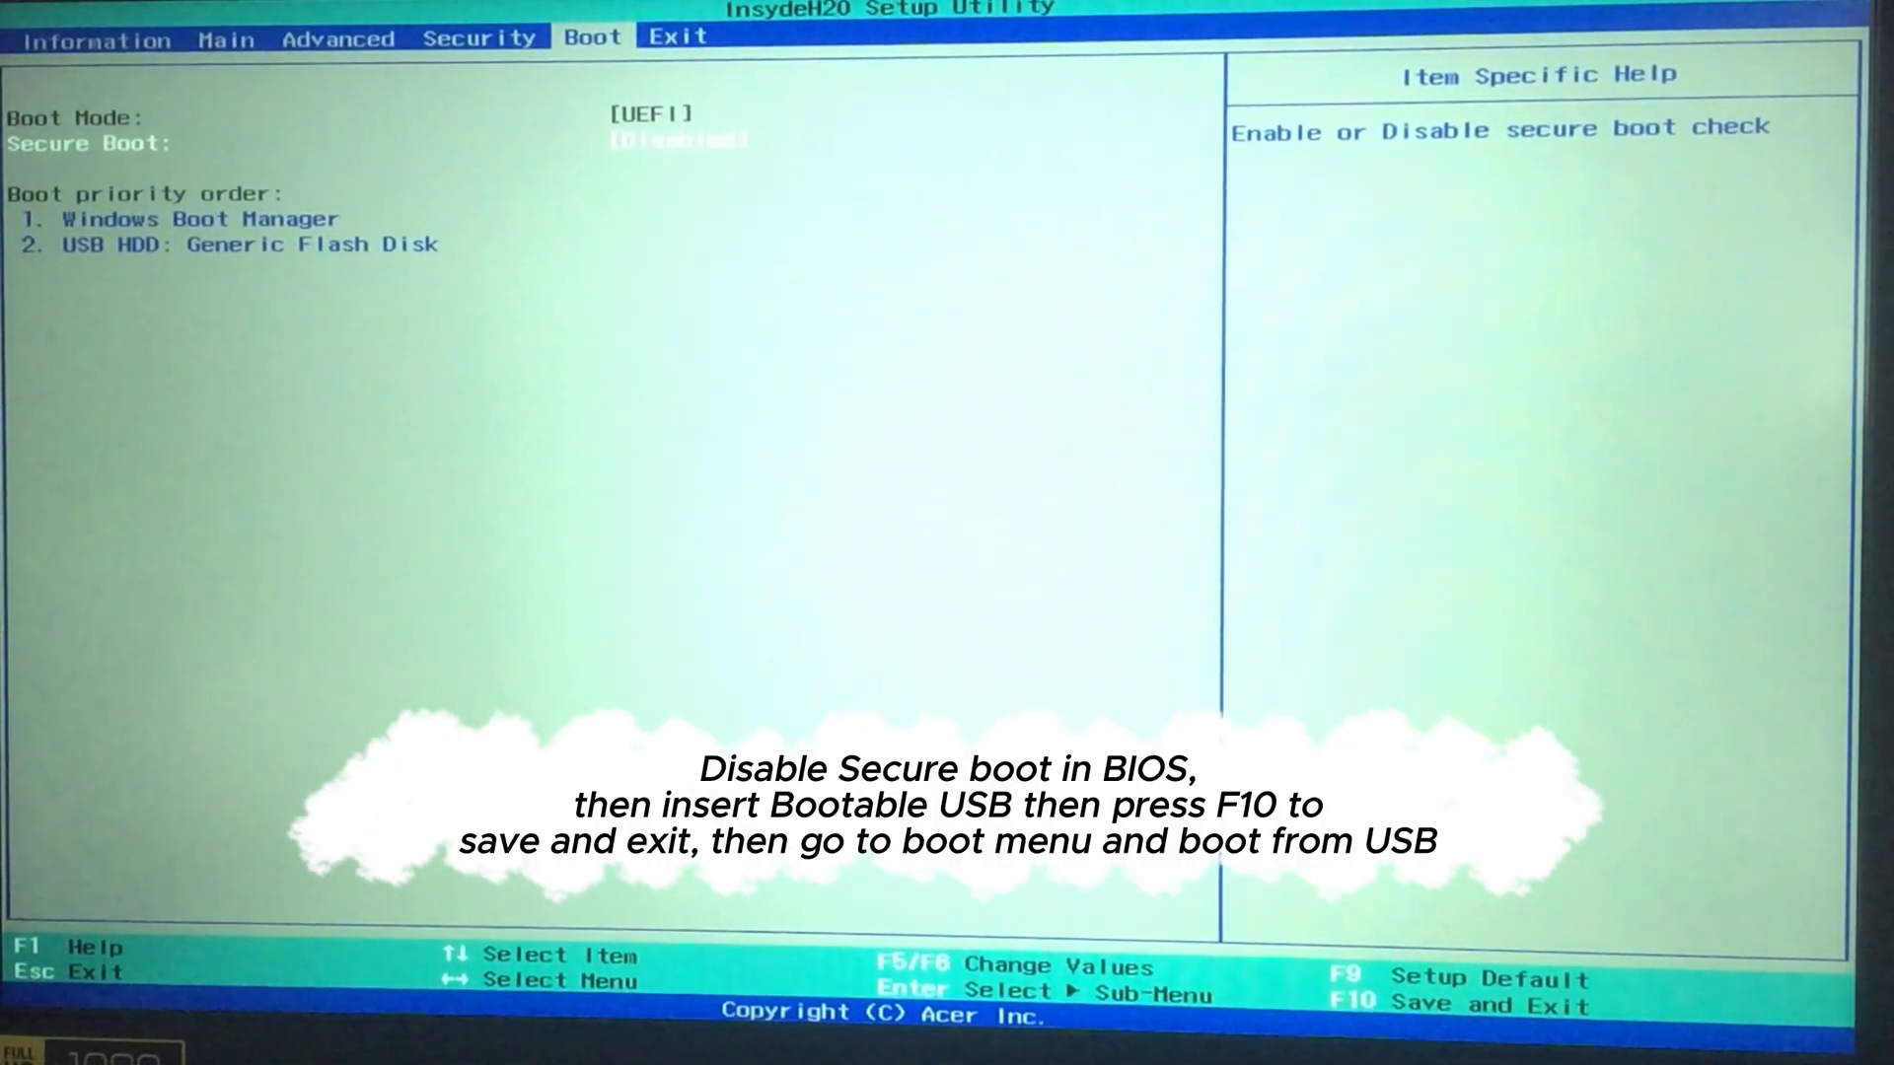
key("F10")
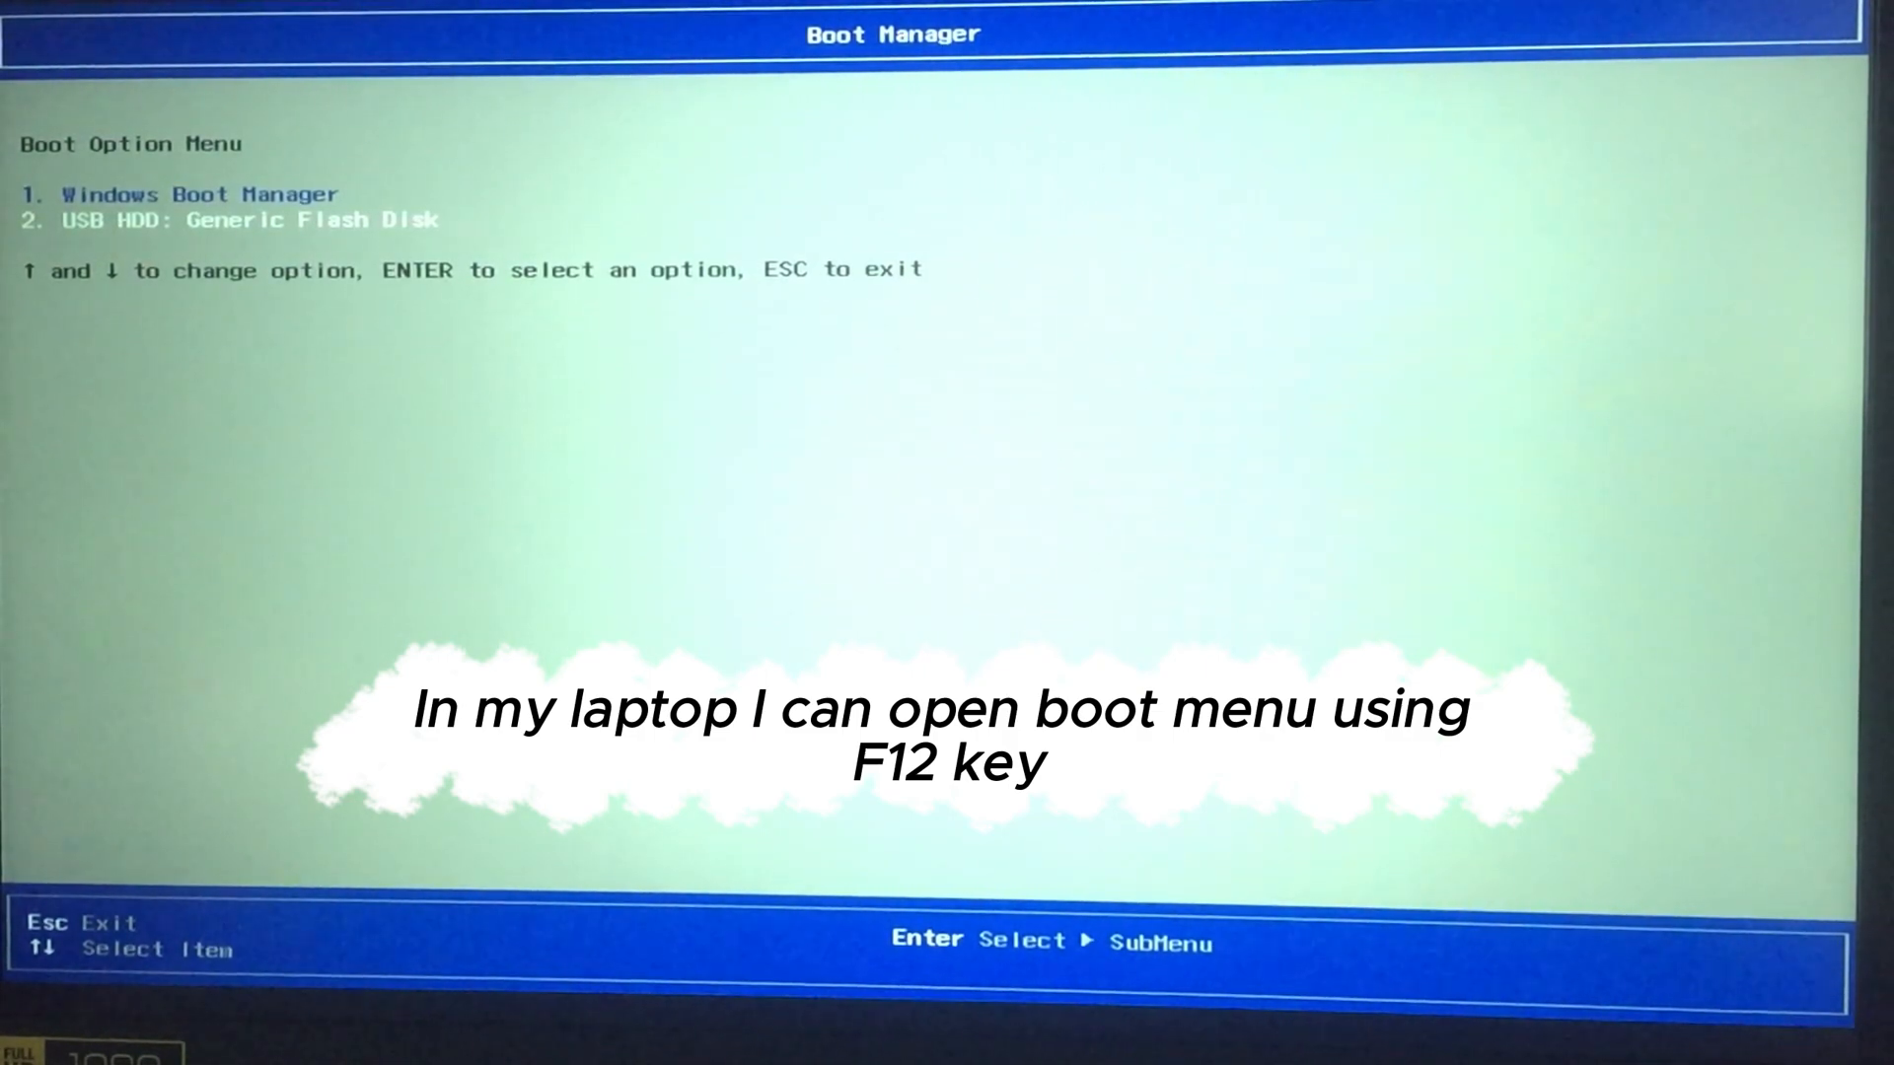
- Boot from the USB flash disk and start the Kali text installer via Advanced install options
key("enter")
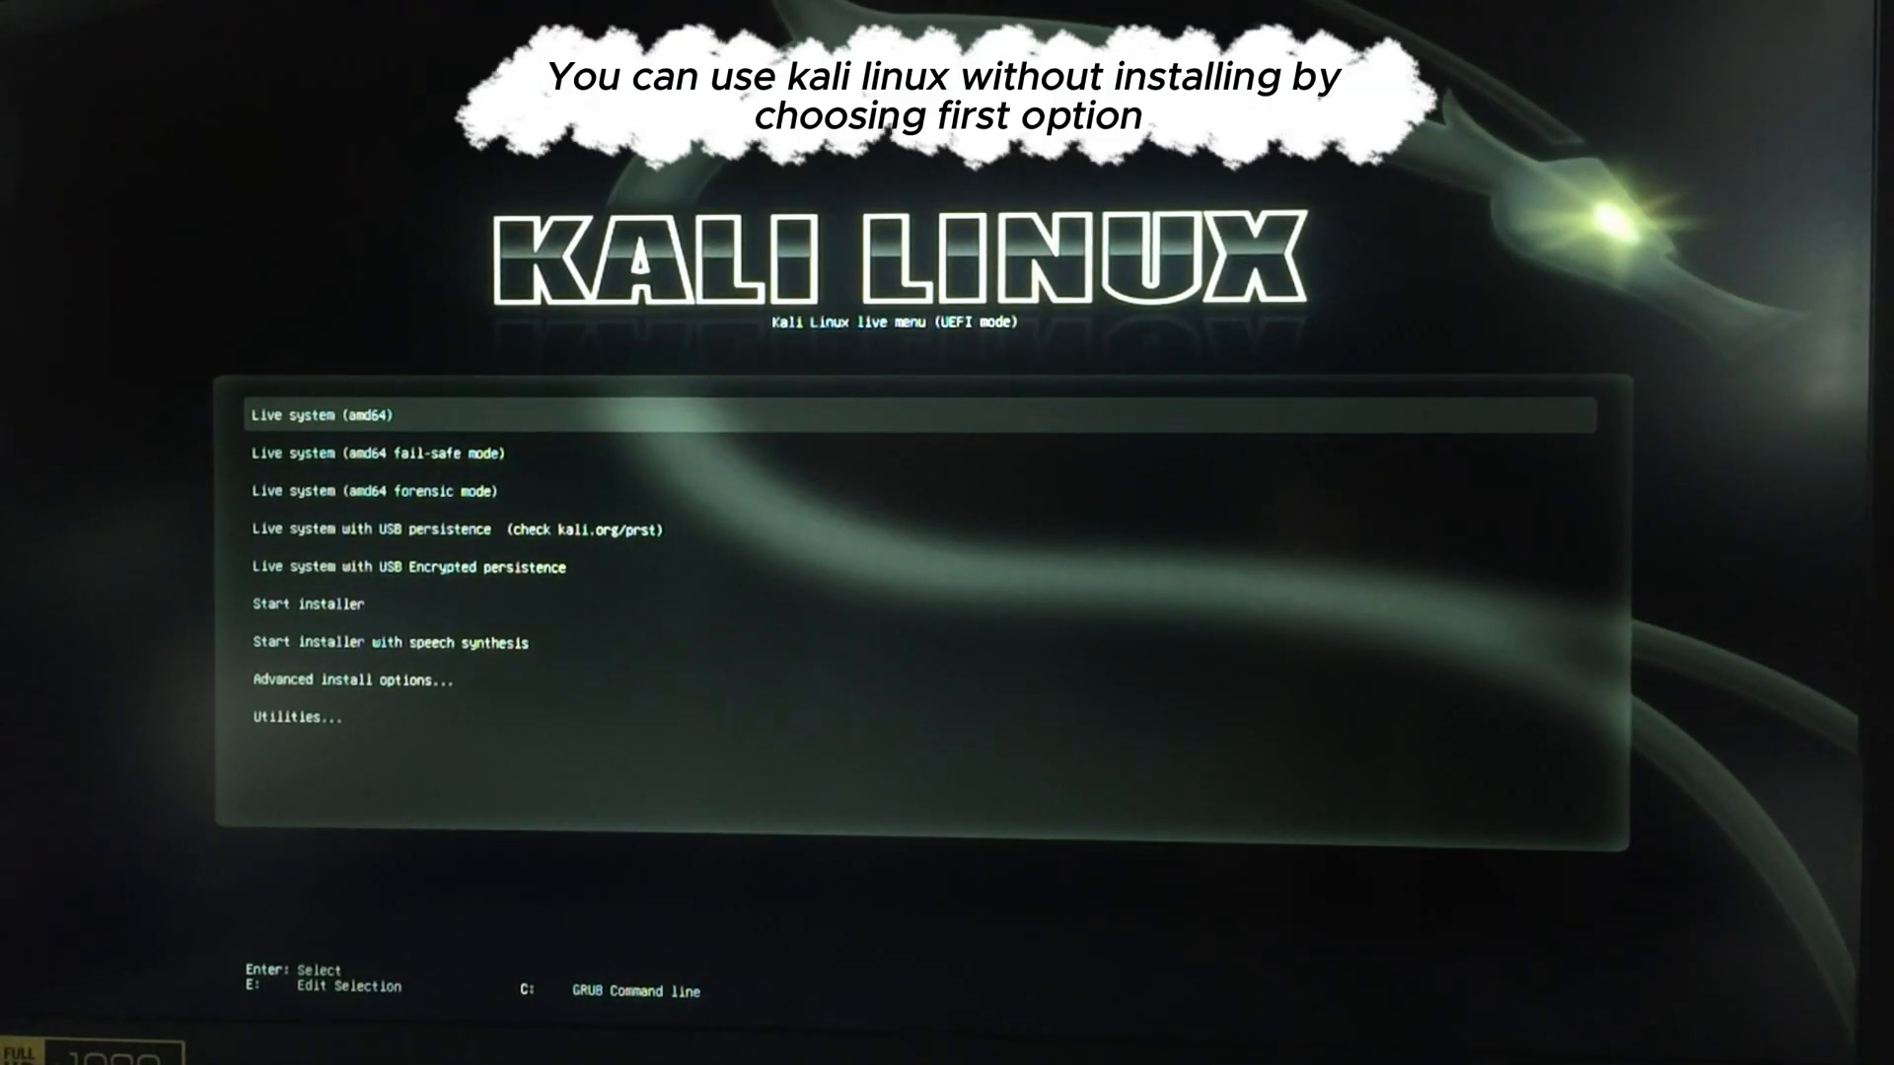
key("Down")
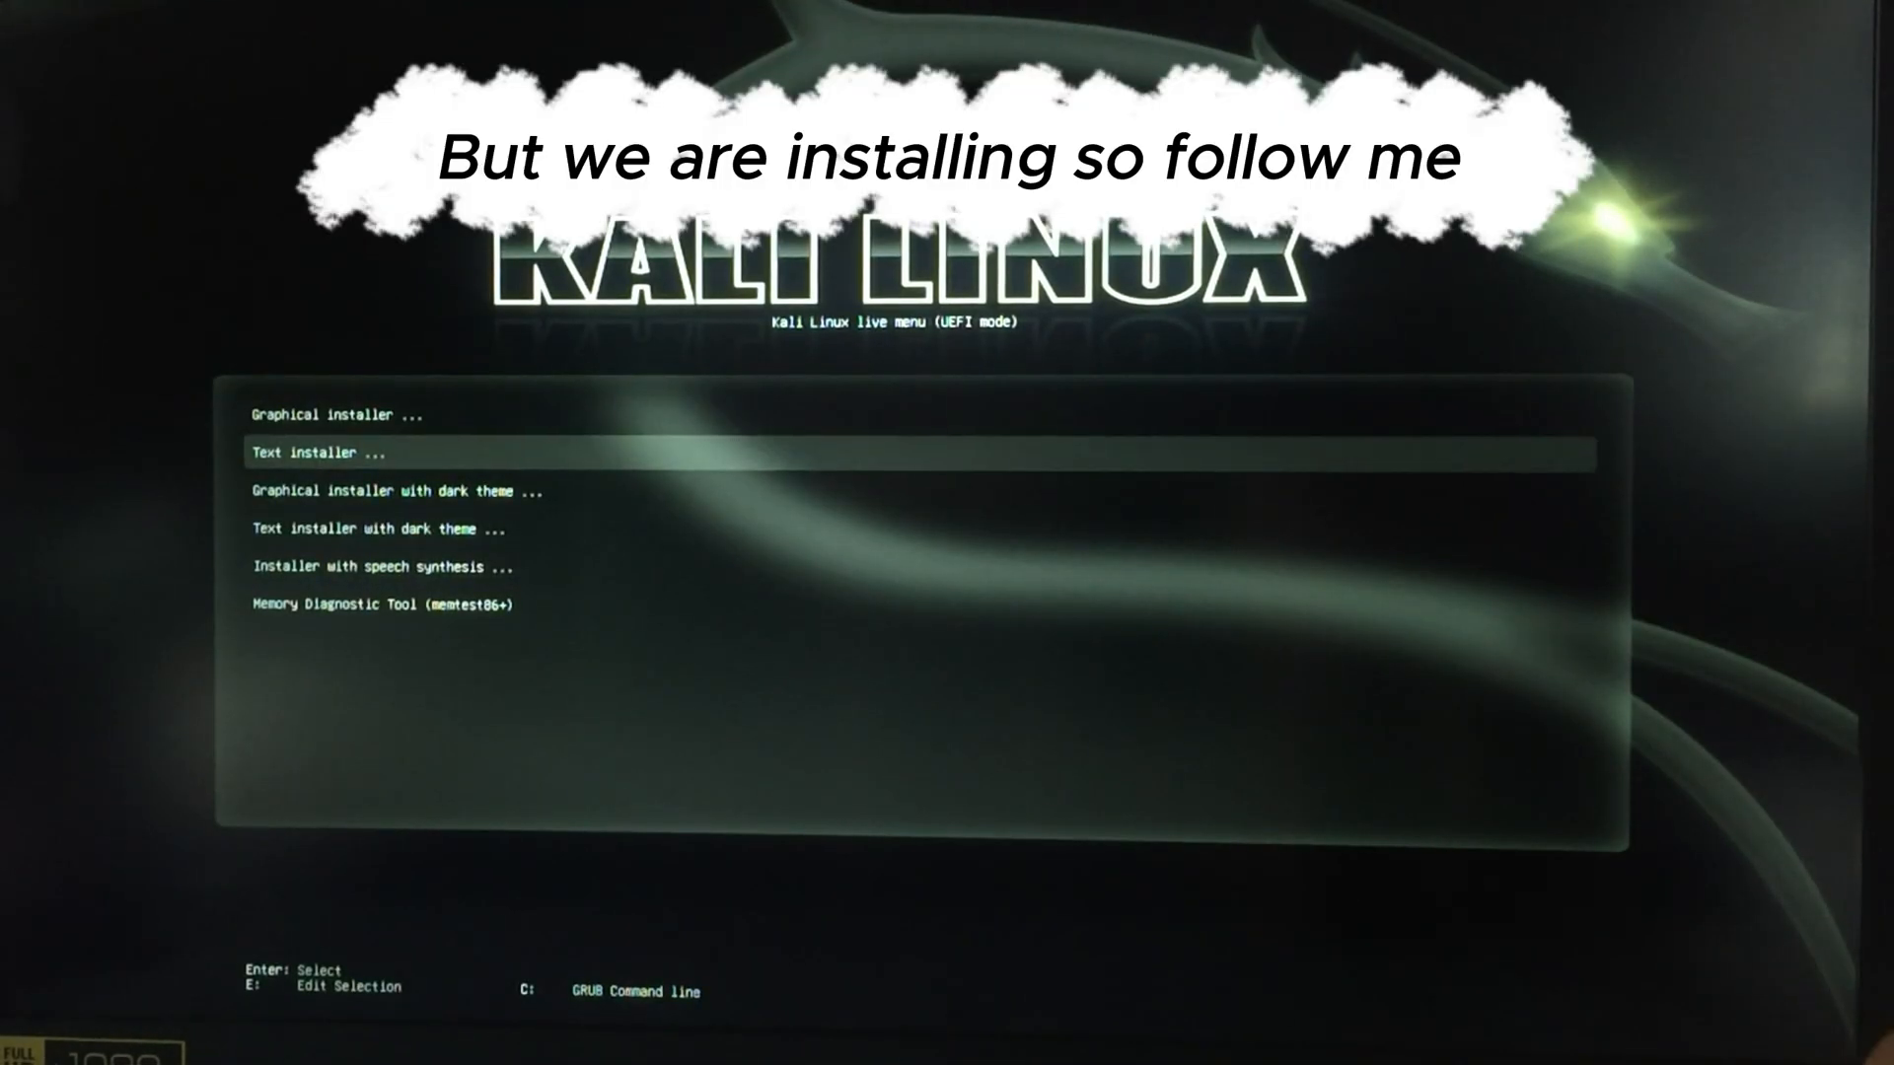
key("Down")
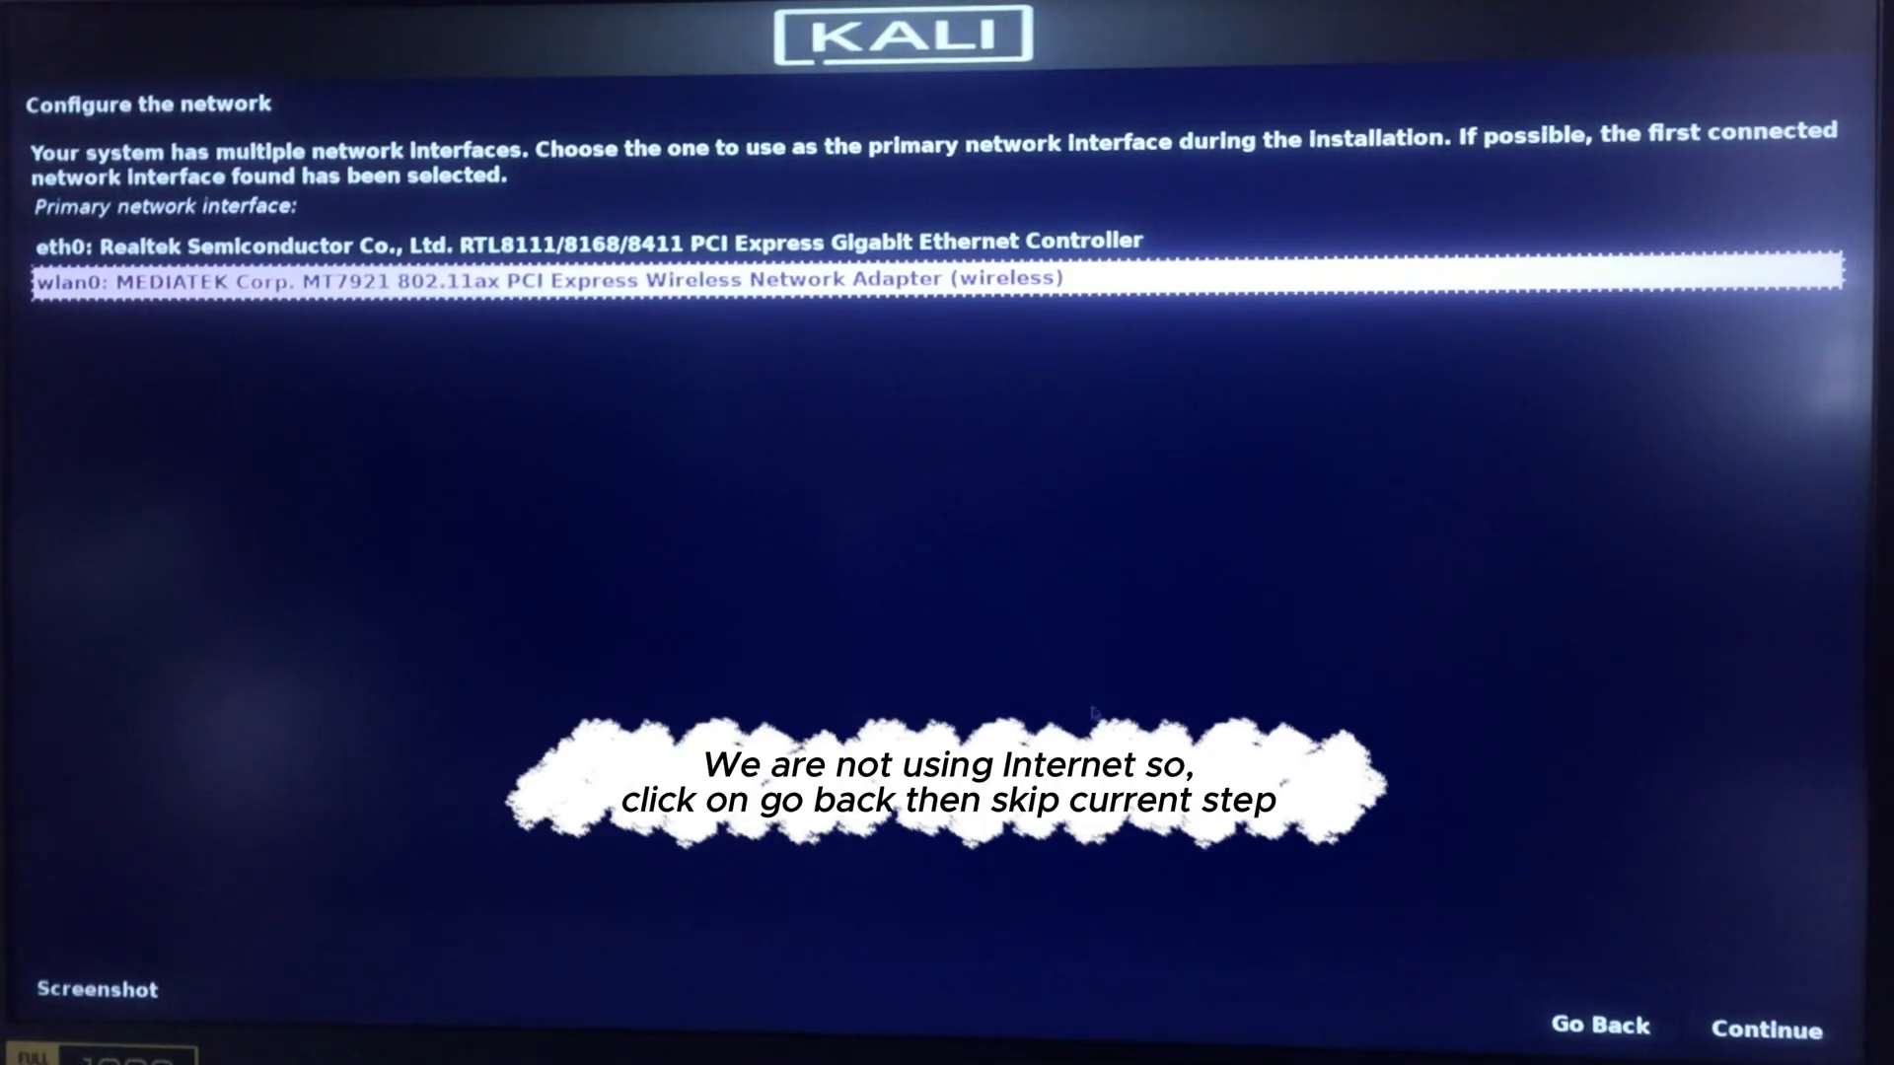
- Skip the network configuration step and confirm the new user's full name
left_click(1596, 1026)
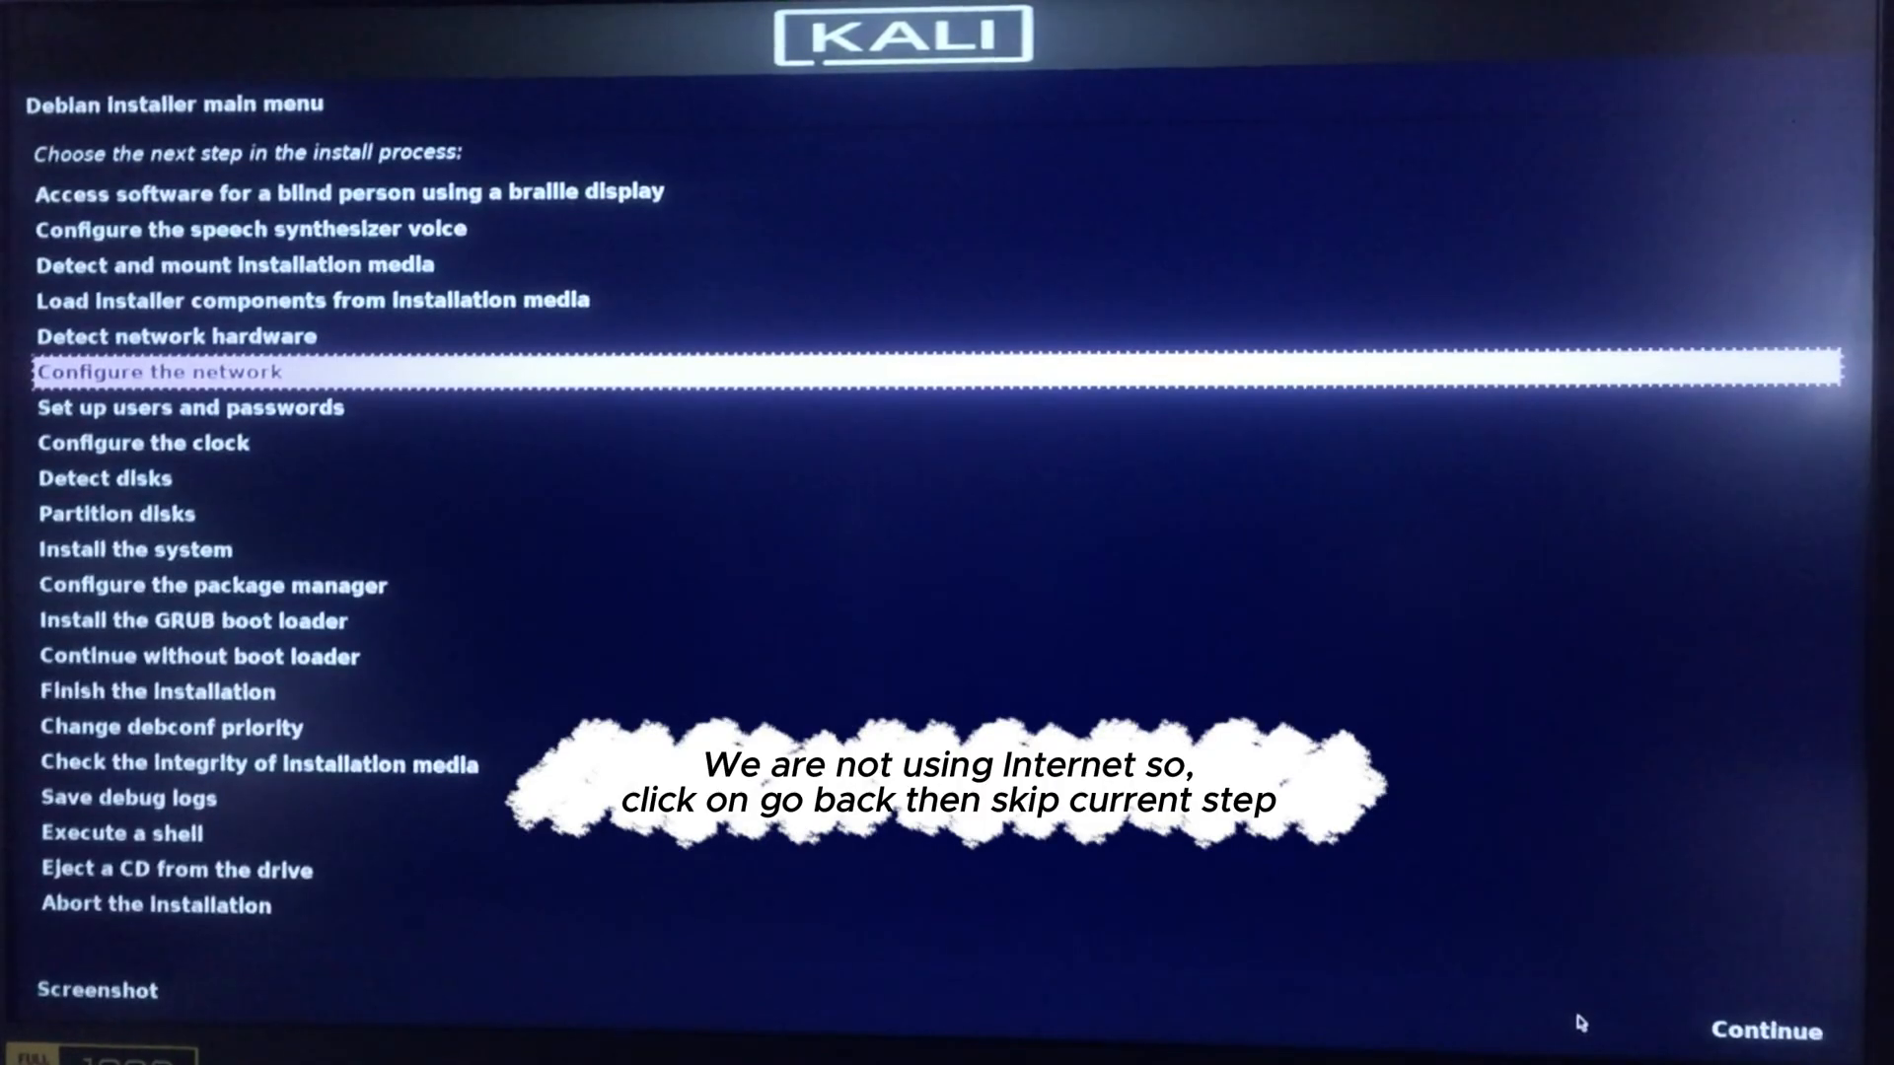
key("Down")
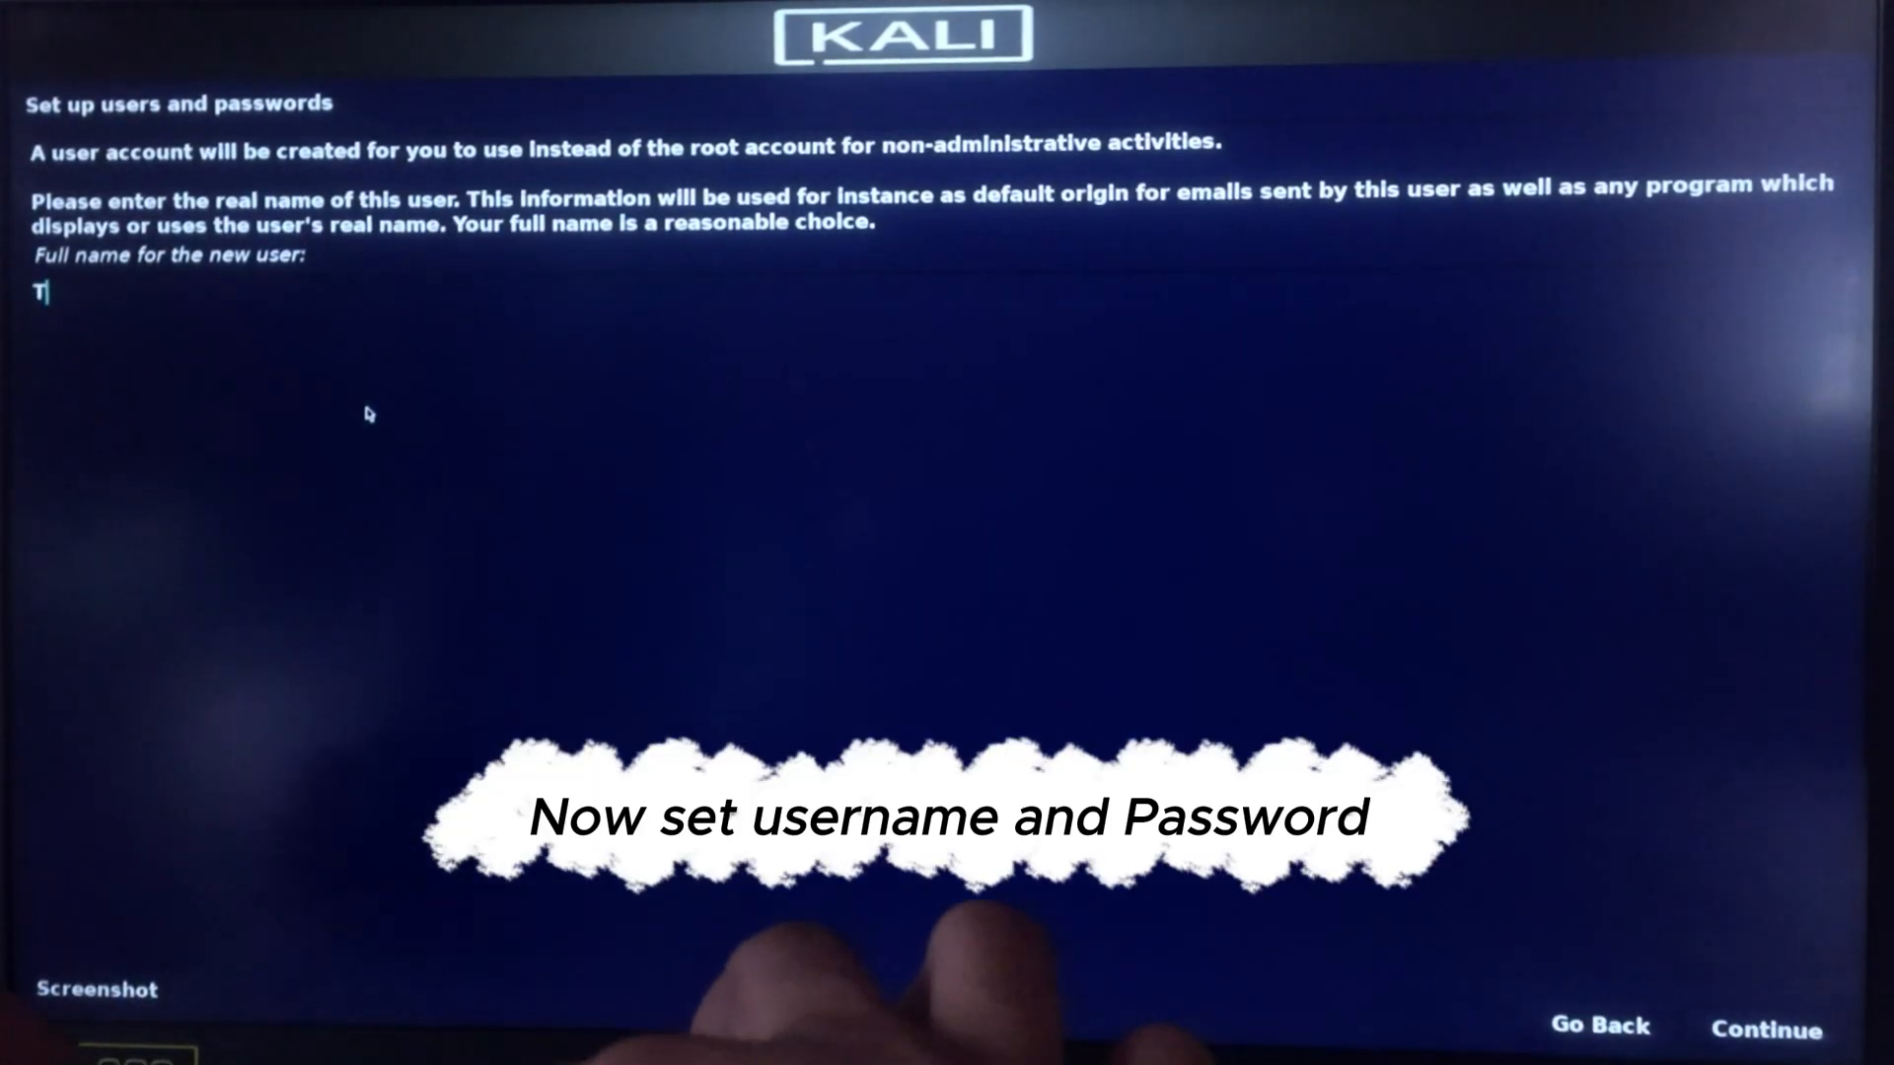
left_click(1764, 1030)
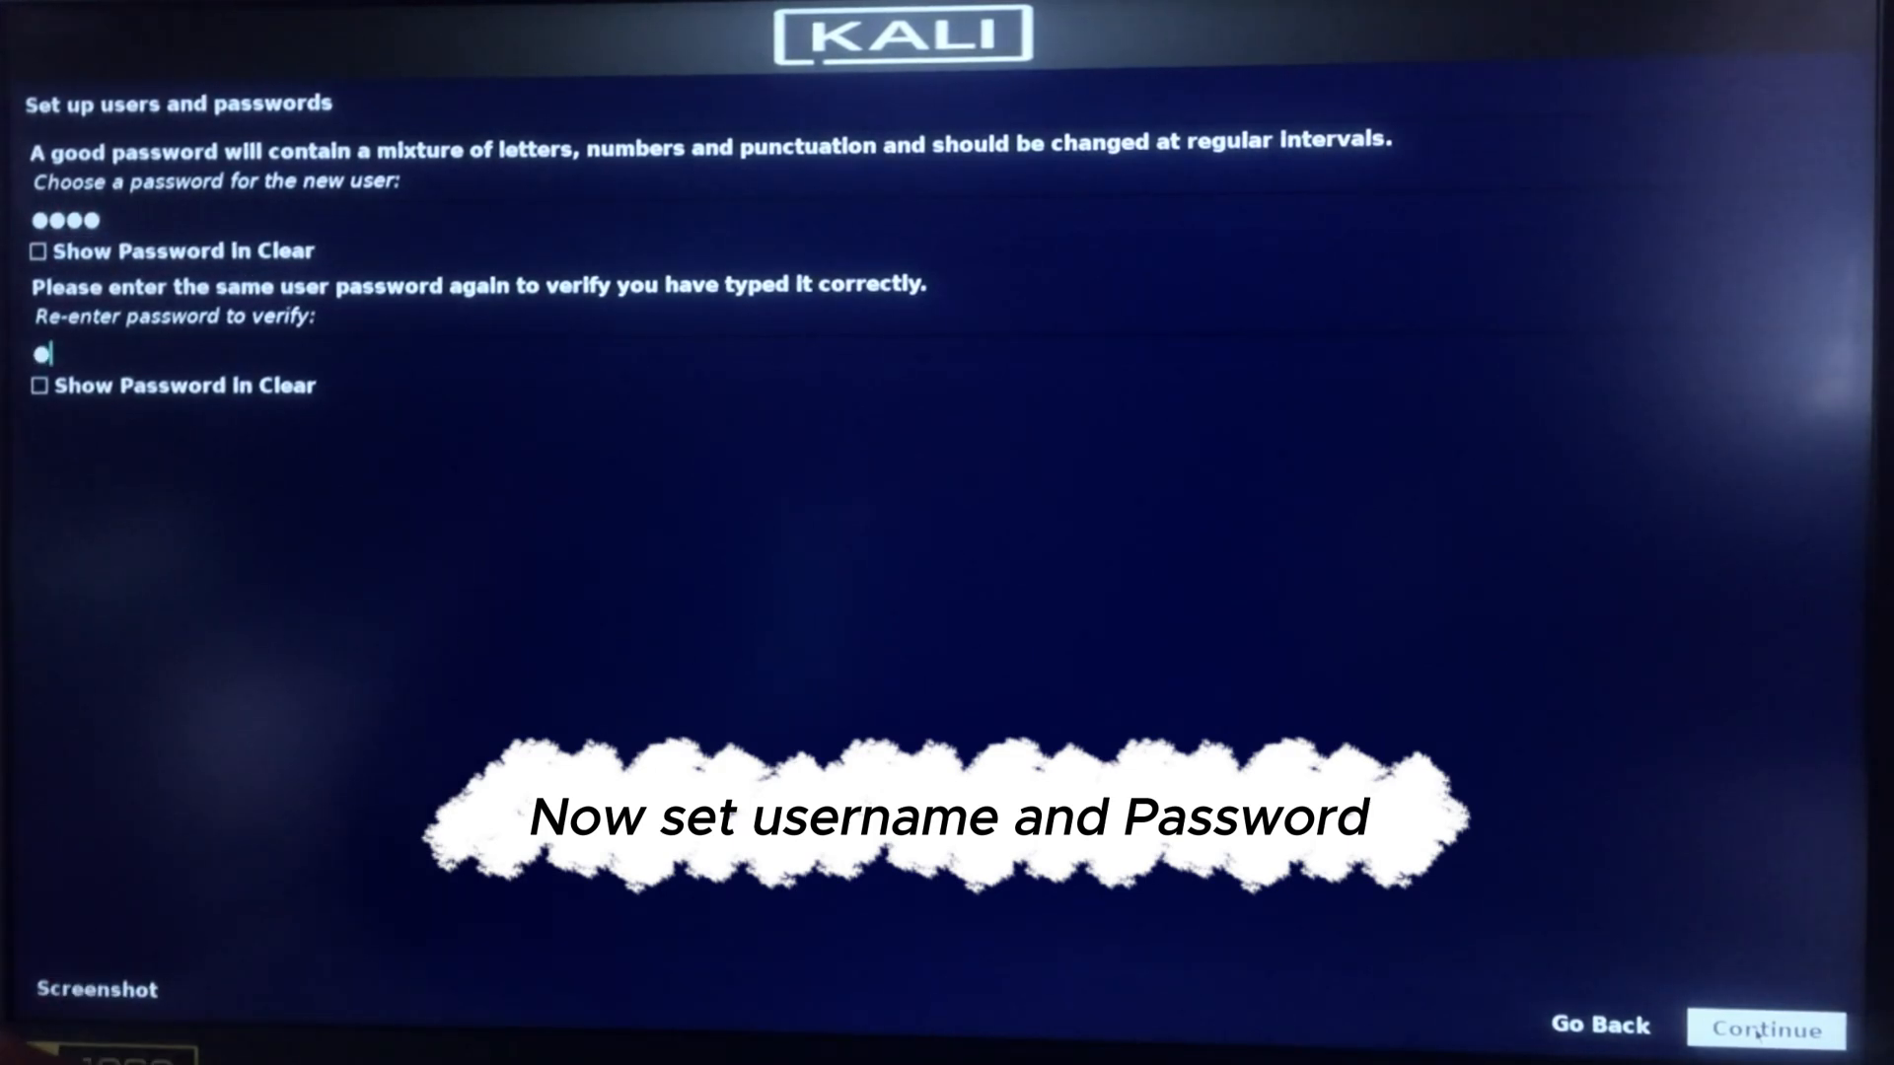
- Confirm the user's password, United States as location, and the primary network interface
left_click(1764, 1028)
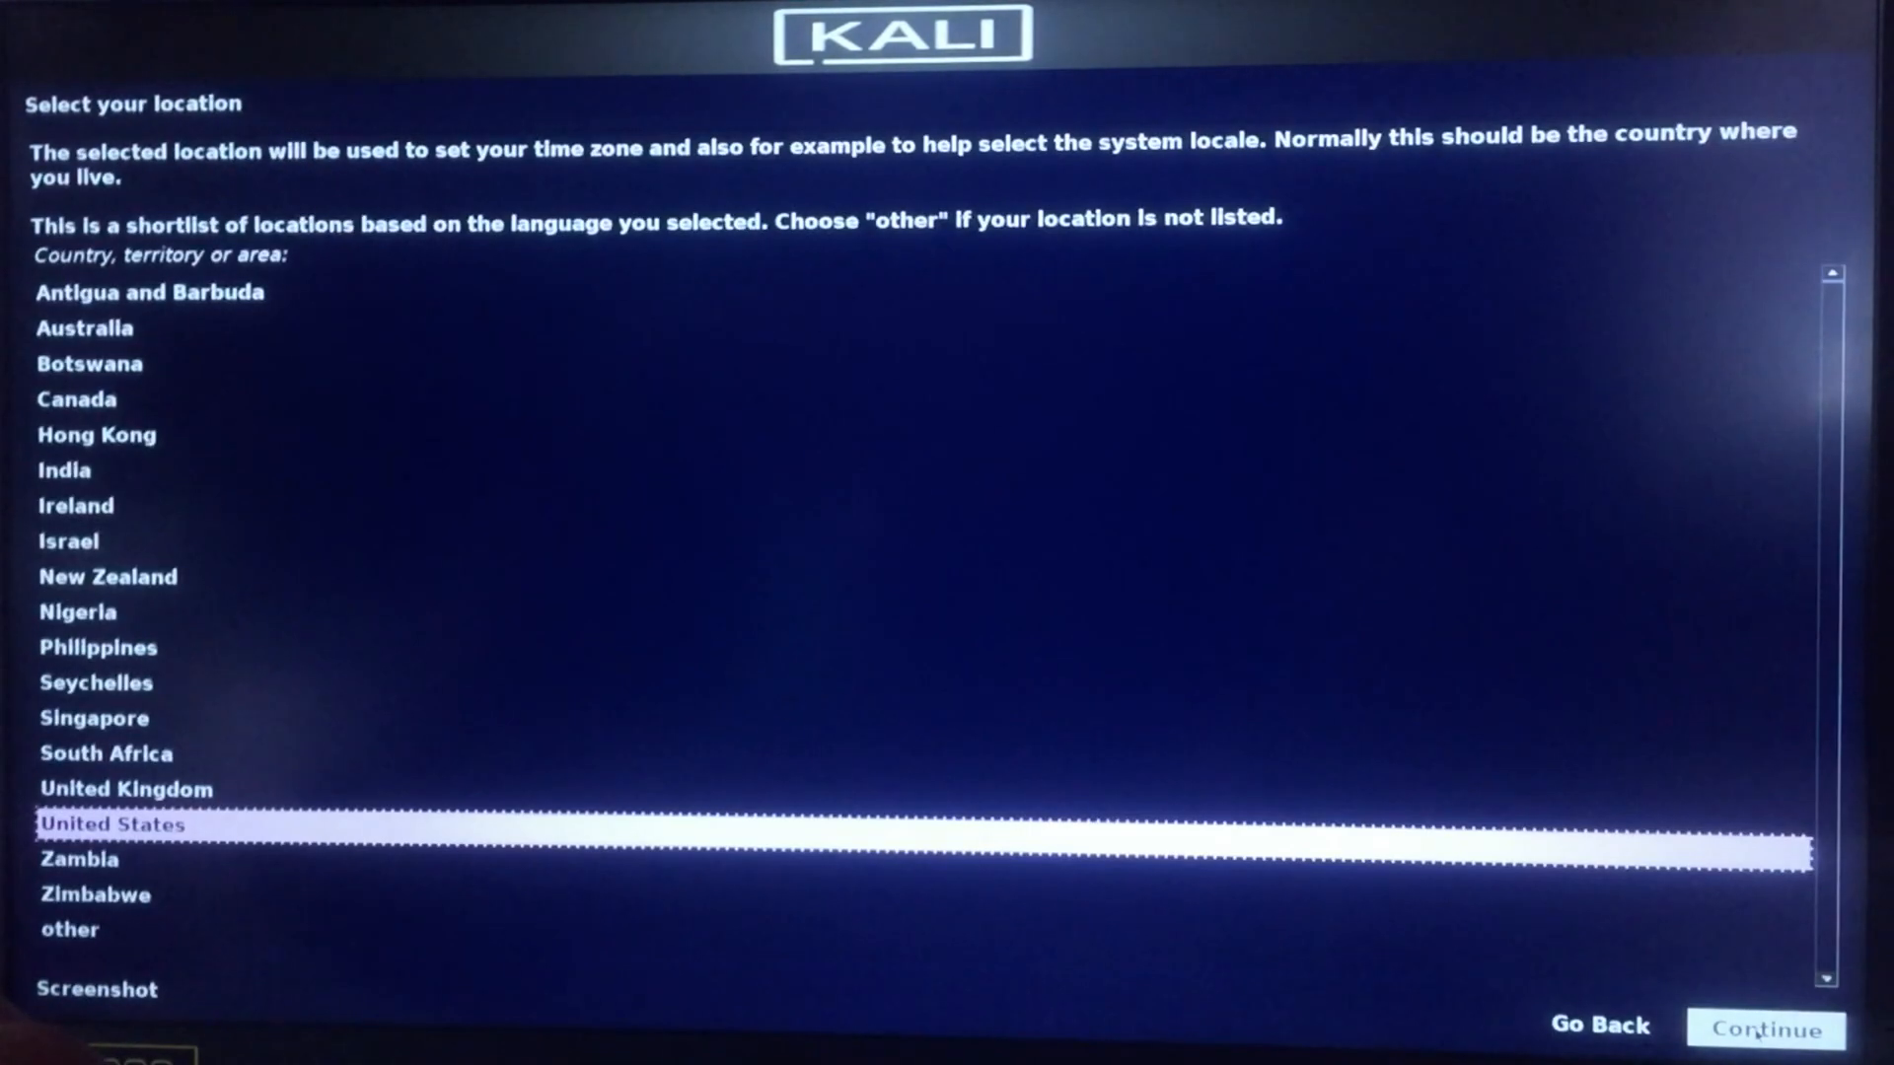
left_click(1764, 1030)
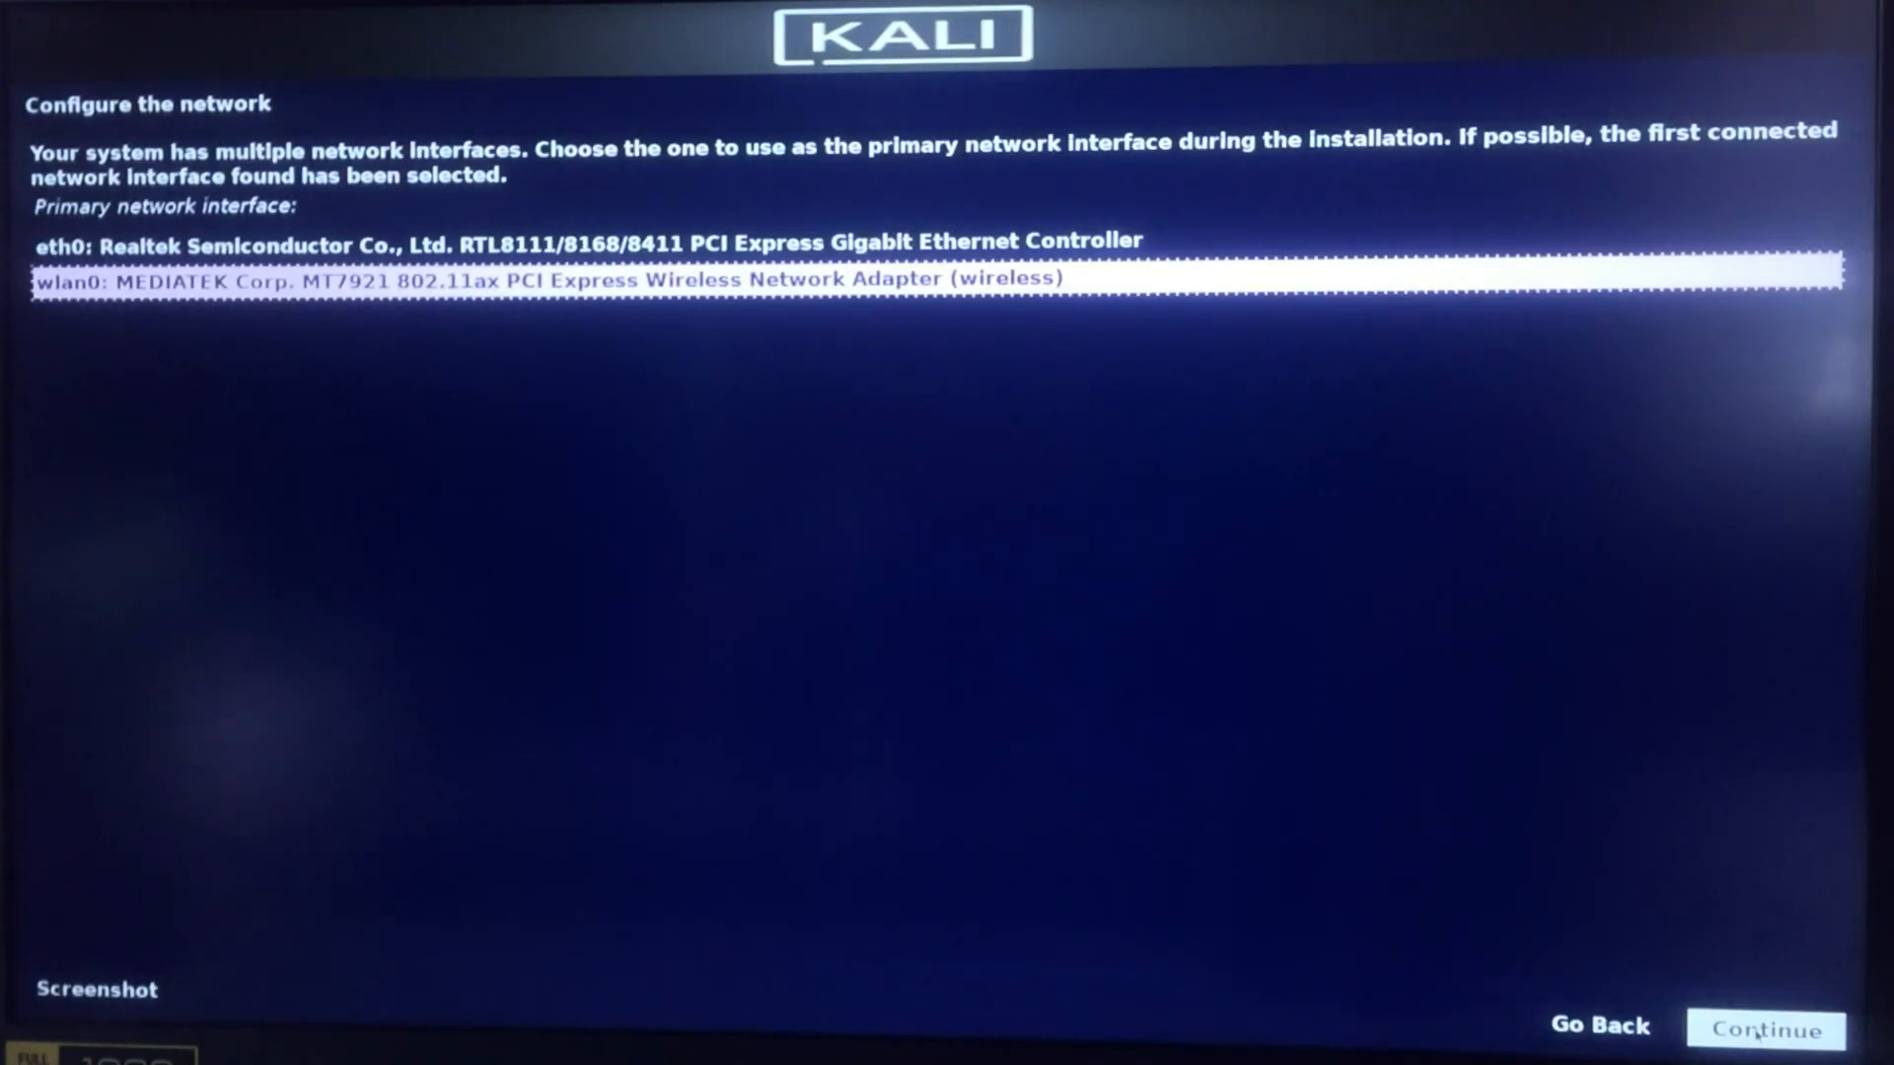
left_click(1764, 1030)
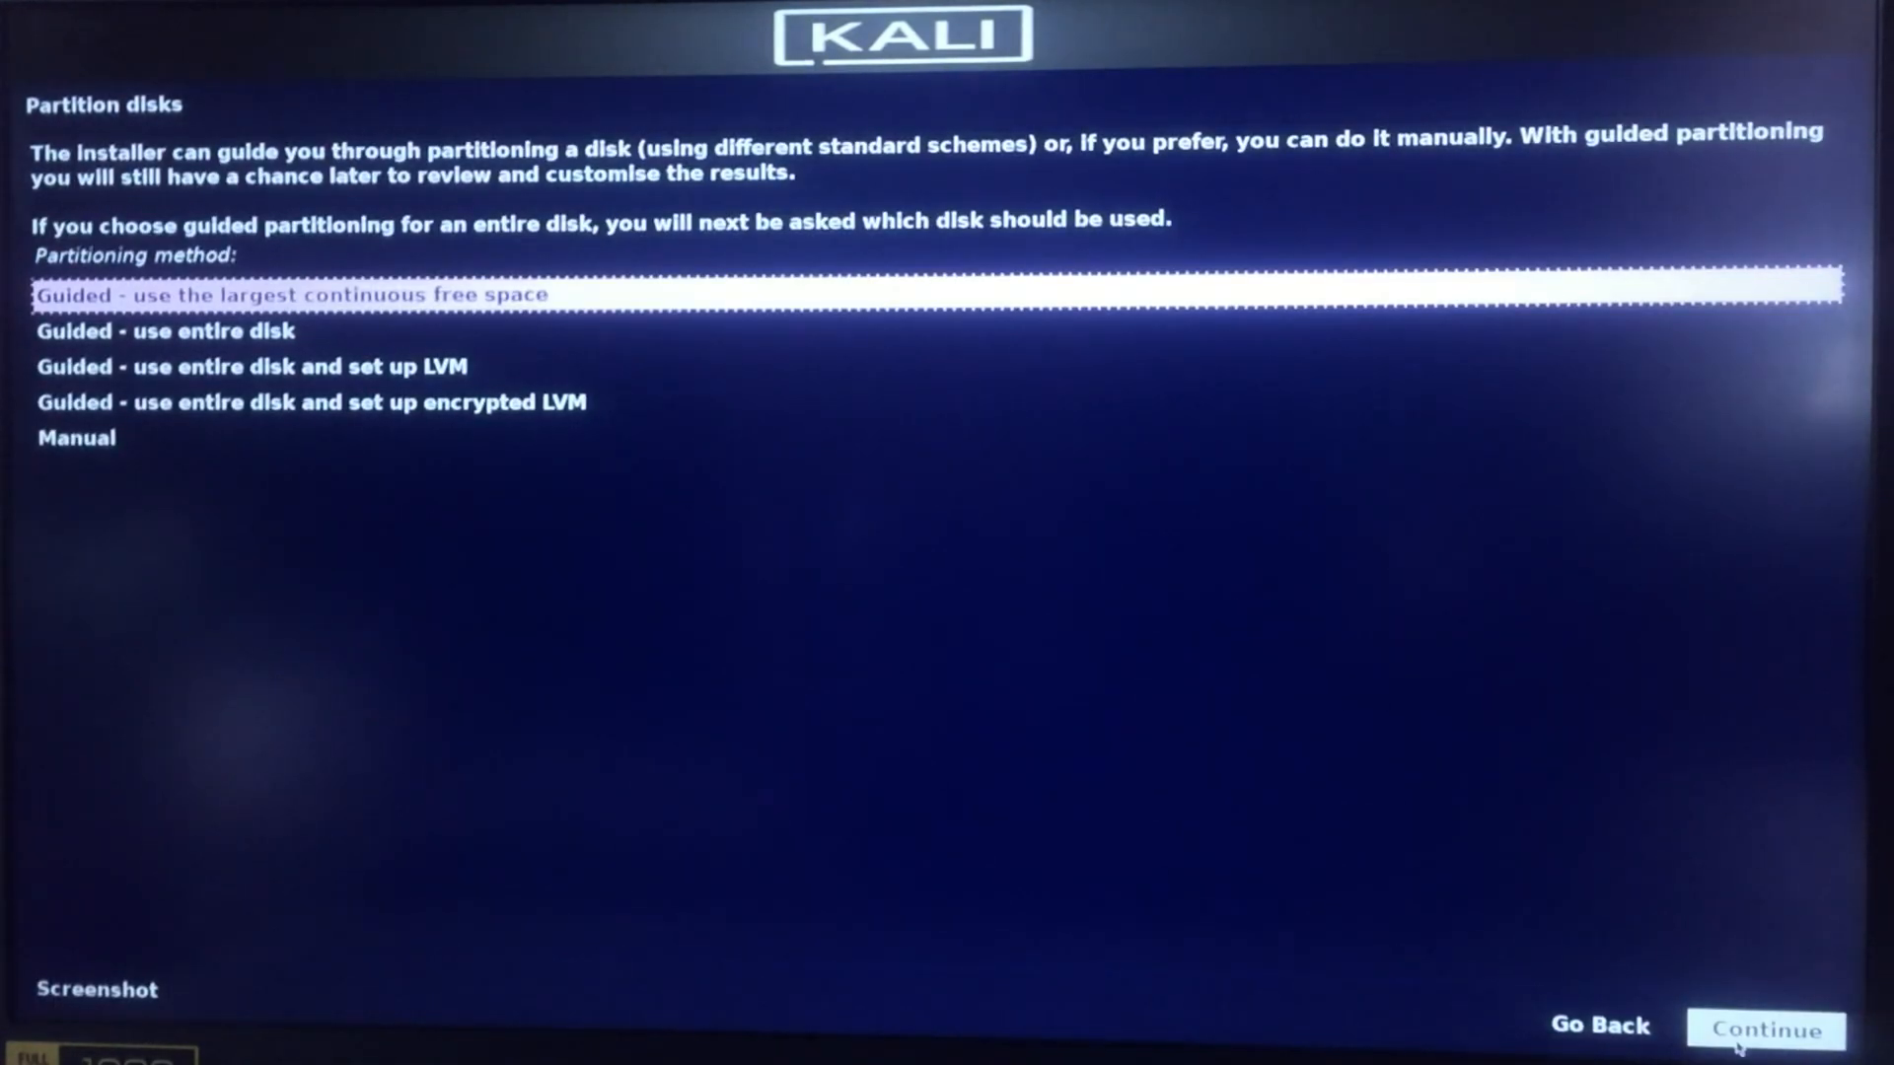
- Use guided partitioning on the largest continuous free space and write the ext4 and swap partitions to disk
left_click(290, 294)
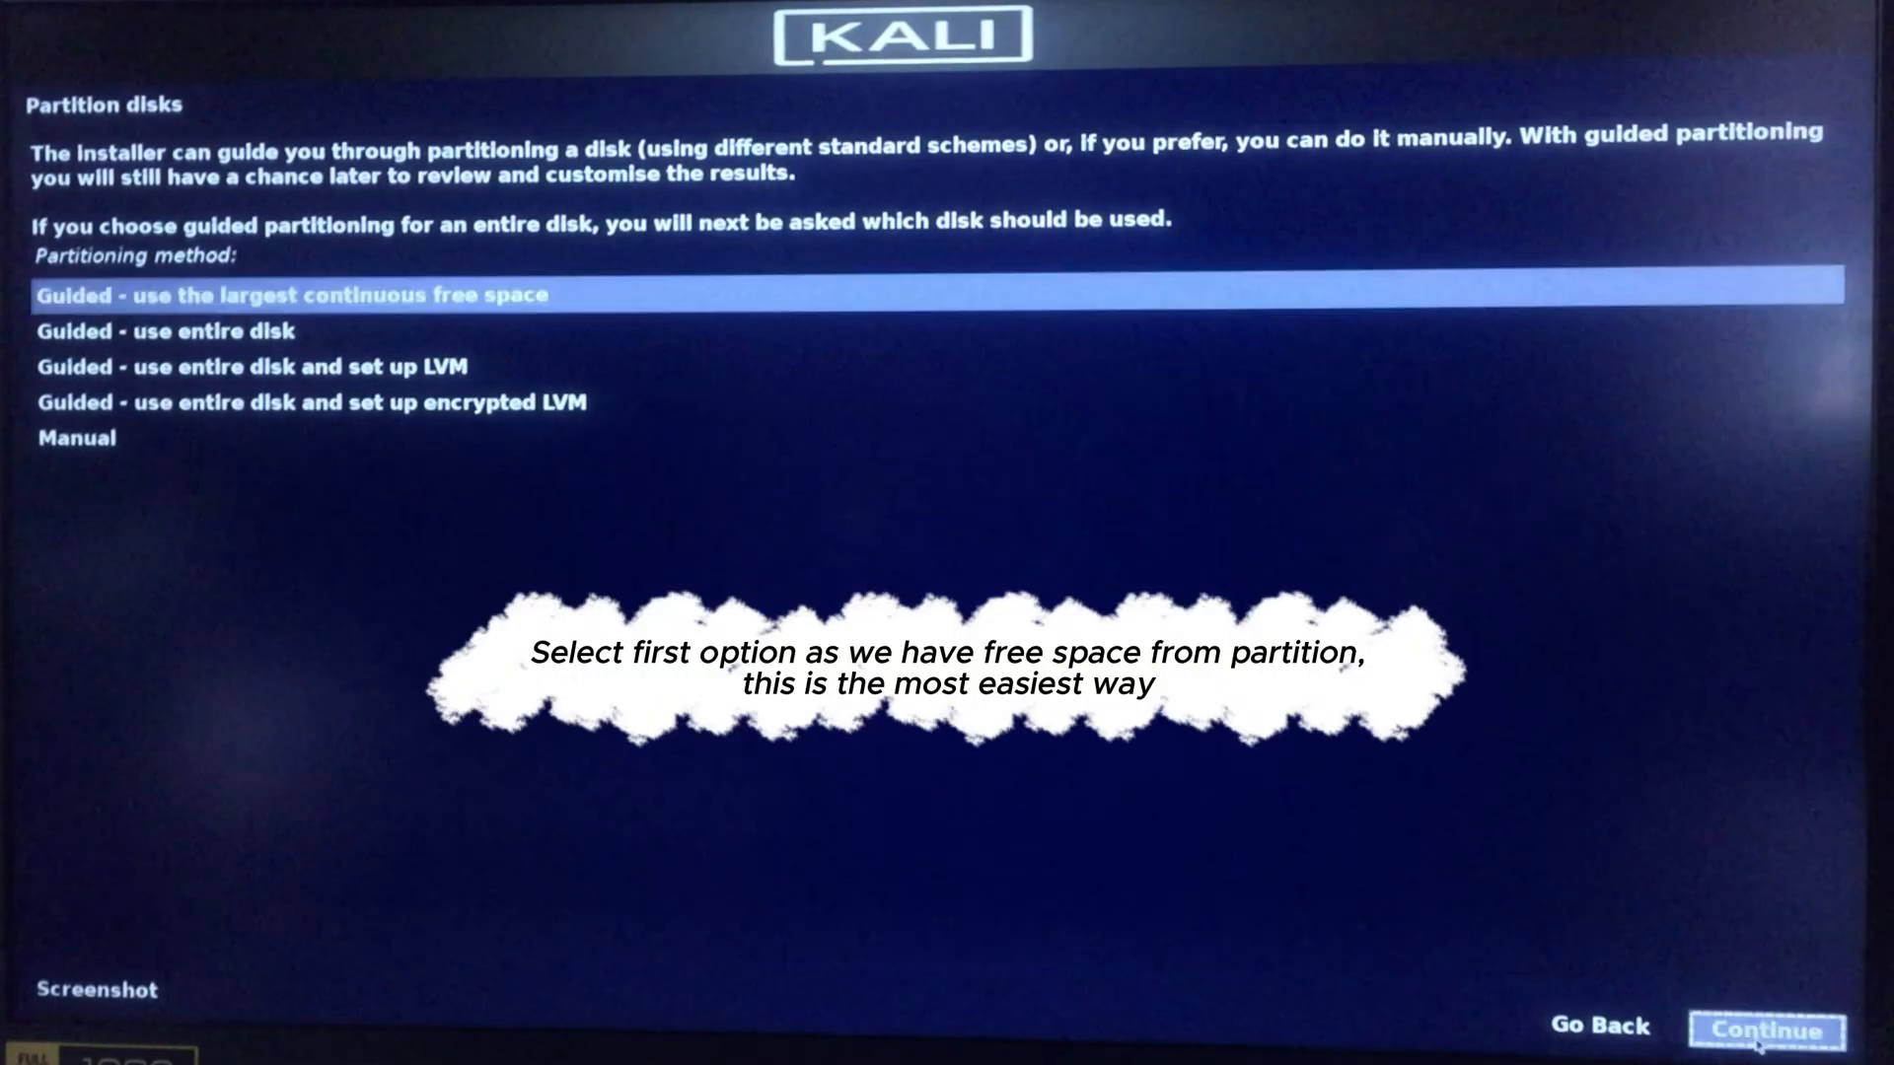
left_click(1764, 1030)
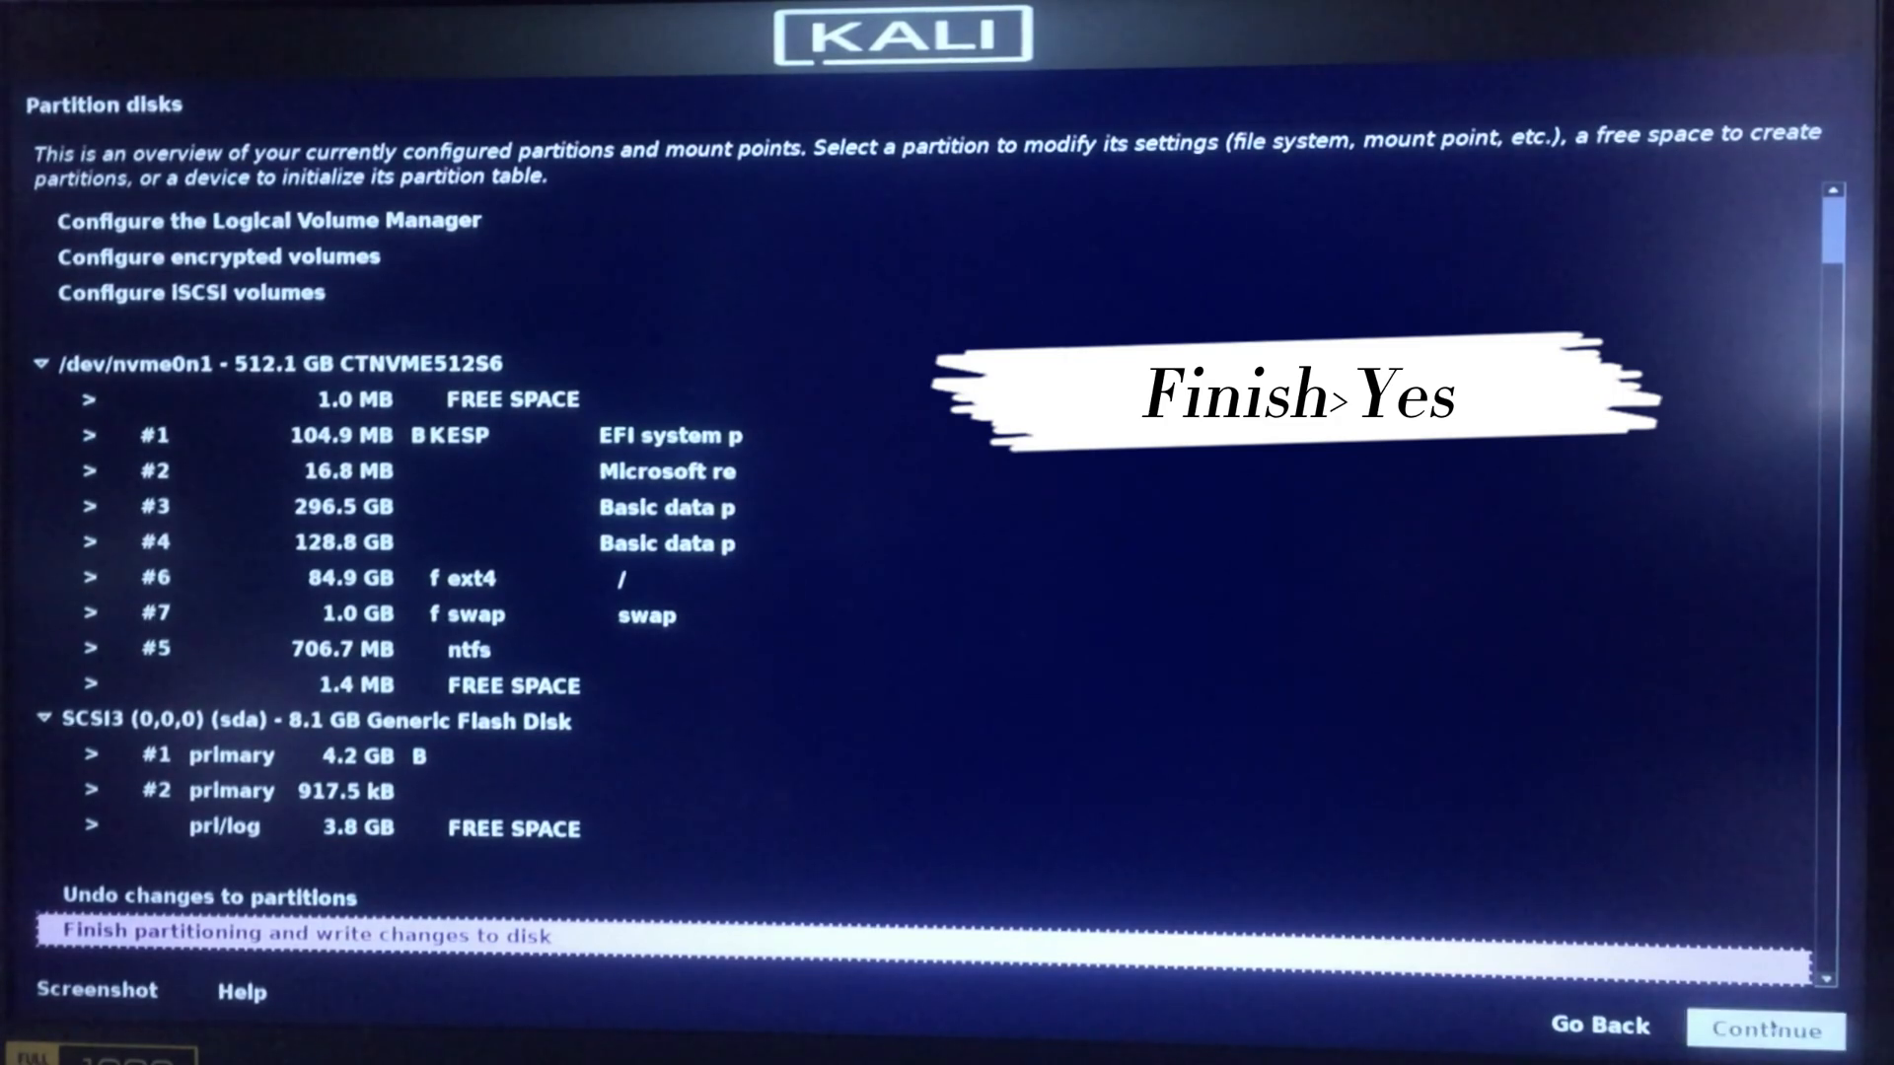
left_click(306, 933)
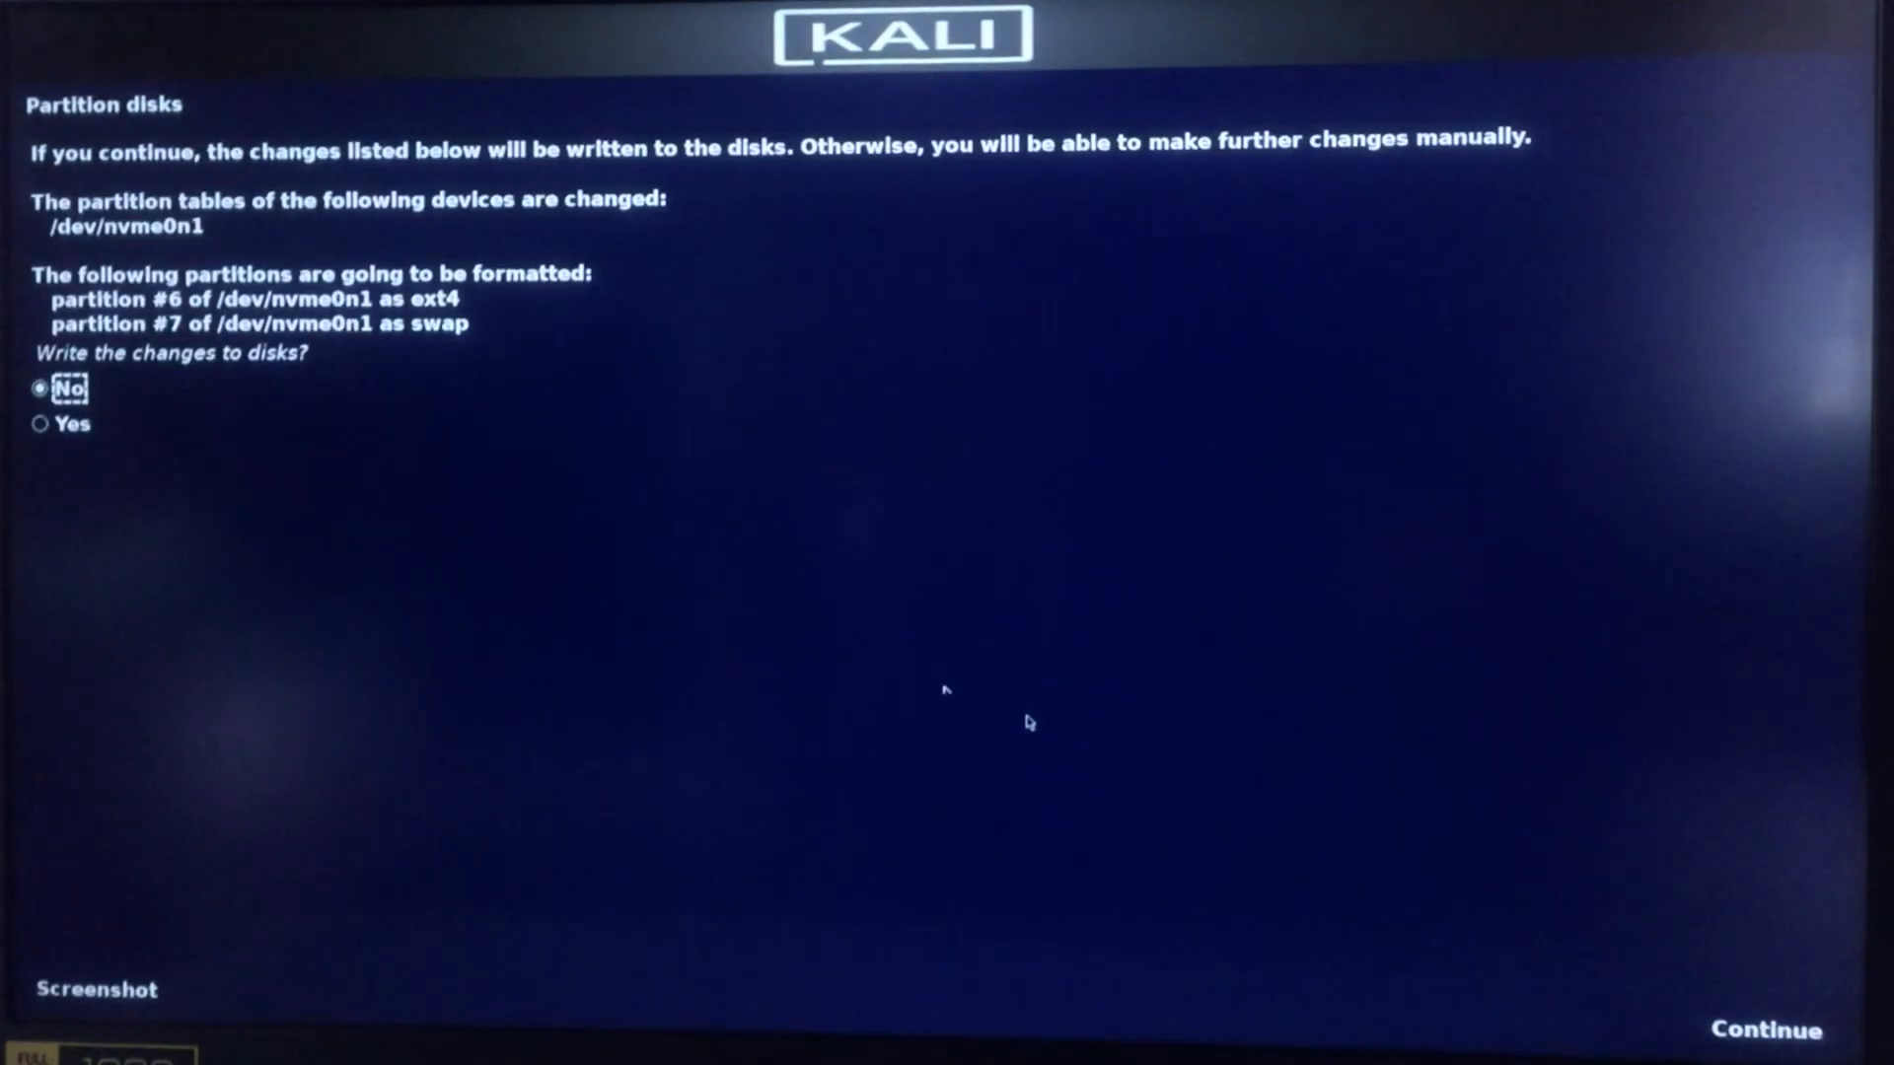
left_click(1764, 1030)
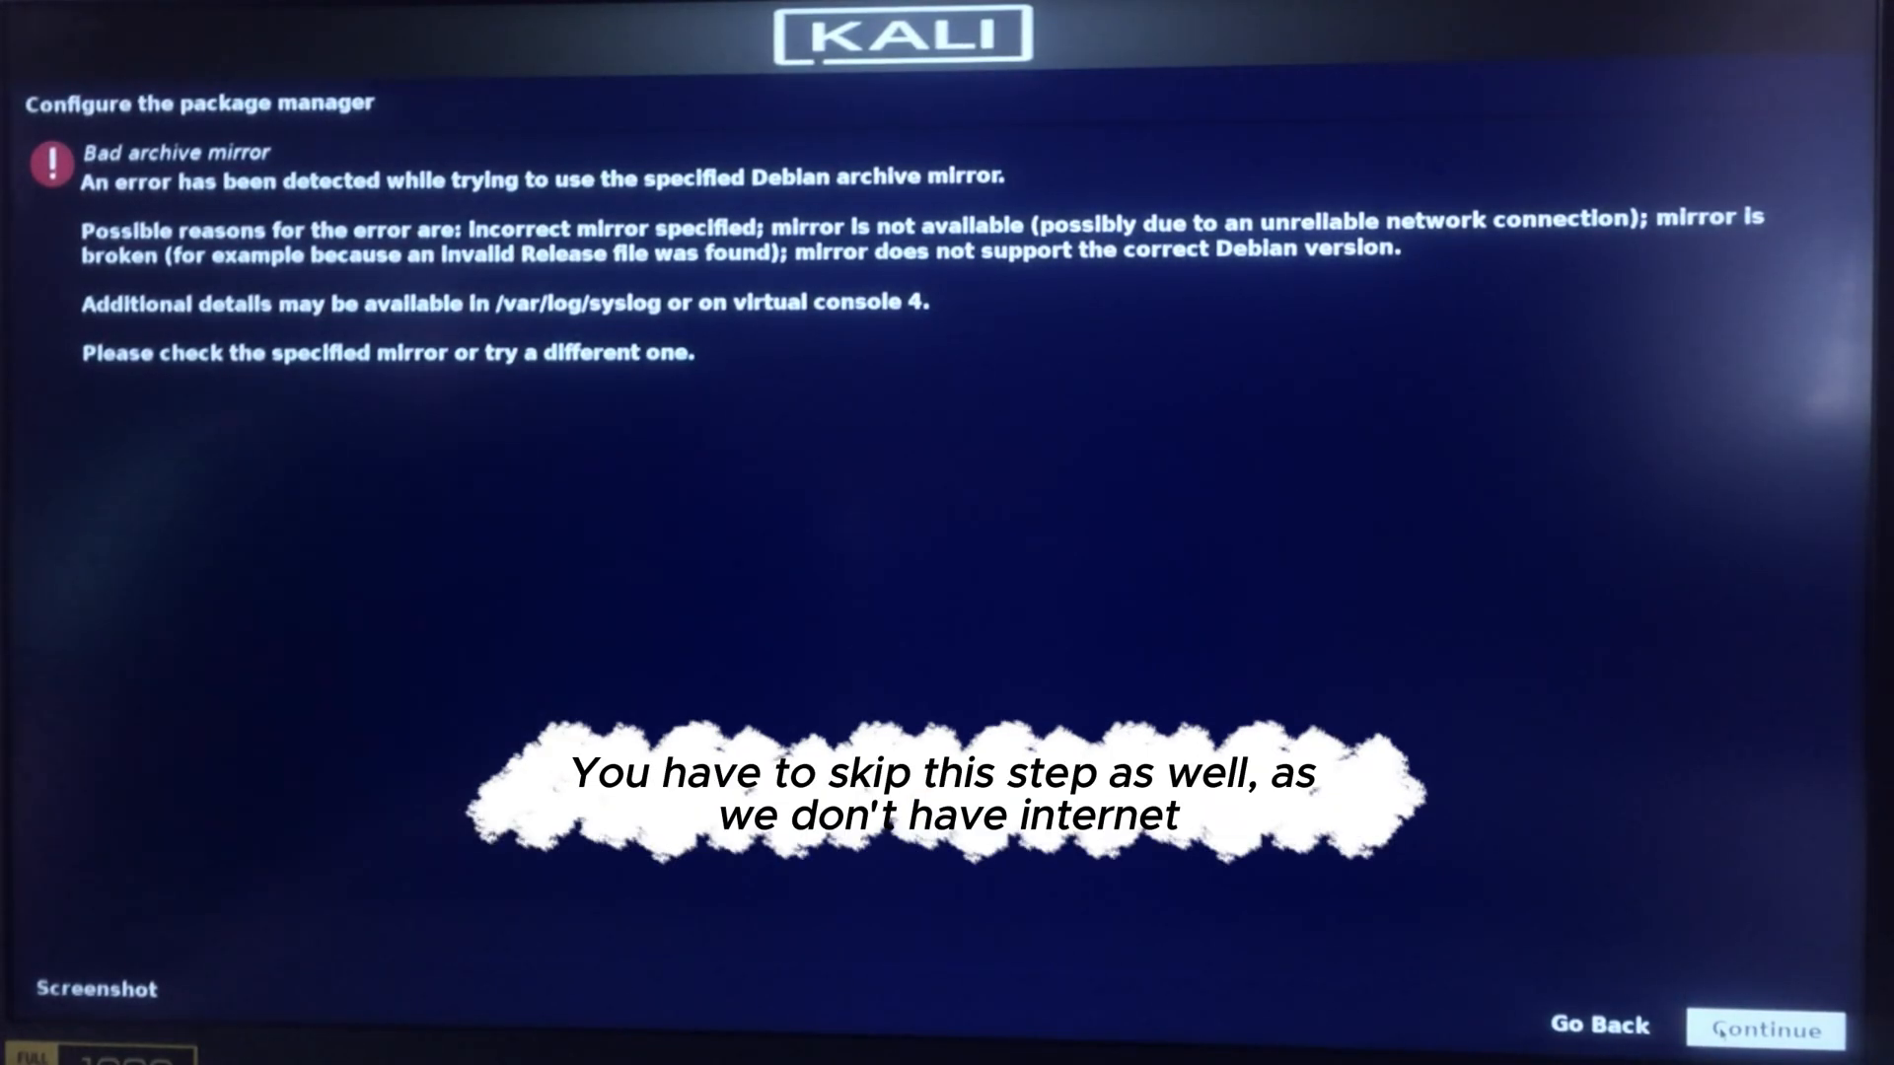
- Dismiss the bad archive mirror error and continue installing without a network mirror
left_click(1764, 1030)
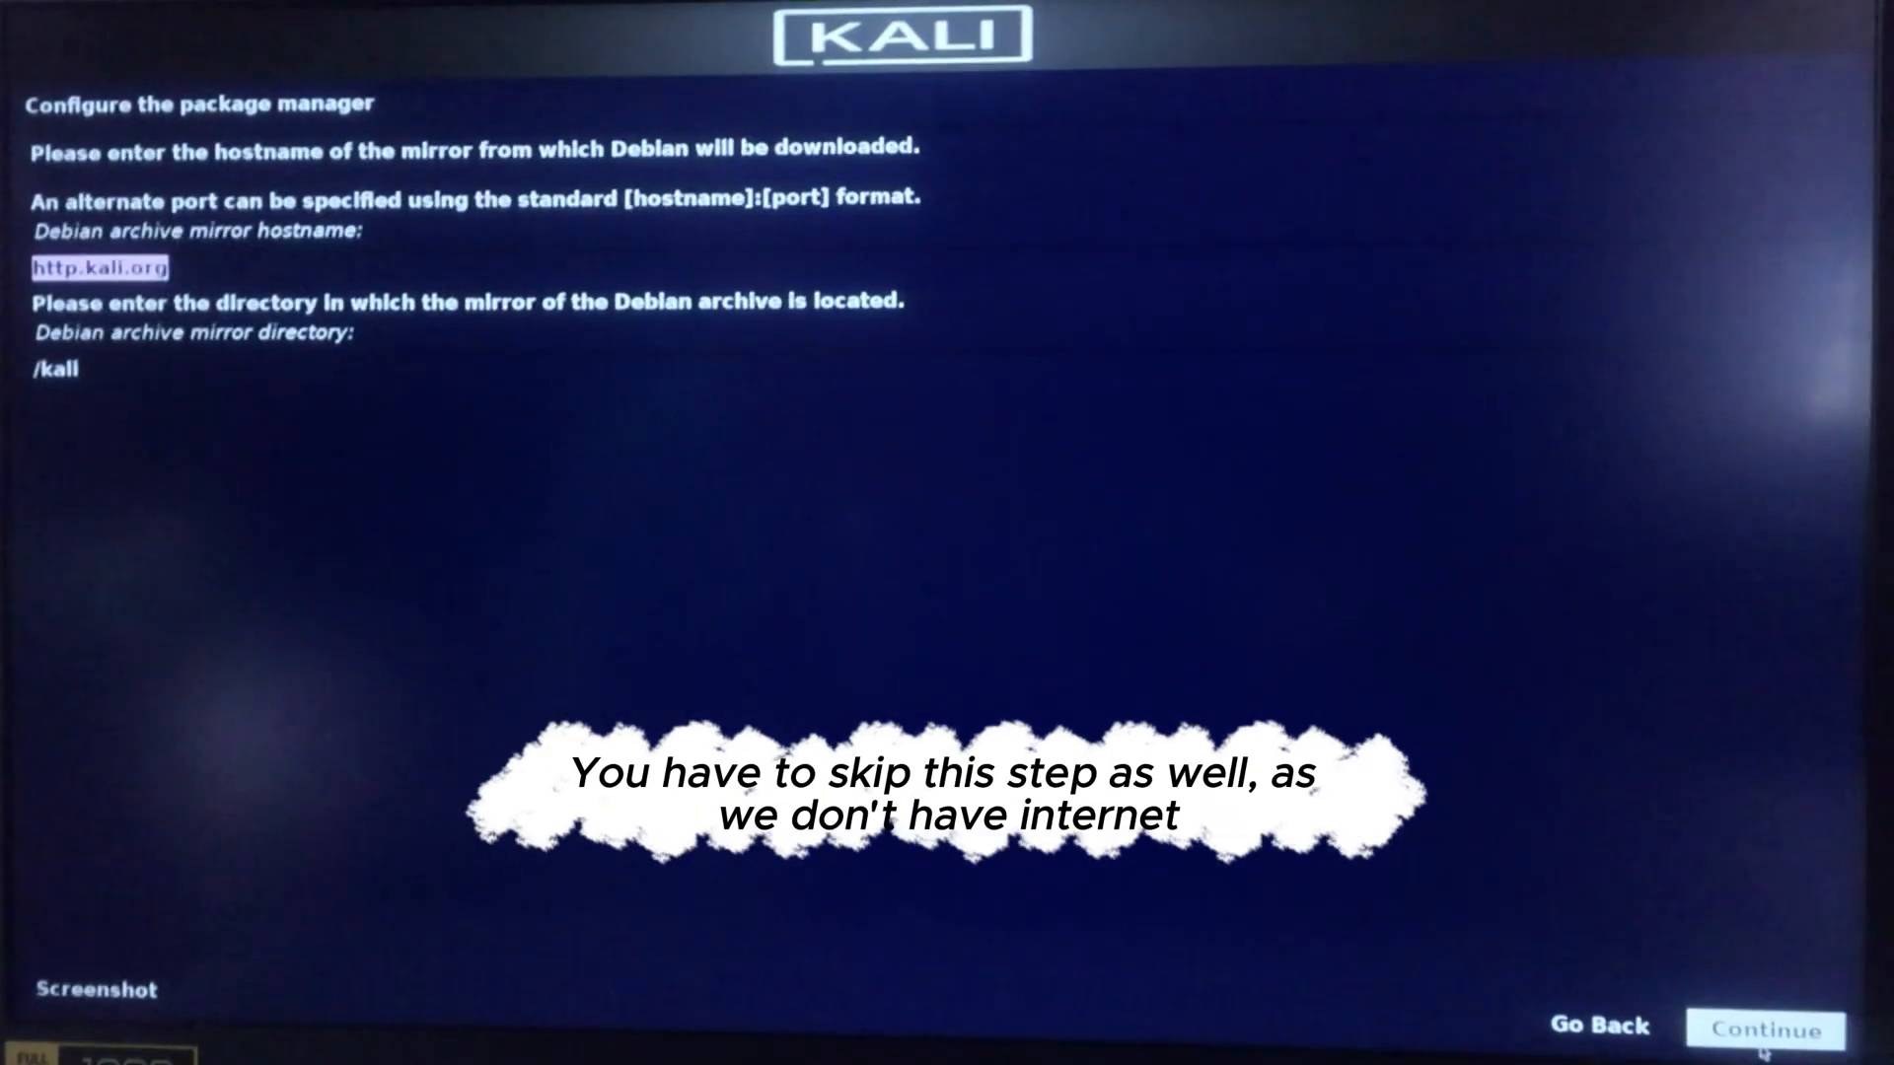
left_click(1764, 1030)
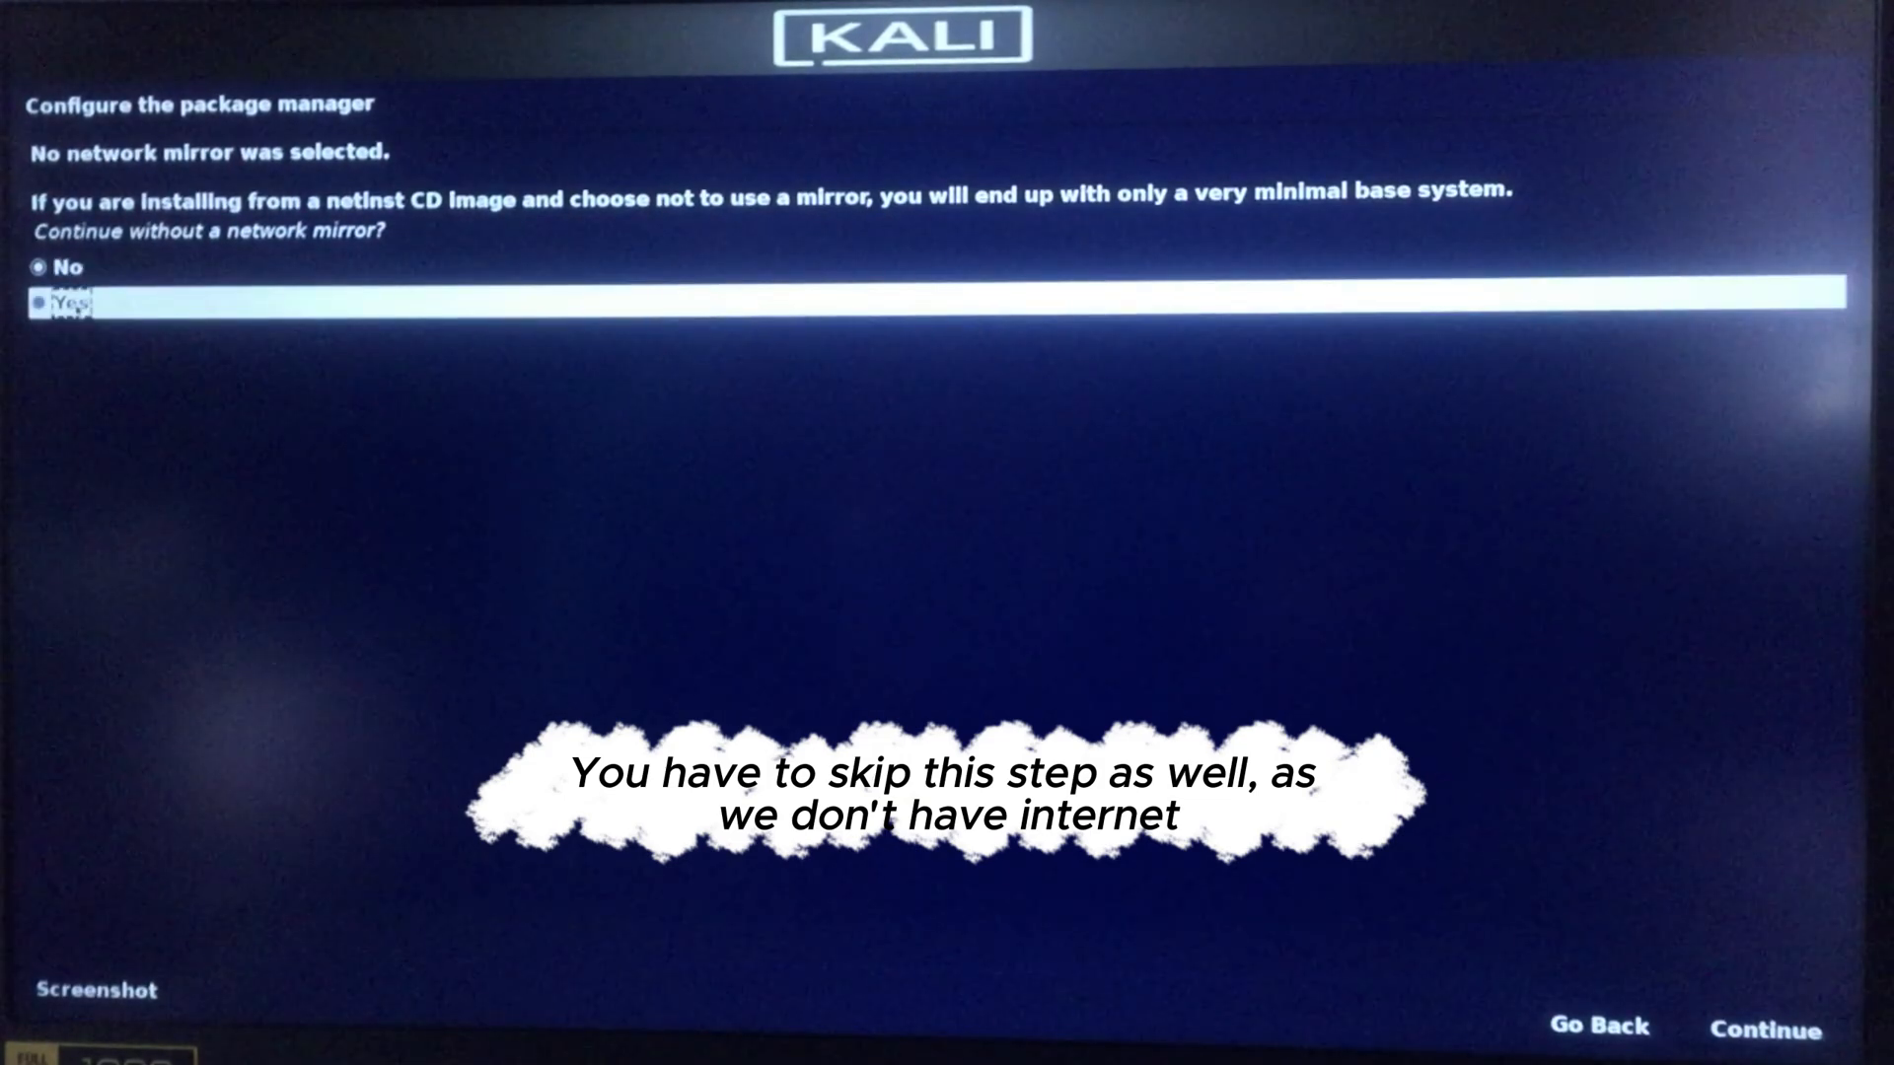
left_click(1763, 1030)
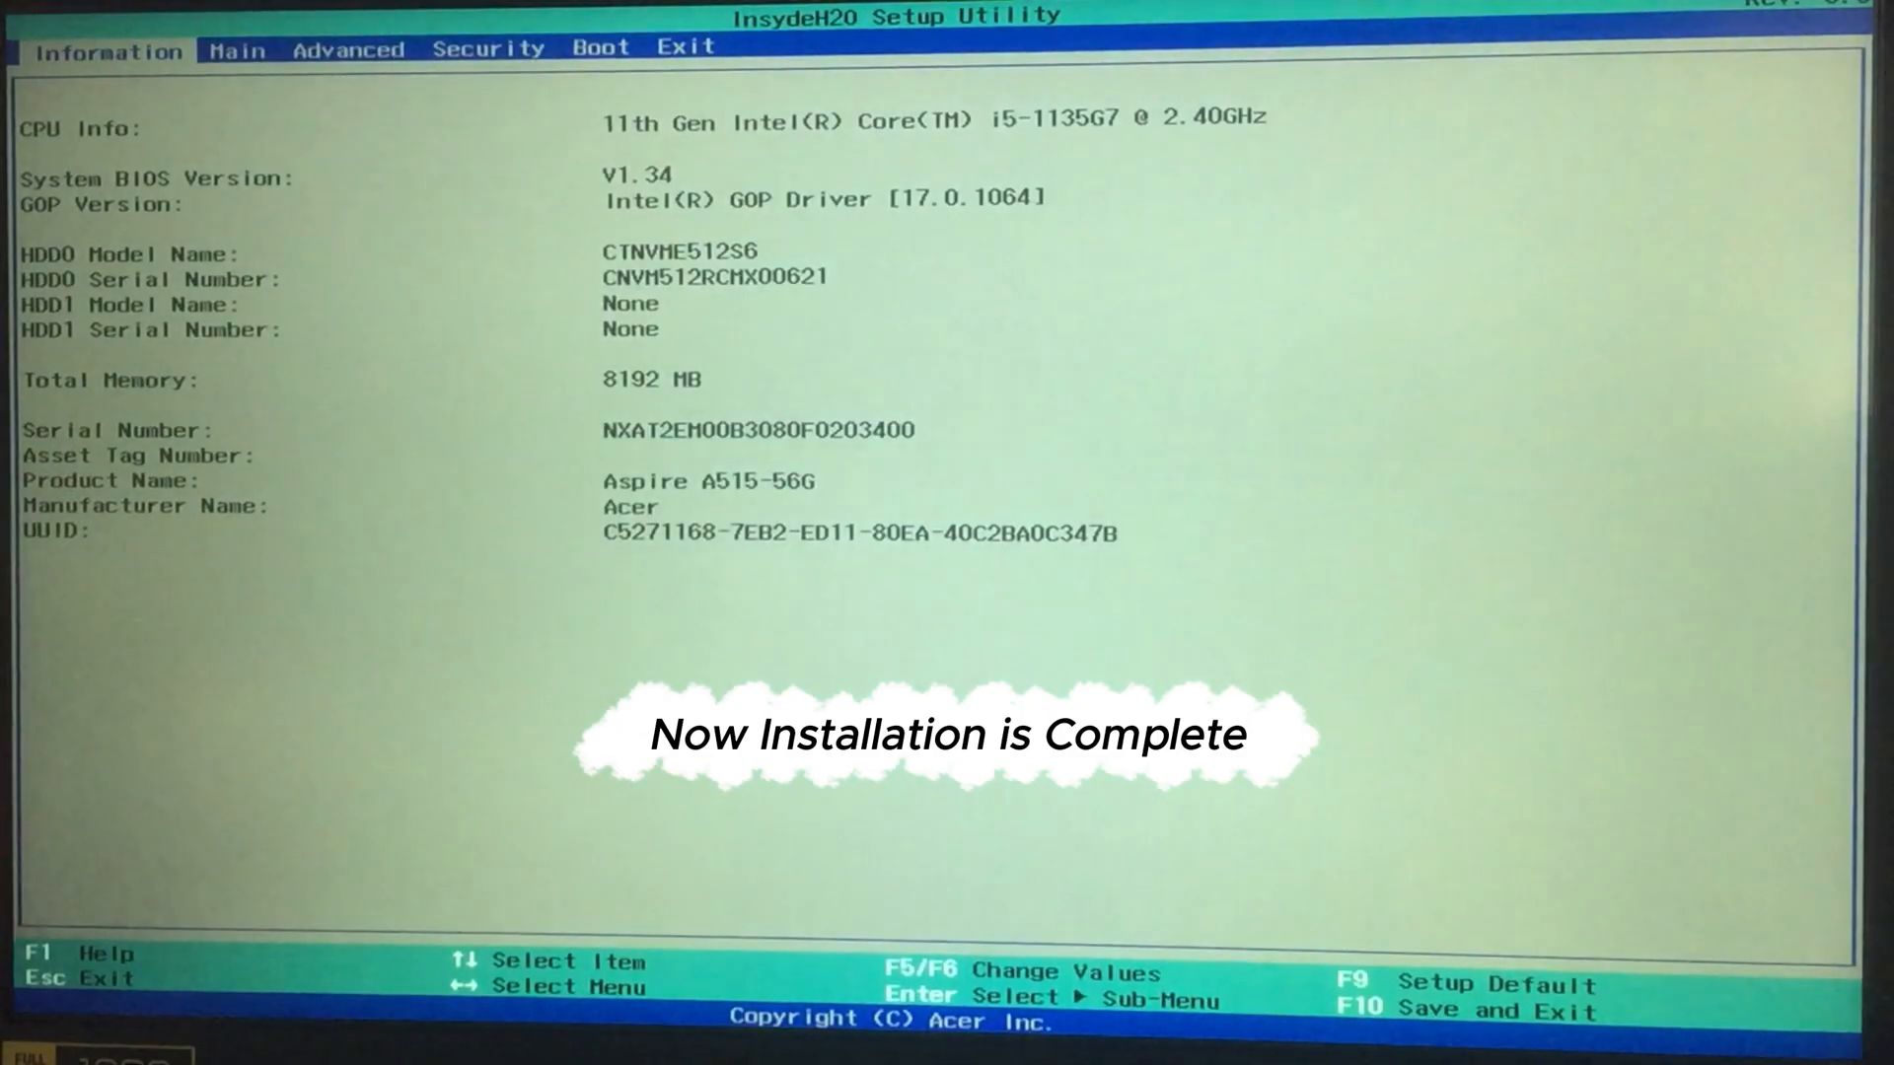
- Move the Kali boot entry ahead of Windows Boot Manager and save the boot order with F10
left_click(600, 48)
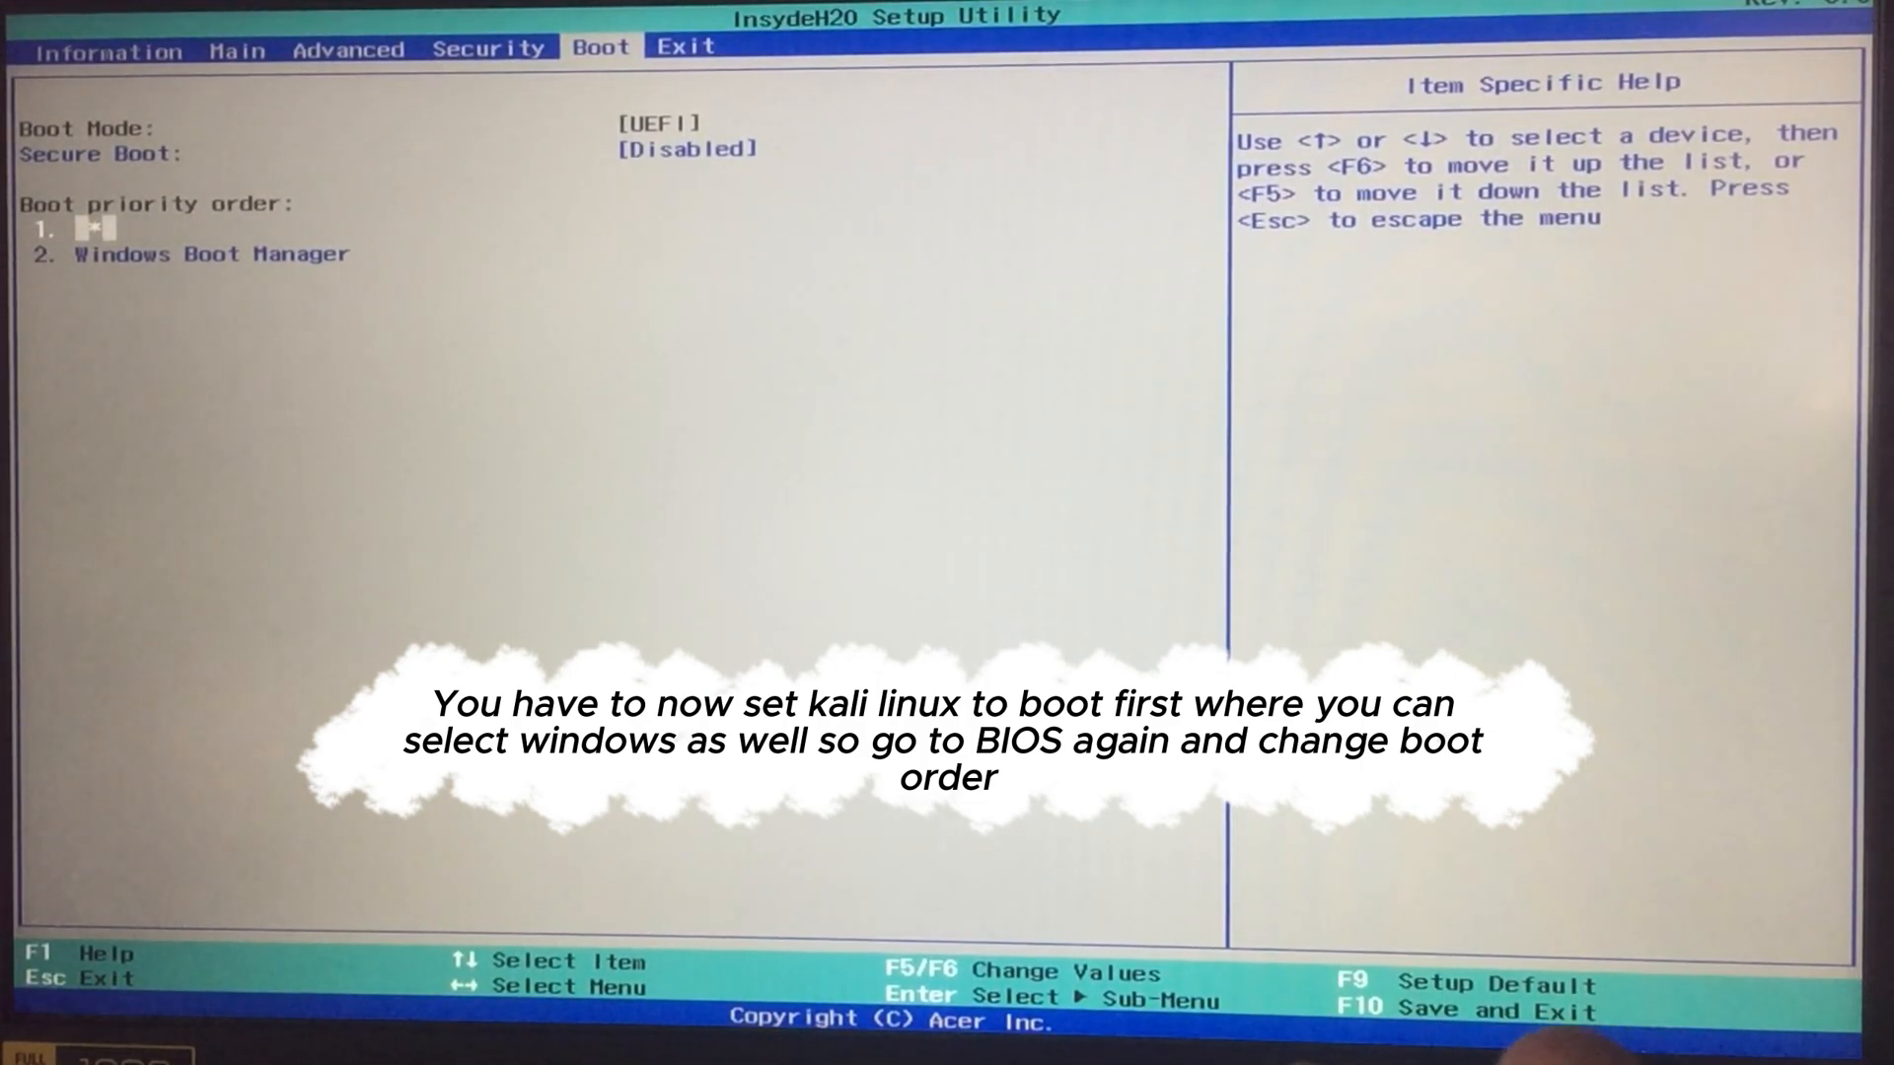
key("f10")
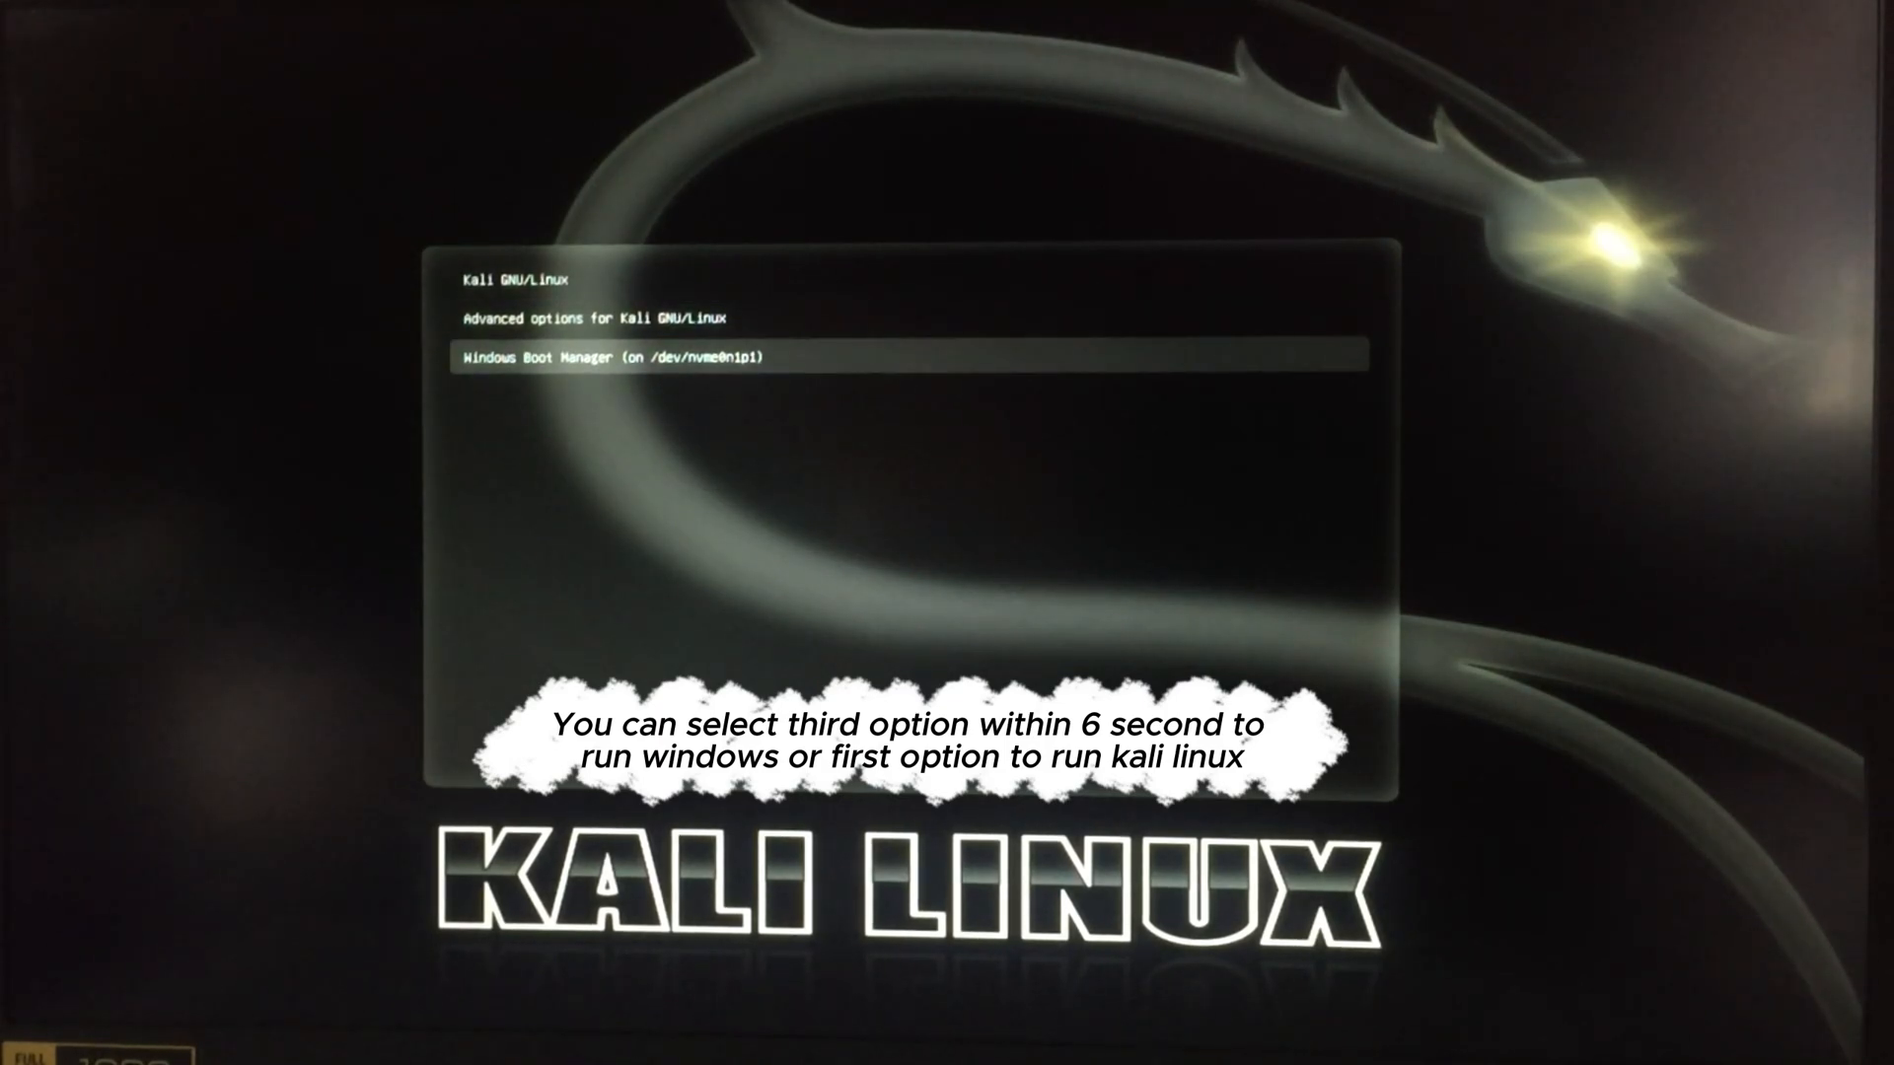
- Start Kali GNU/Linux from the GRUB menu and log in to the Kali desktop
key("Up")
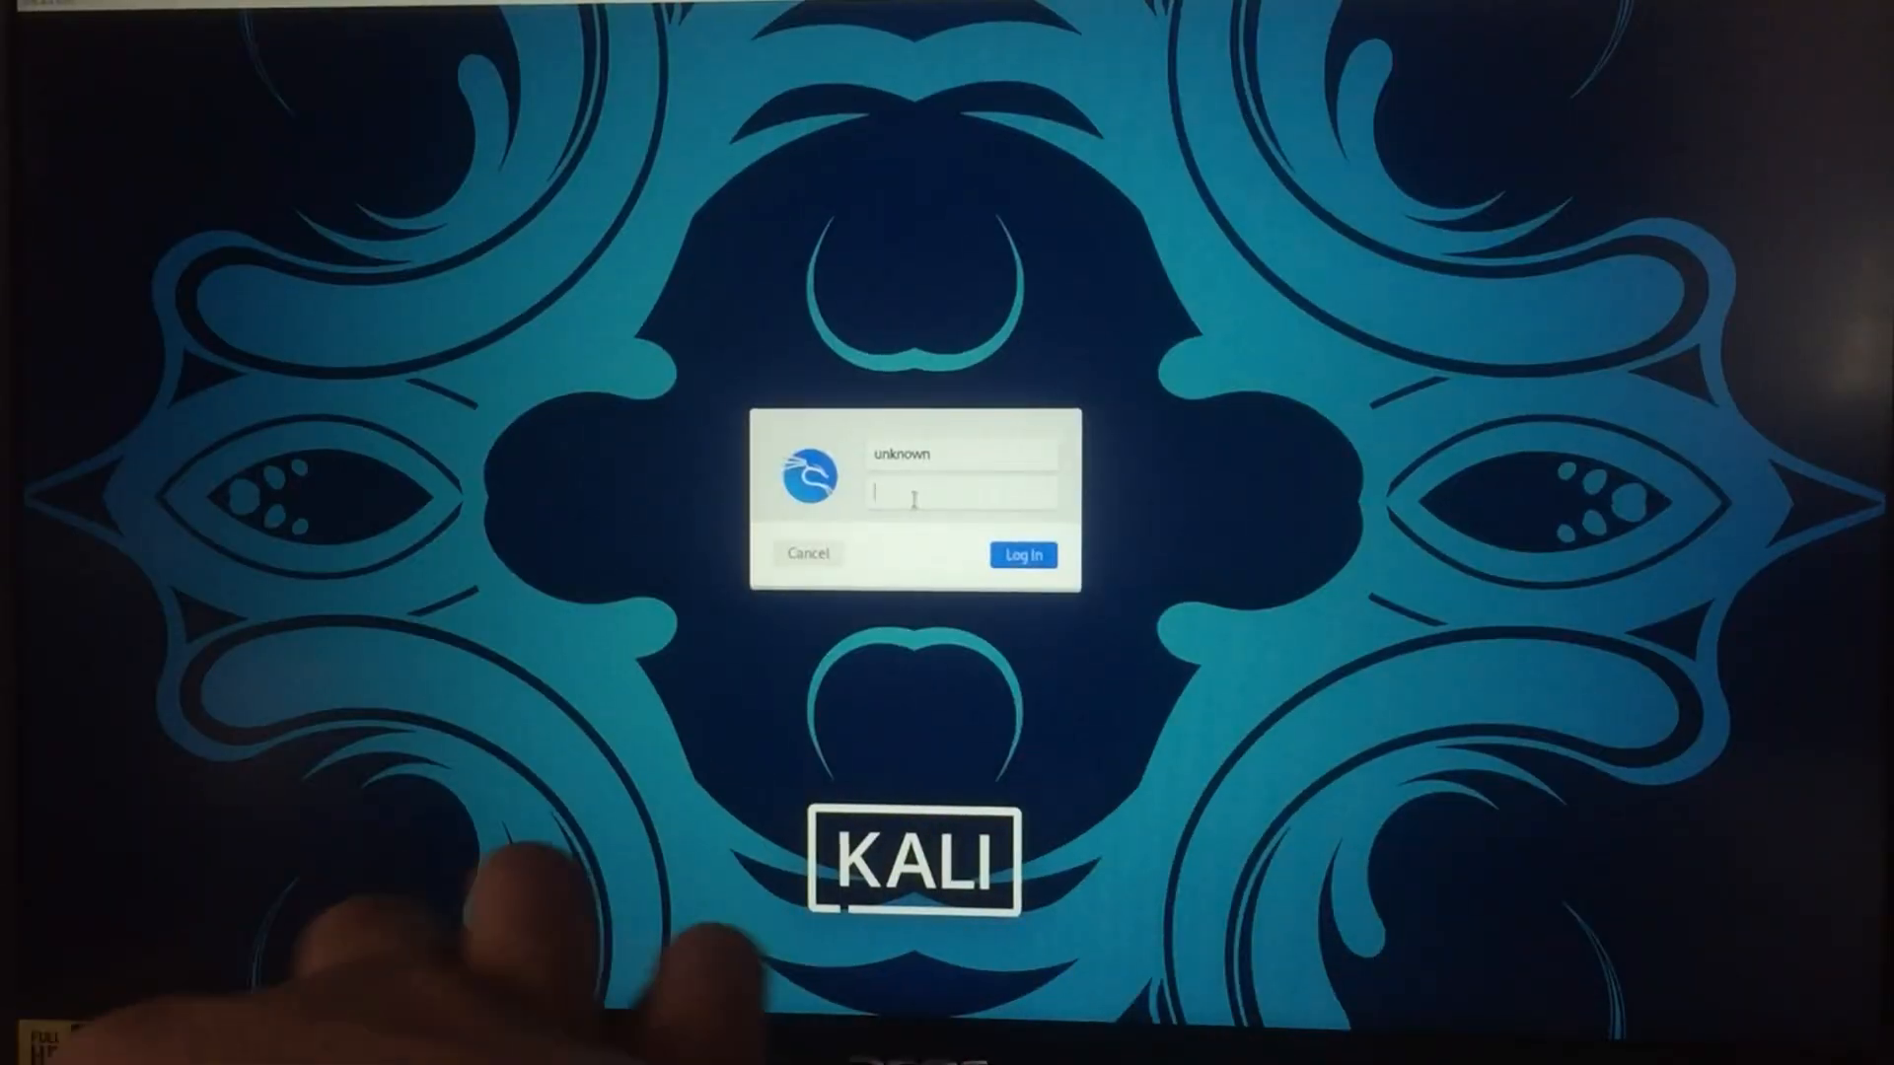
left_click(1022, 554)
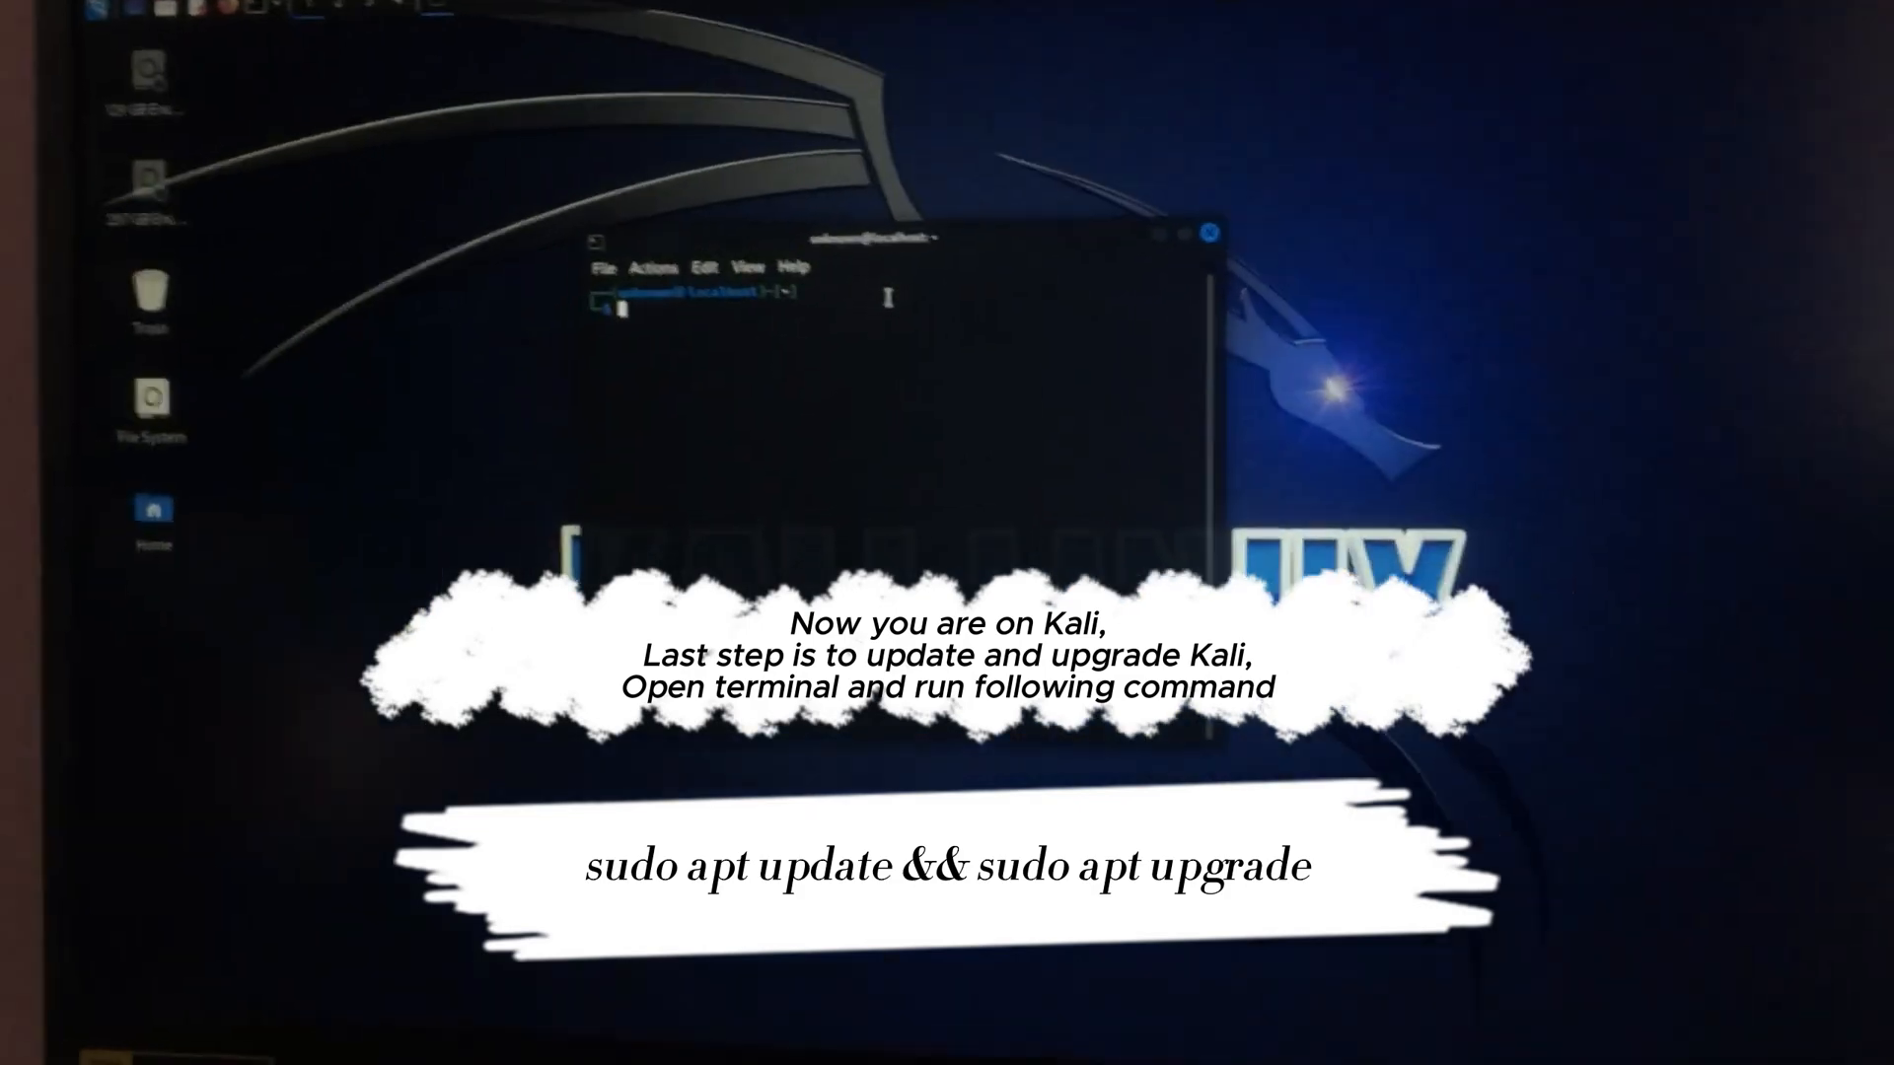
- Enter the 'sudo apt update && sudo apt upgrade' command in the Kali terminal
type("sudo apt")
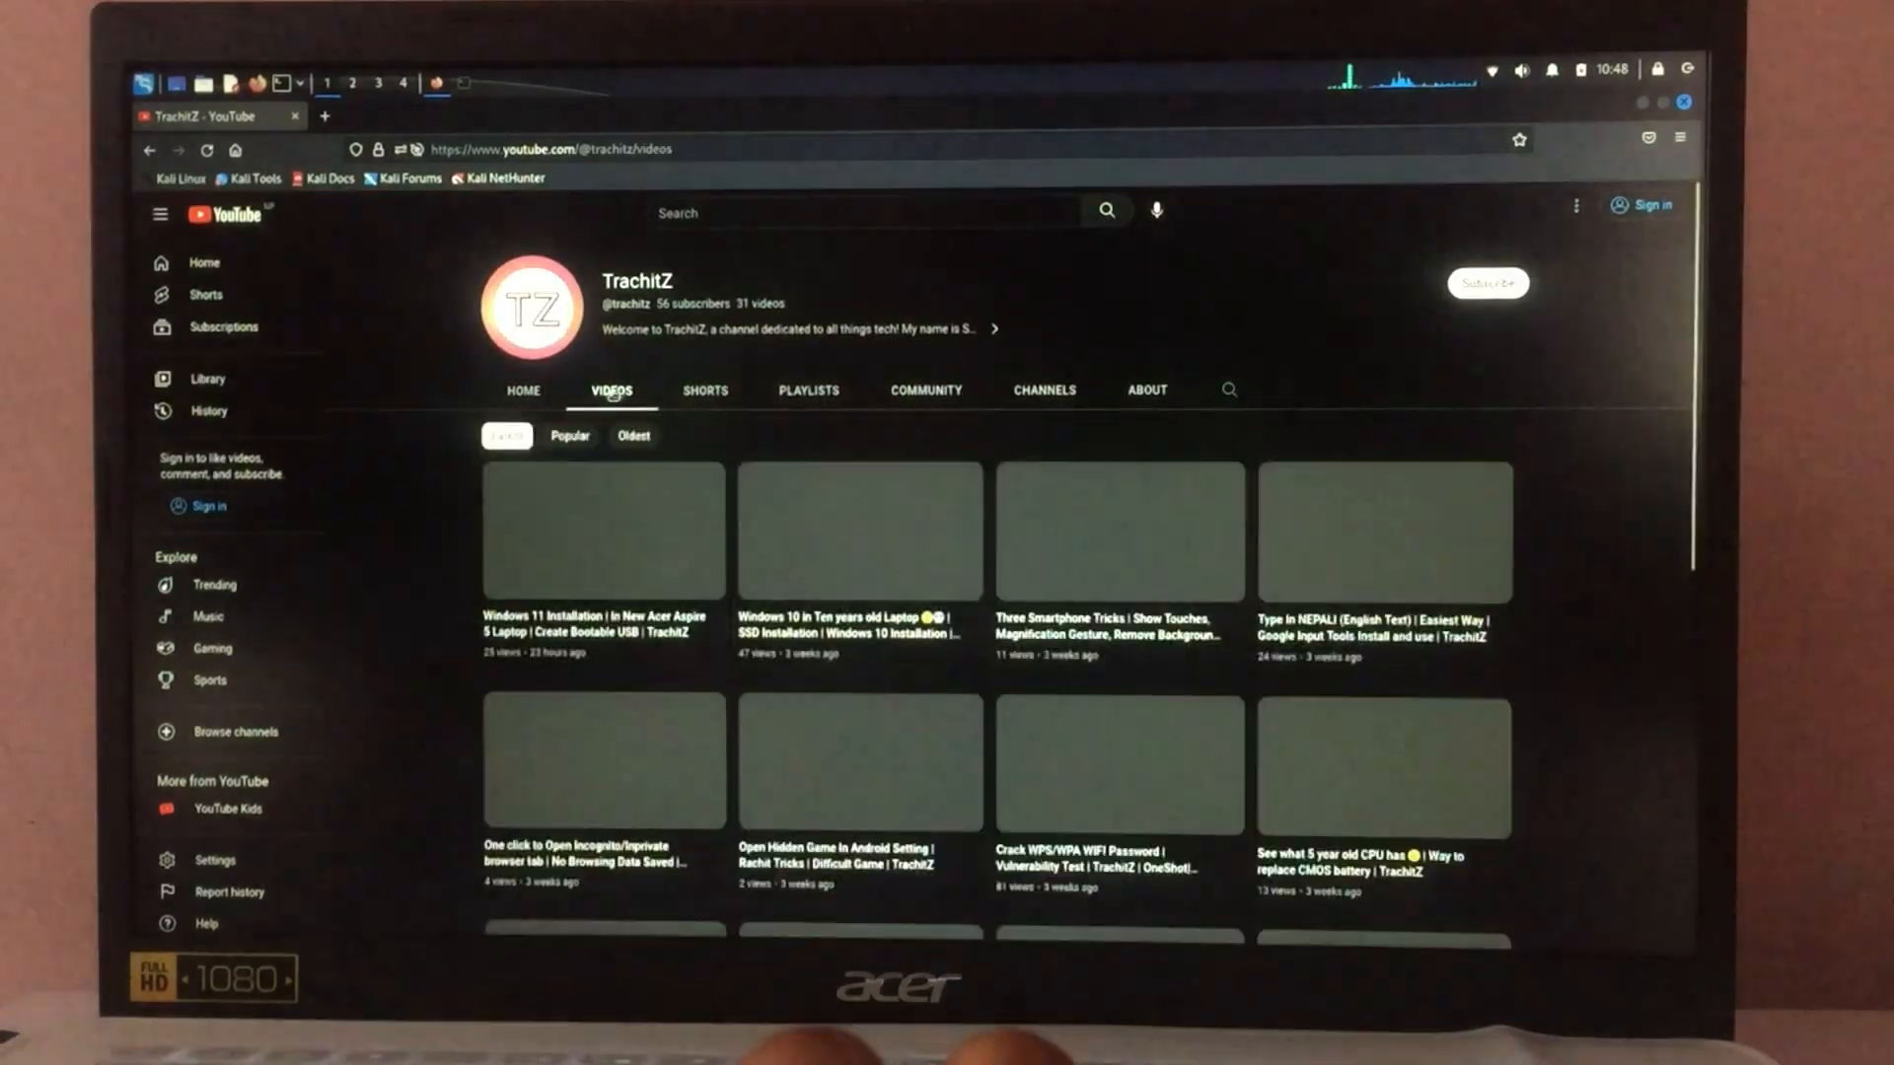
- Switch the YouTube channel page to its Shorts listing
left_click(705, 391)
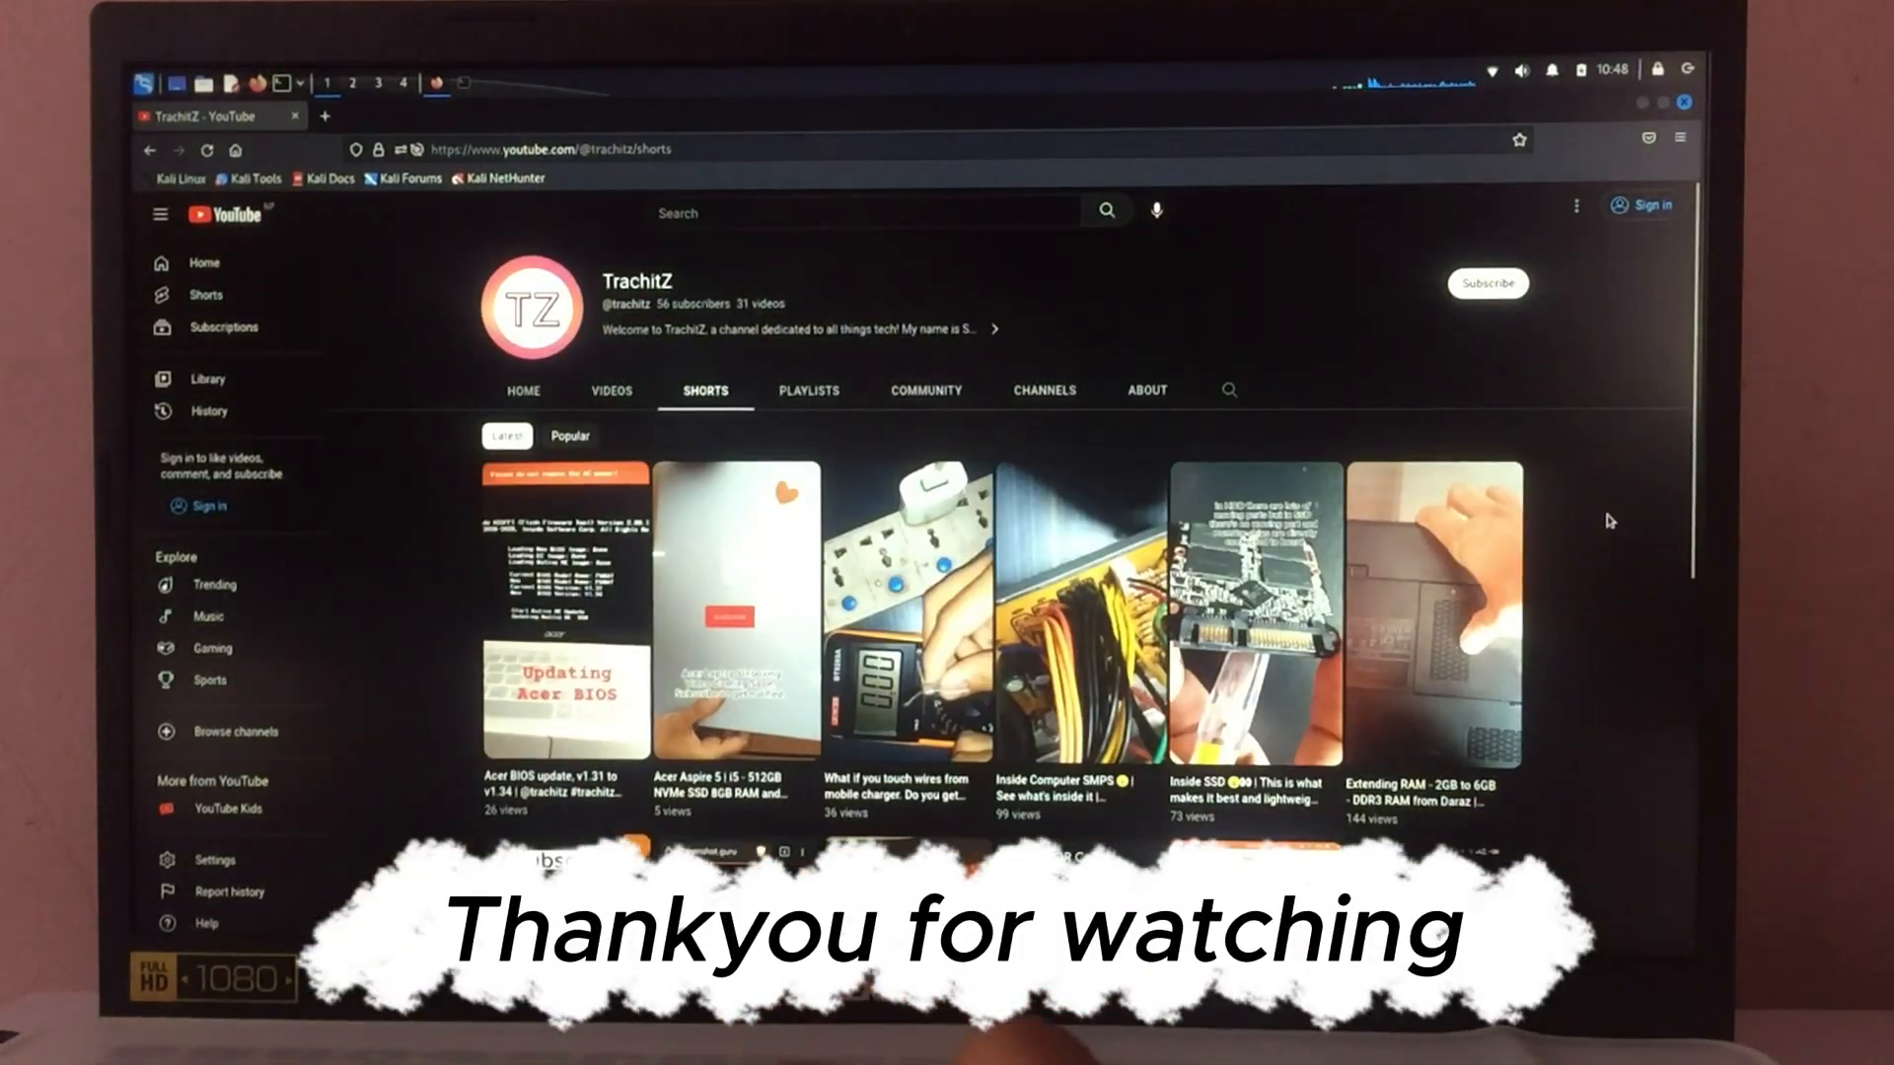